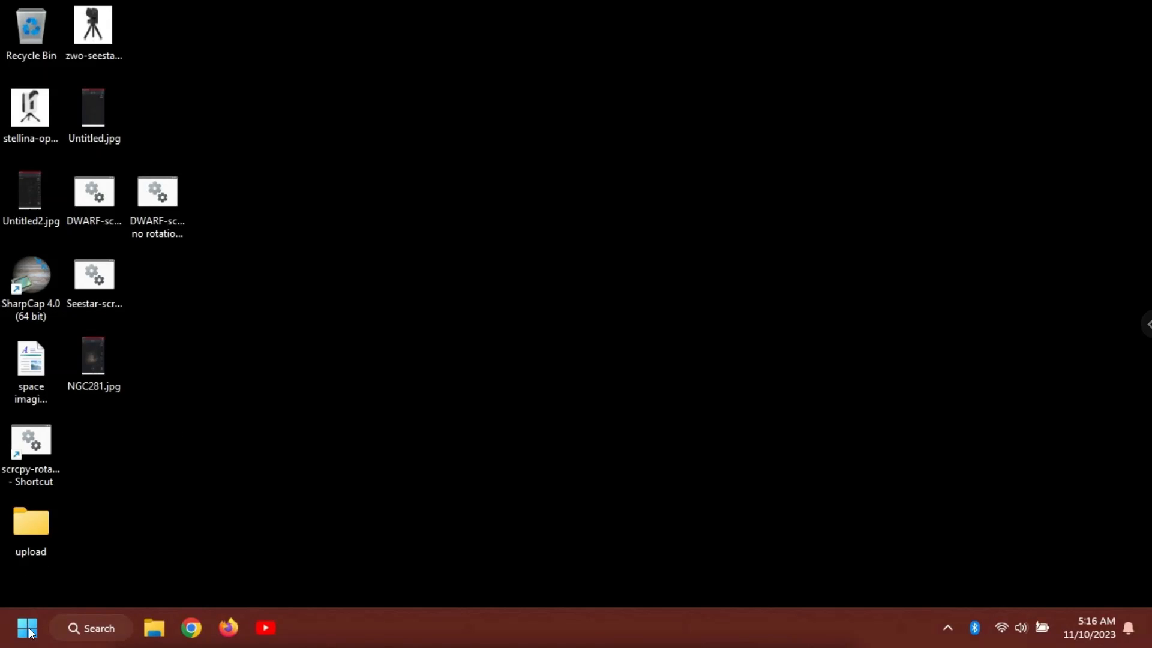
- Show the Start menu's All apps list and scroll down to the W and X entries
click(25, 628)
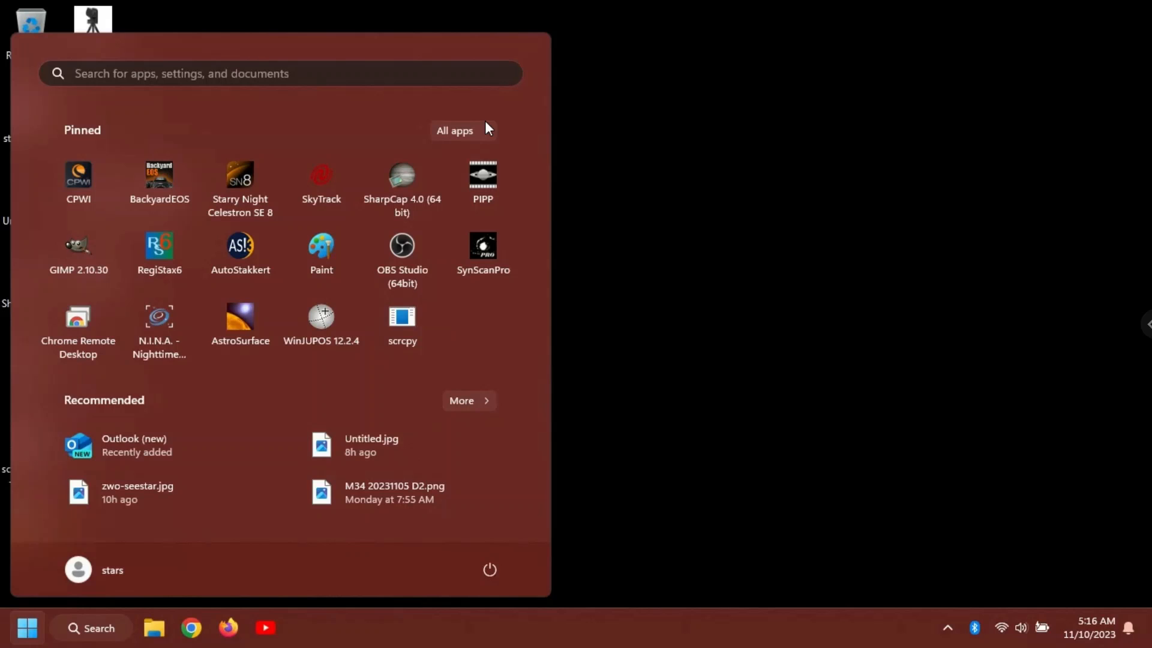
click(455, 130)
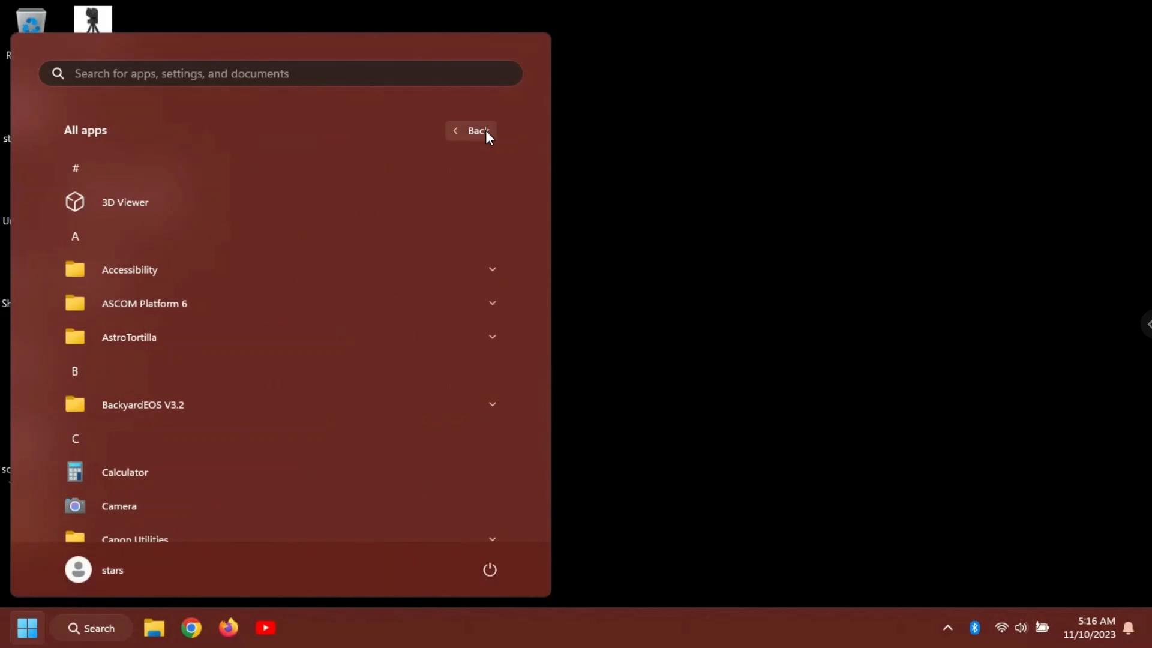
scroll(down, 3)
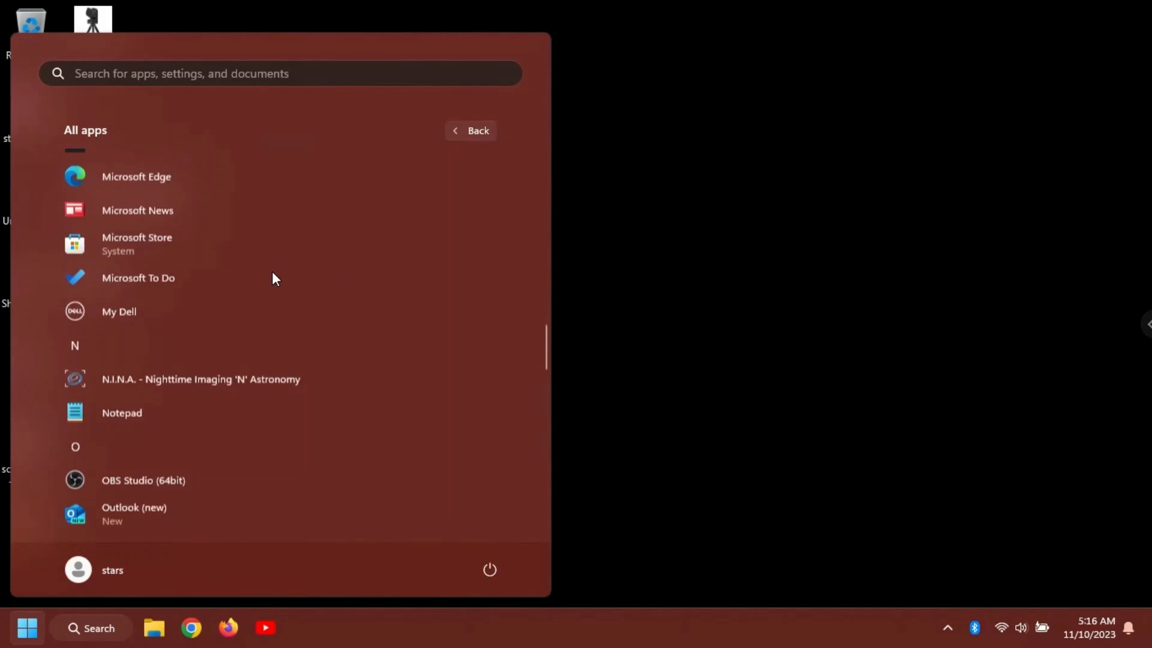
scroll(down, 3)
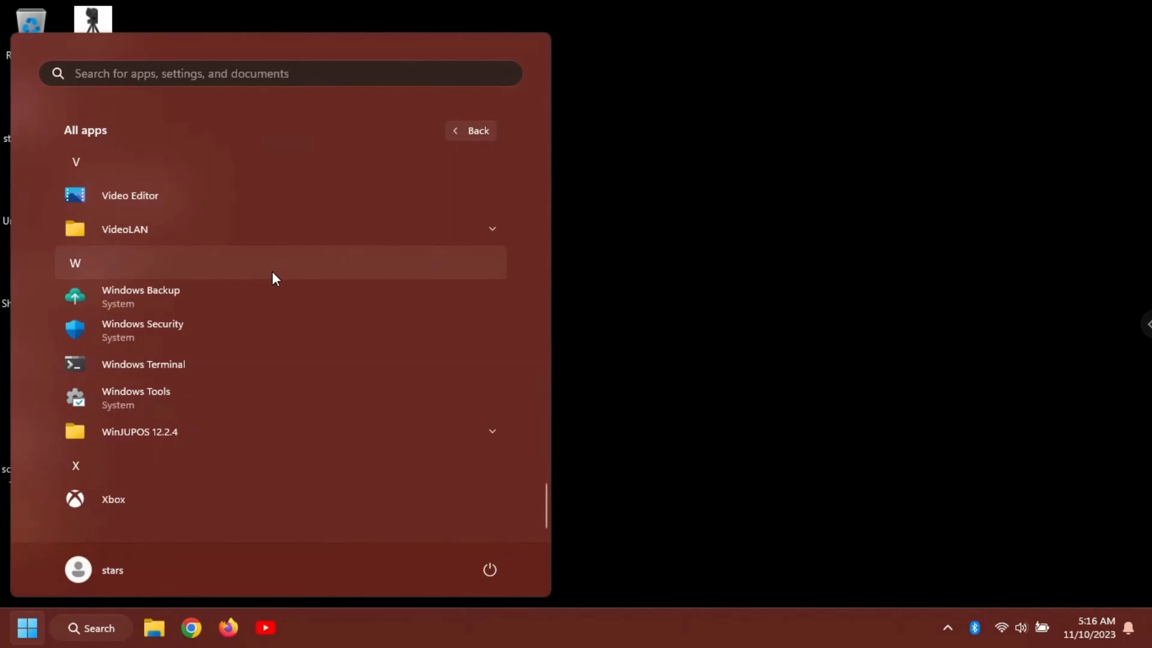
mouse_move(141, 387)
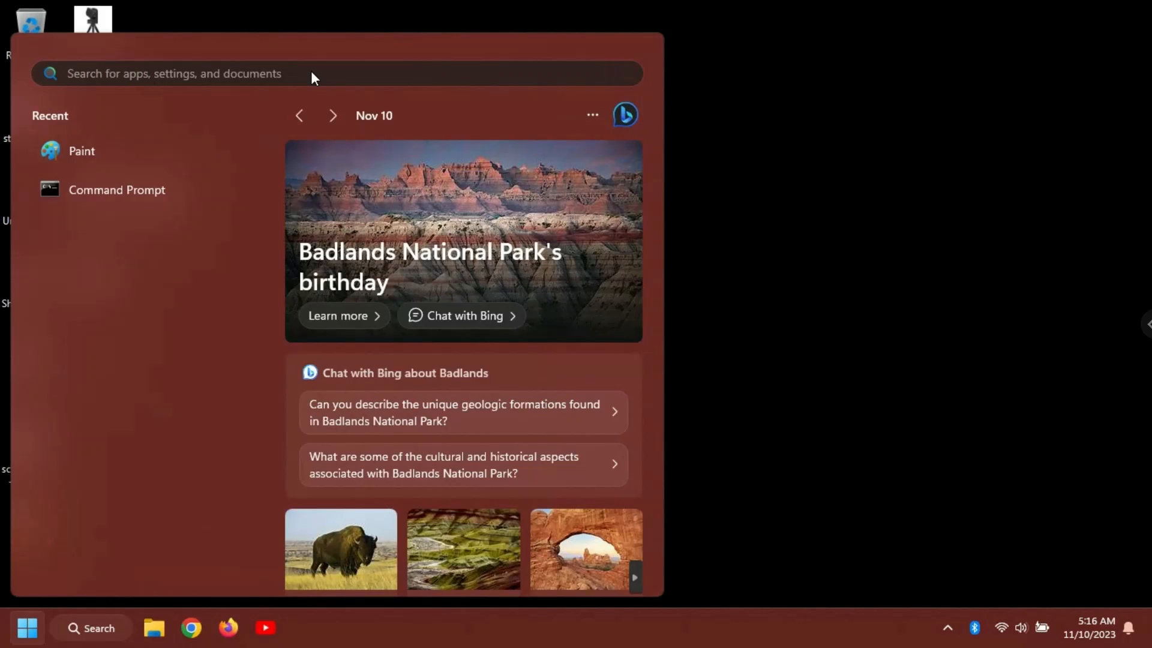
- Launch Microsoft Store from Start search and find Amazon Appstore by searching 'amazon'
click(168, 73)
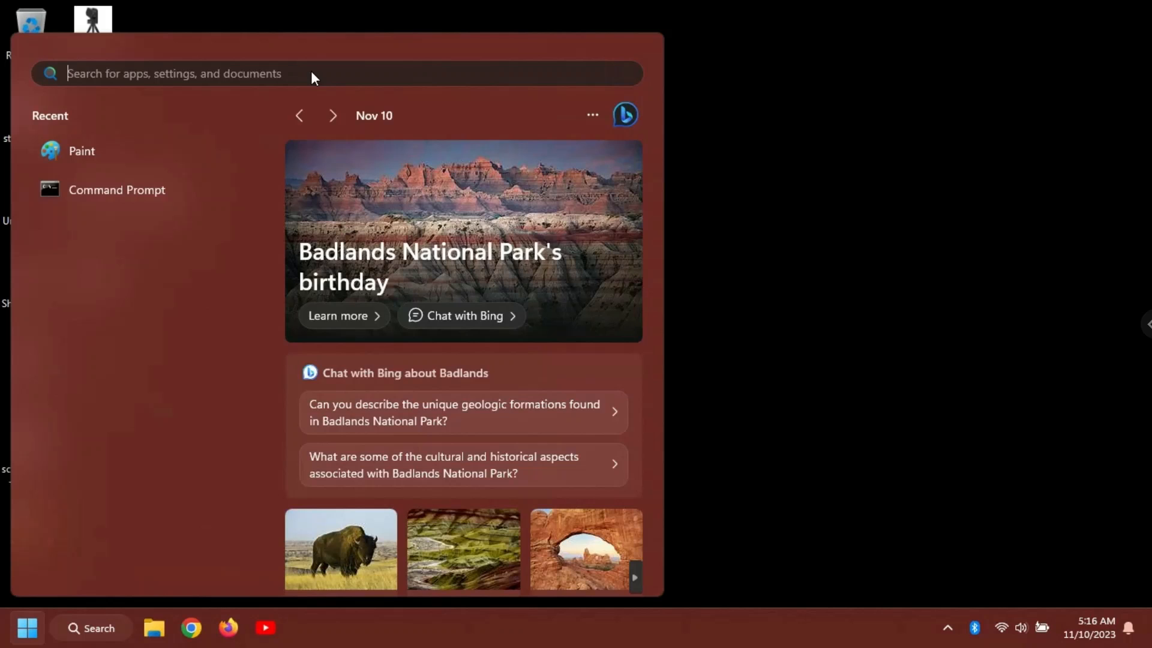
text(micros)
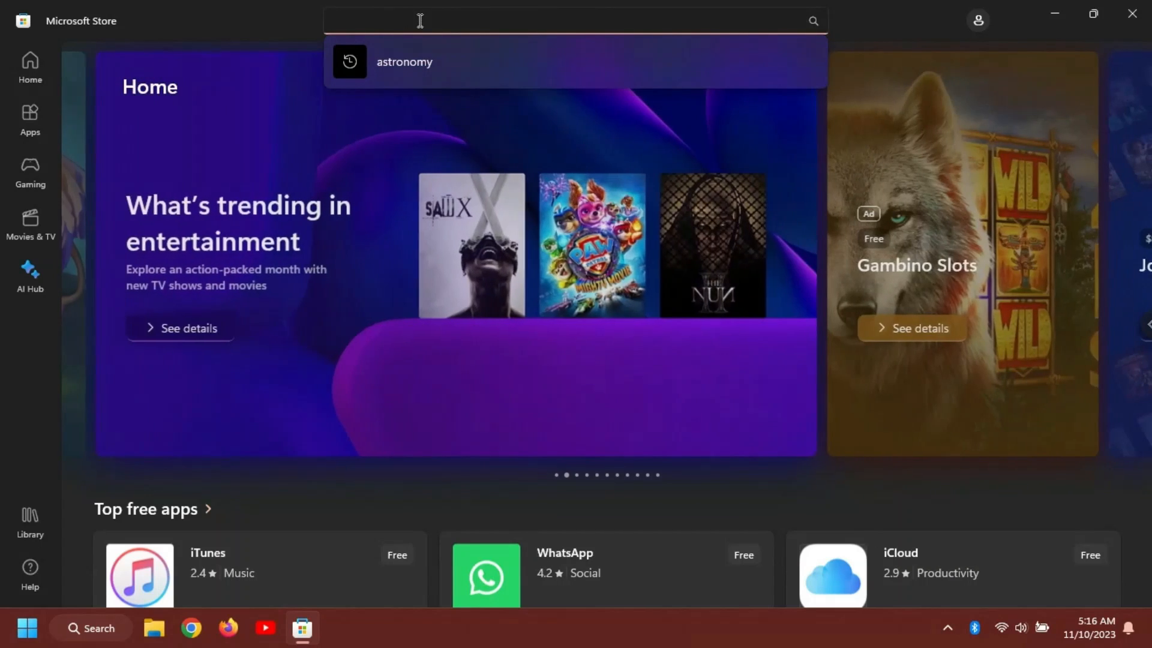
text(amazon)
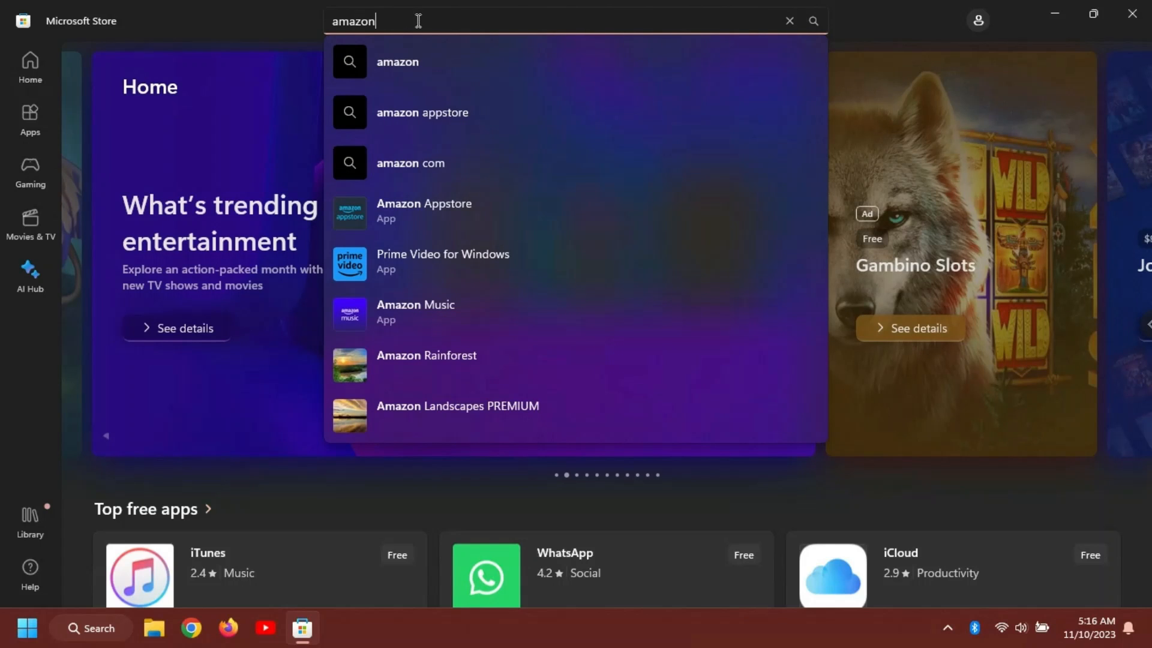
click(425, 211)
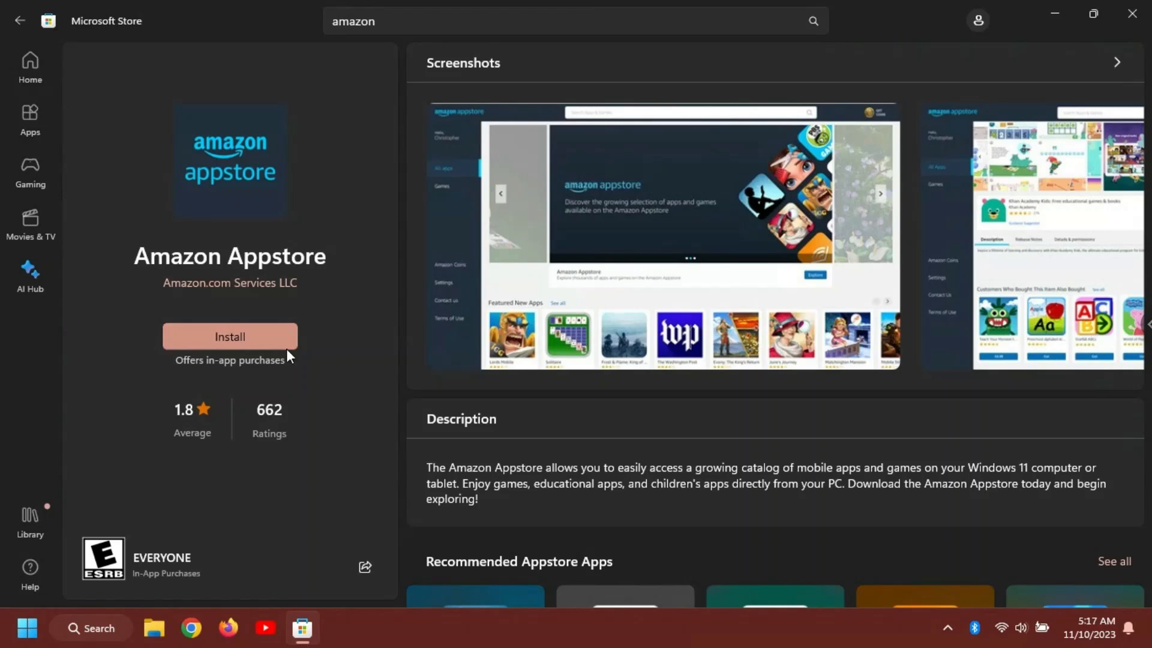
mouse_move(235, 337)
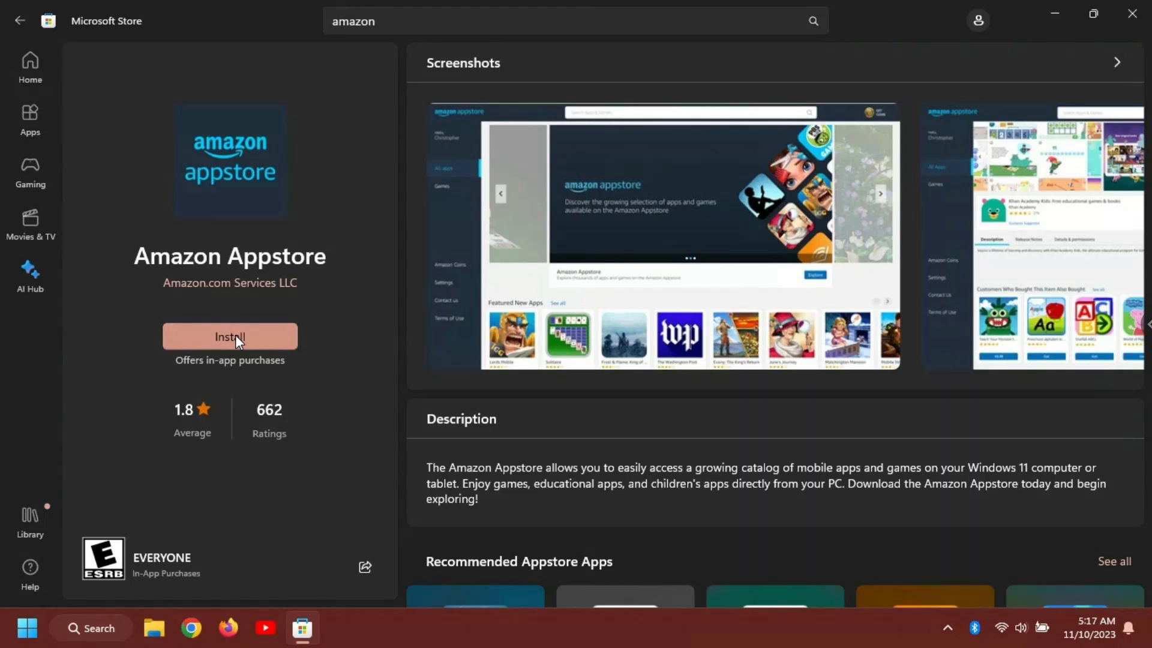
- Install Amazon Appstore, agree to virtualization setup, and download the PC-readiness components
click(230, 336)
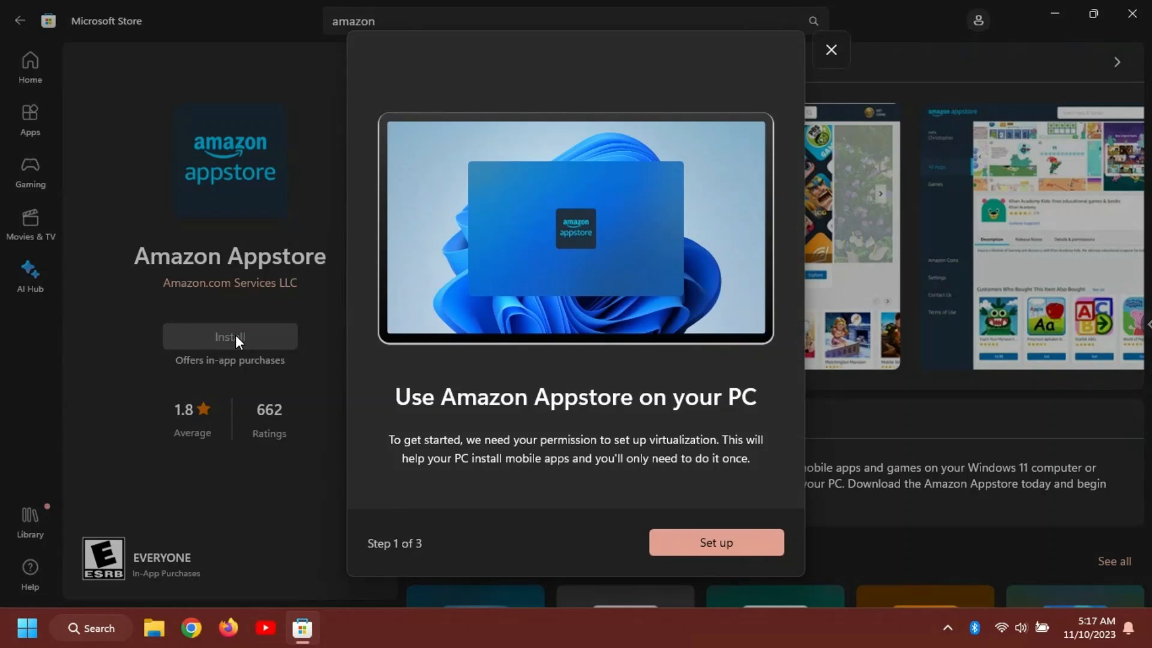
mouse_move(553, 449)
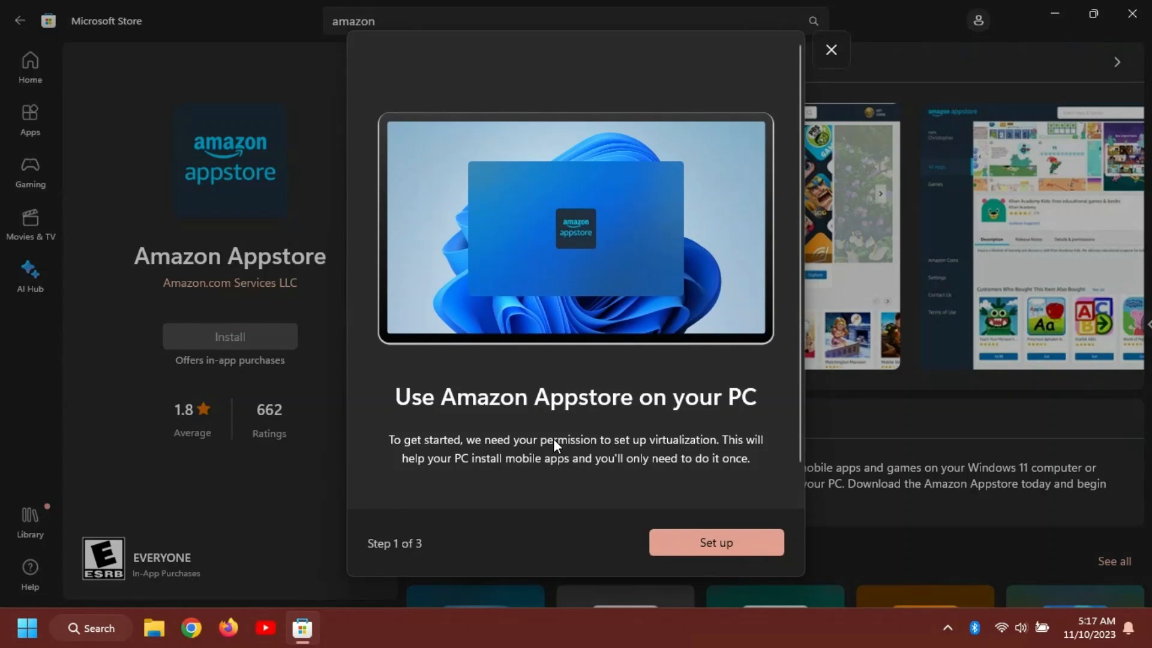
mouse_move(563, 470)
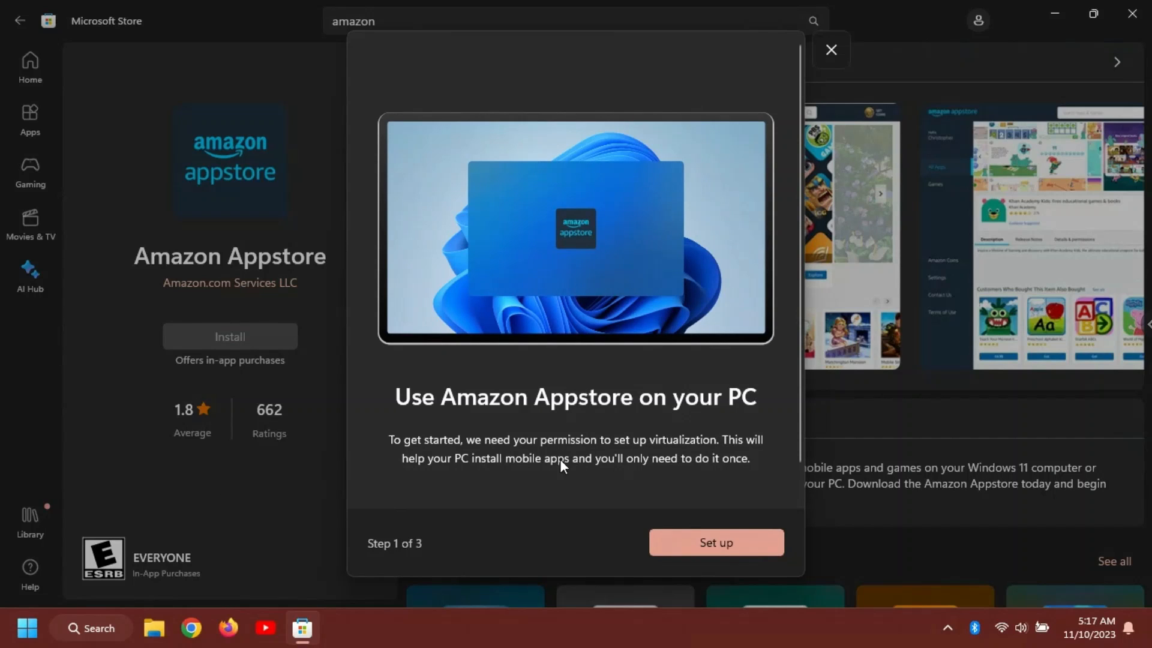
mouse_move(717, 547)
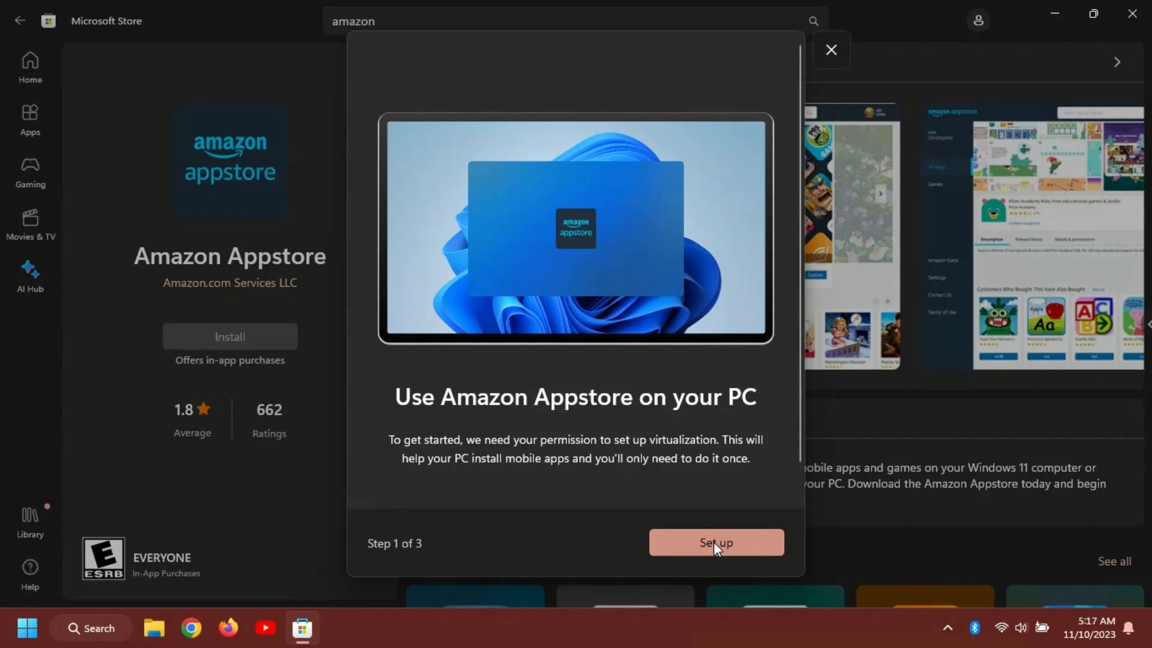
click(716, 543)
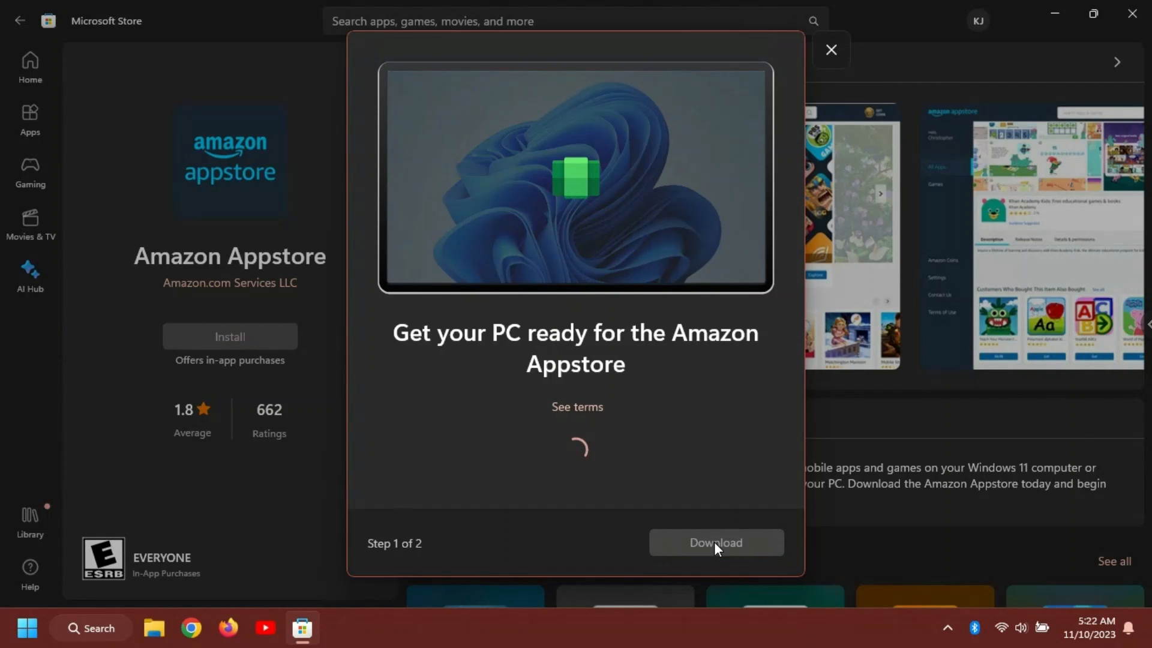
click(716, 542)
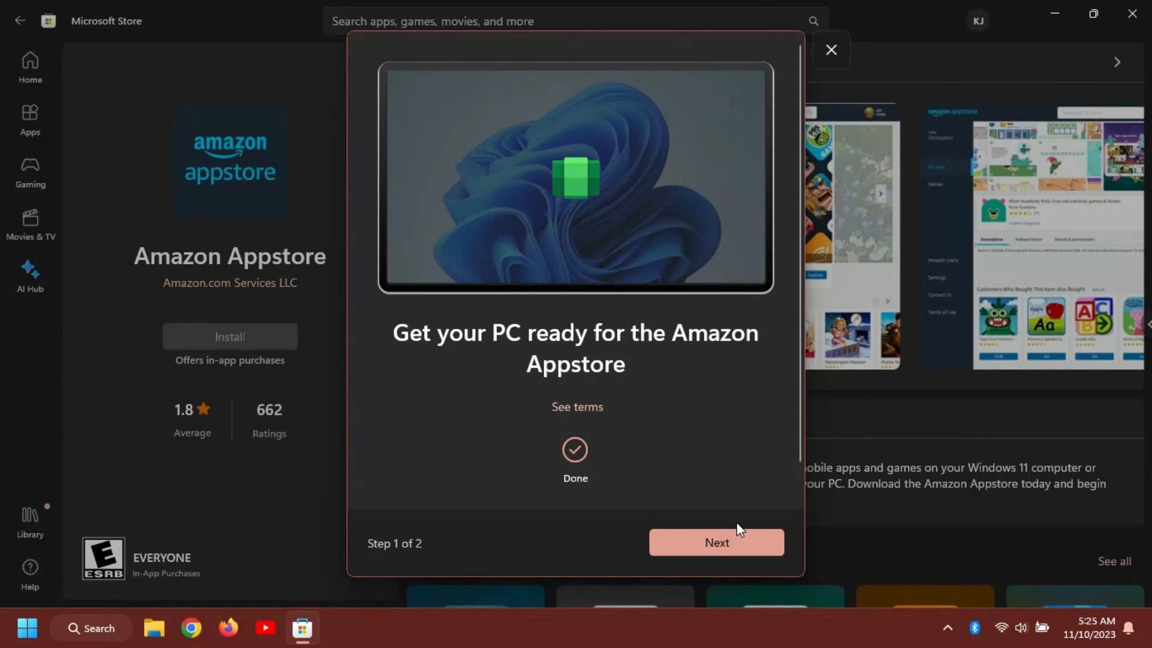
- Advance Amazon Appstore setup to its final step and restart the PC
click(717, 543)
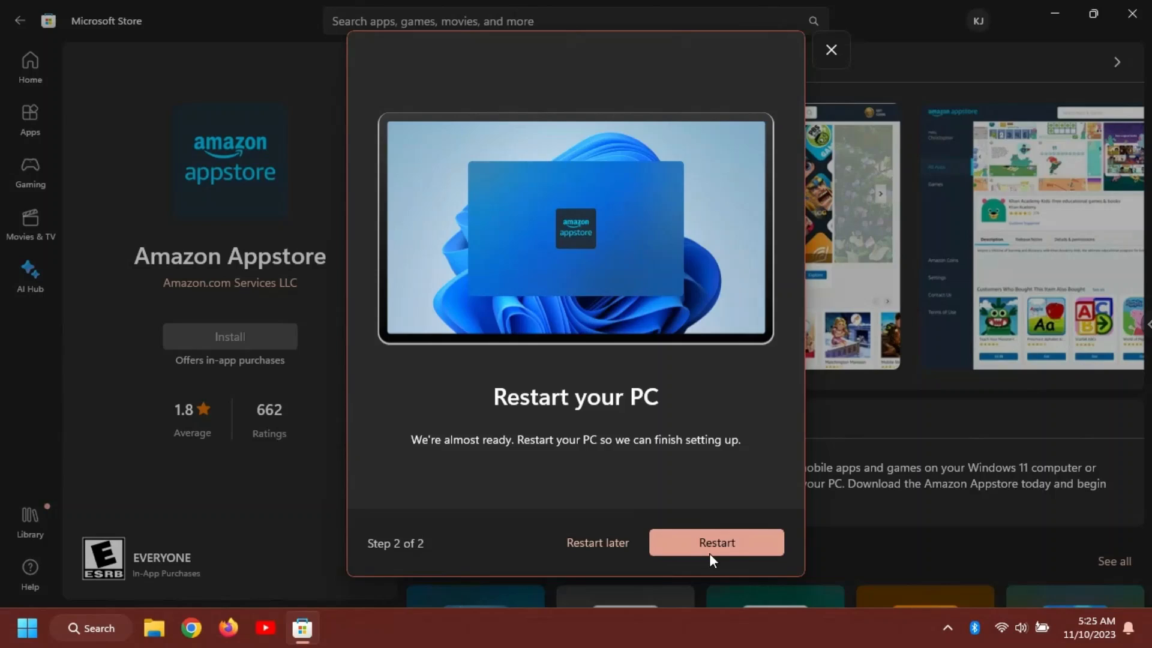
click(717, 542)
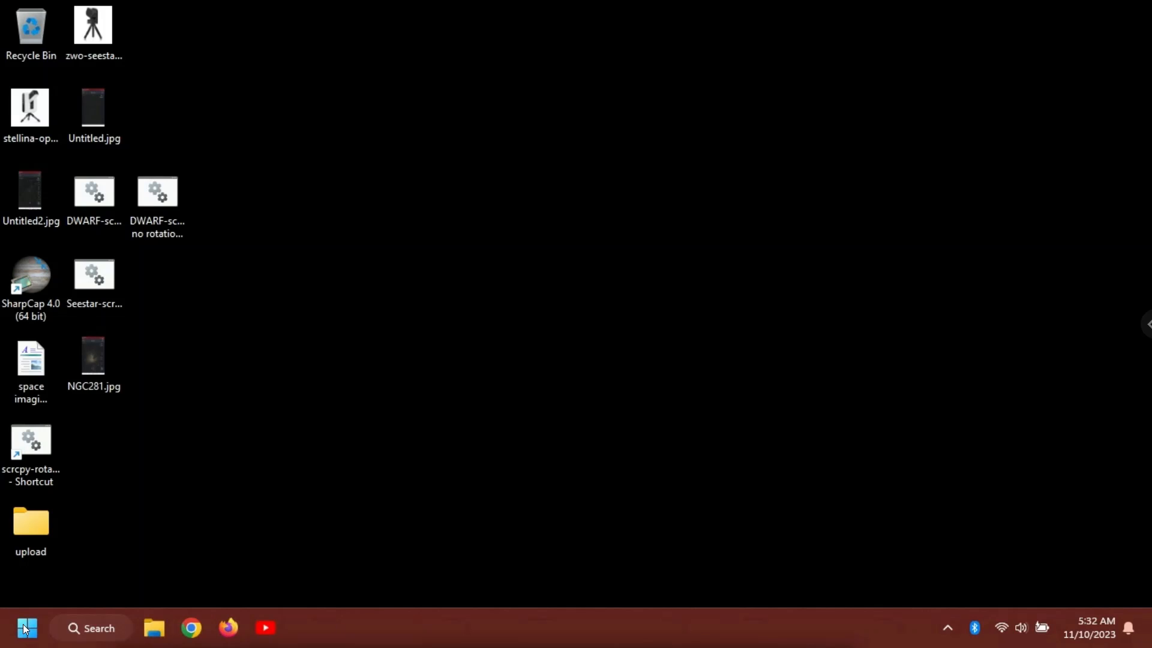
click(26, 628)
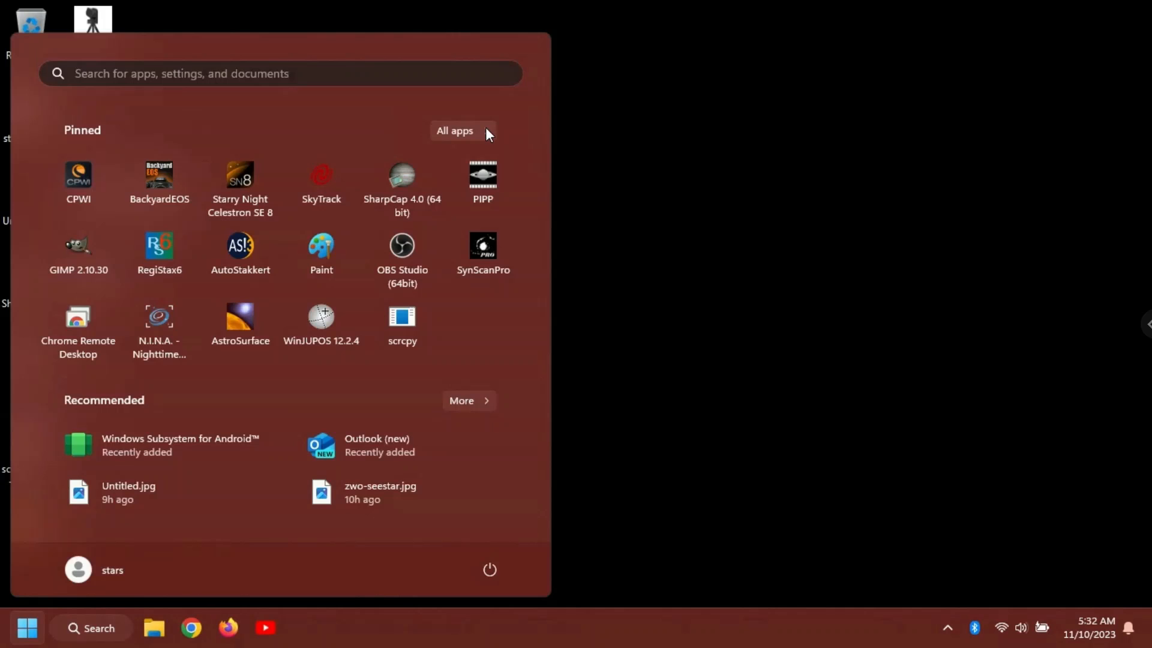
click(455, 130)
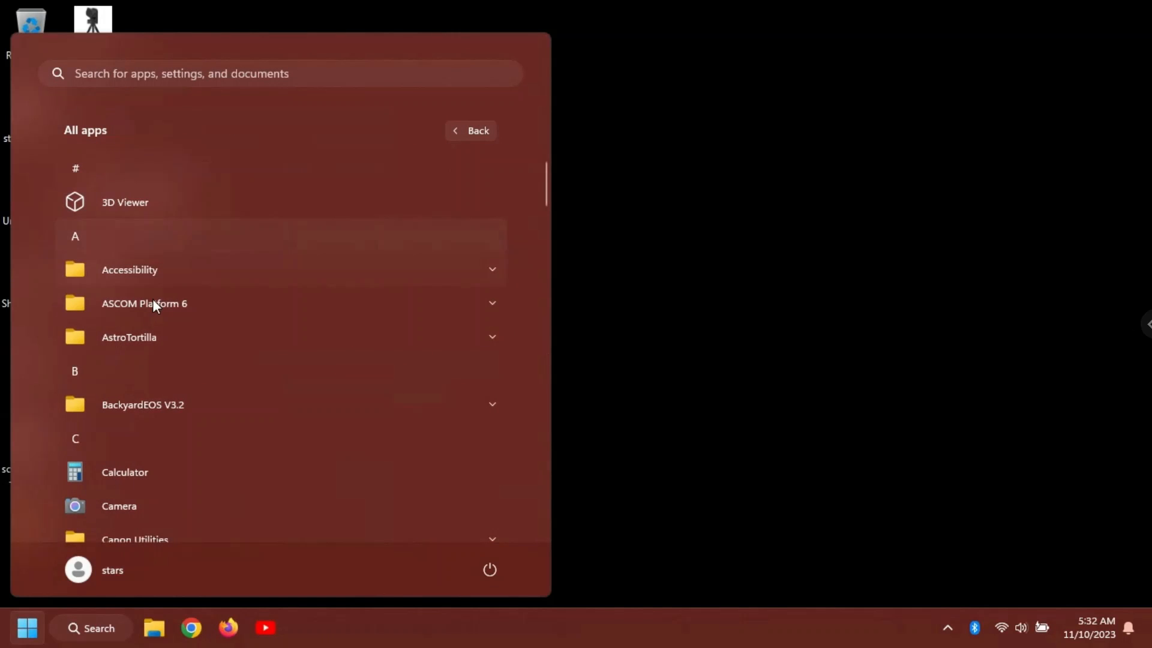
scroll(down, 3)
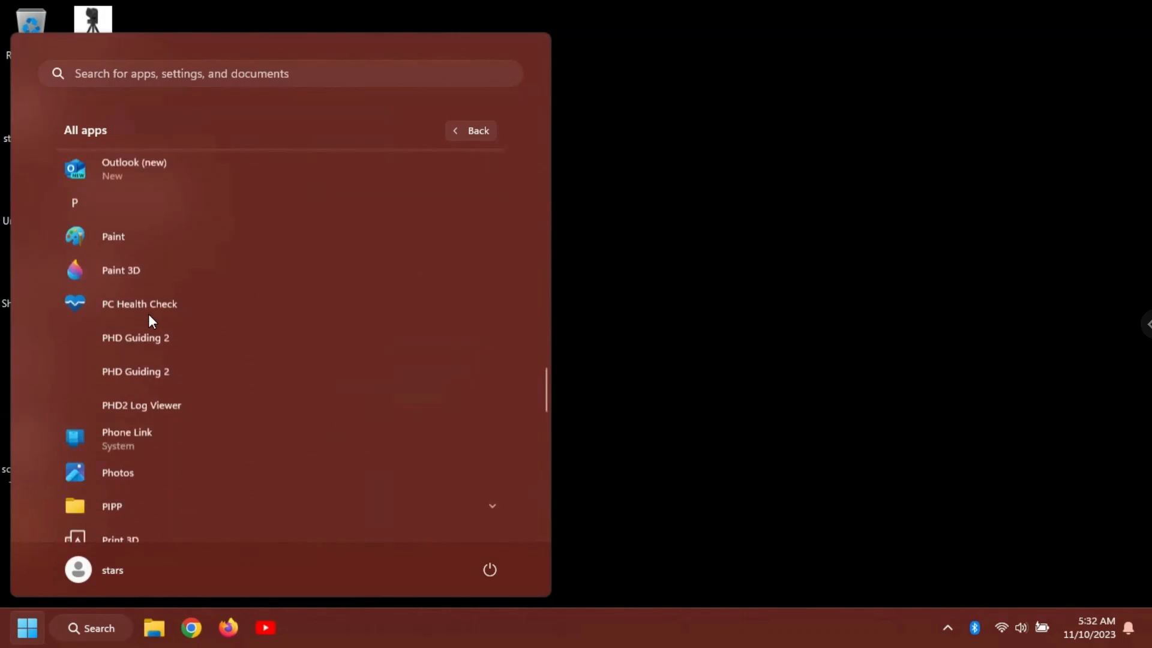
scroll(down, 3)
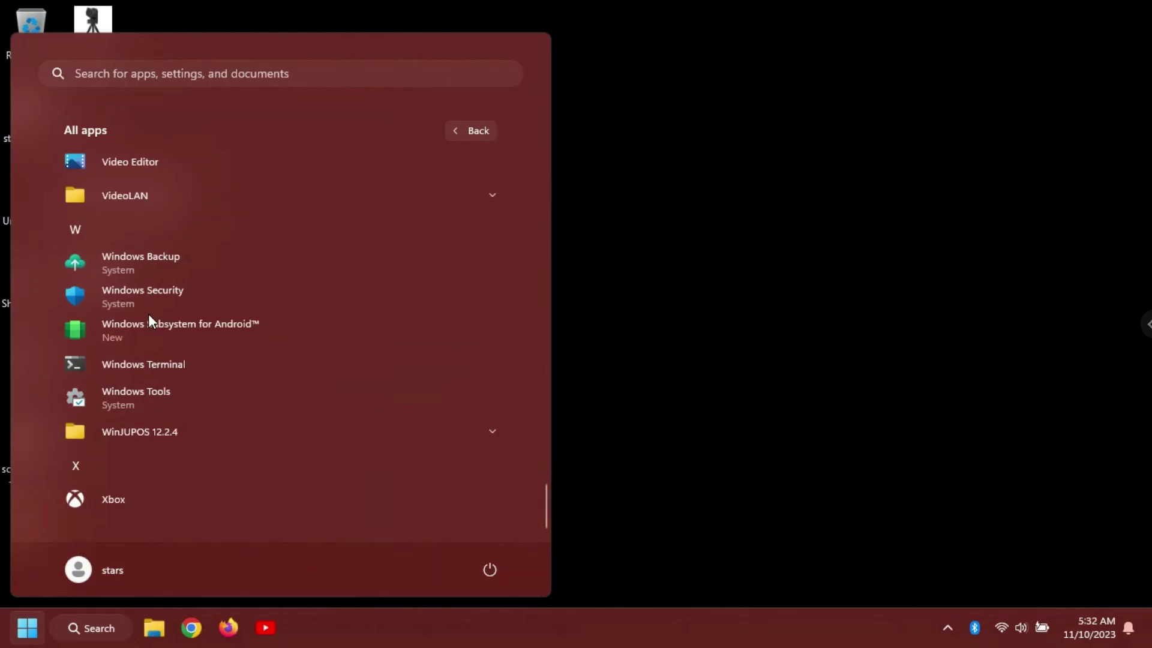
mouse_move(150, 331)
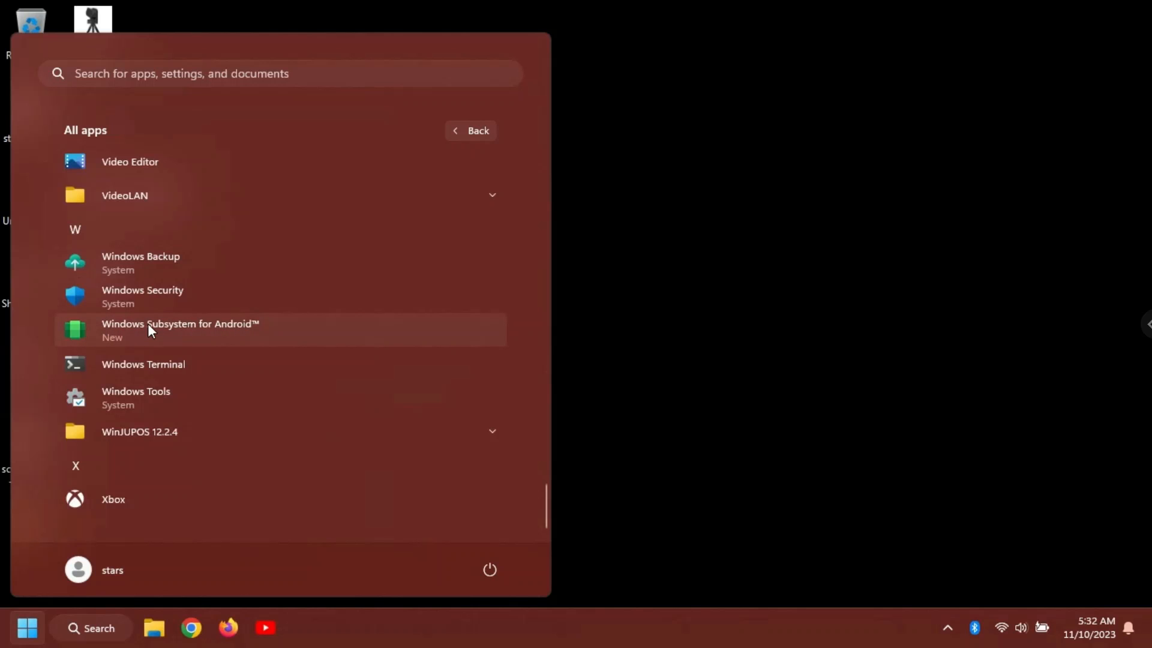
mouse_move(240, 331)
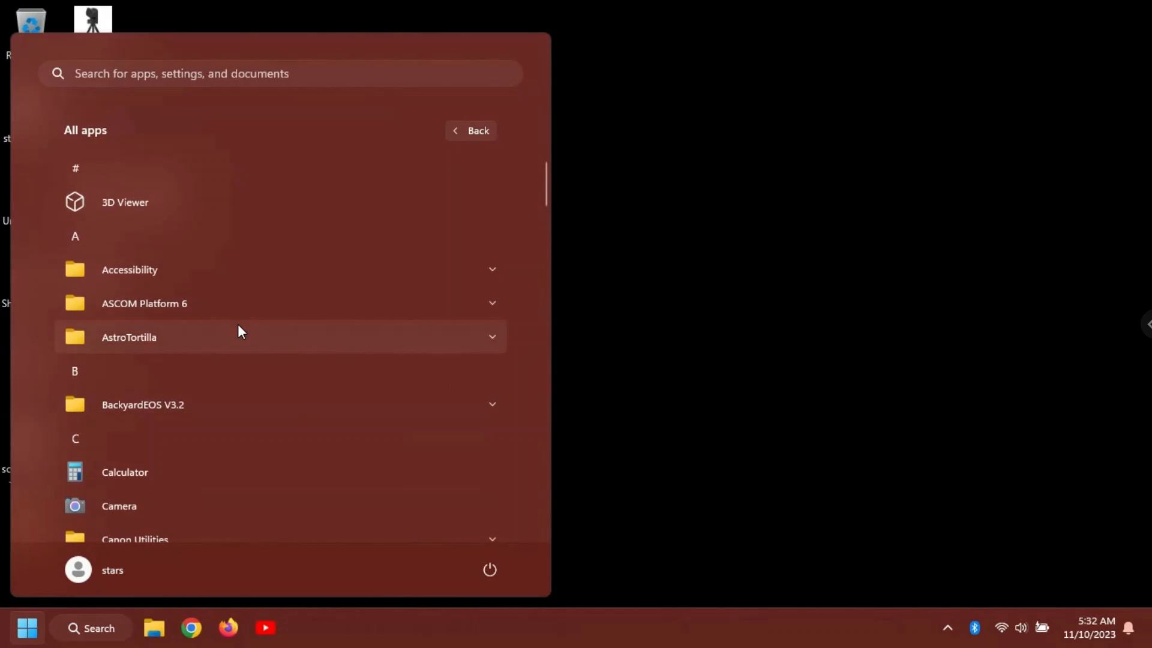
mouse_move(694, 355)
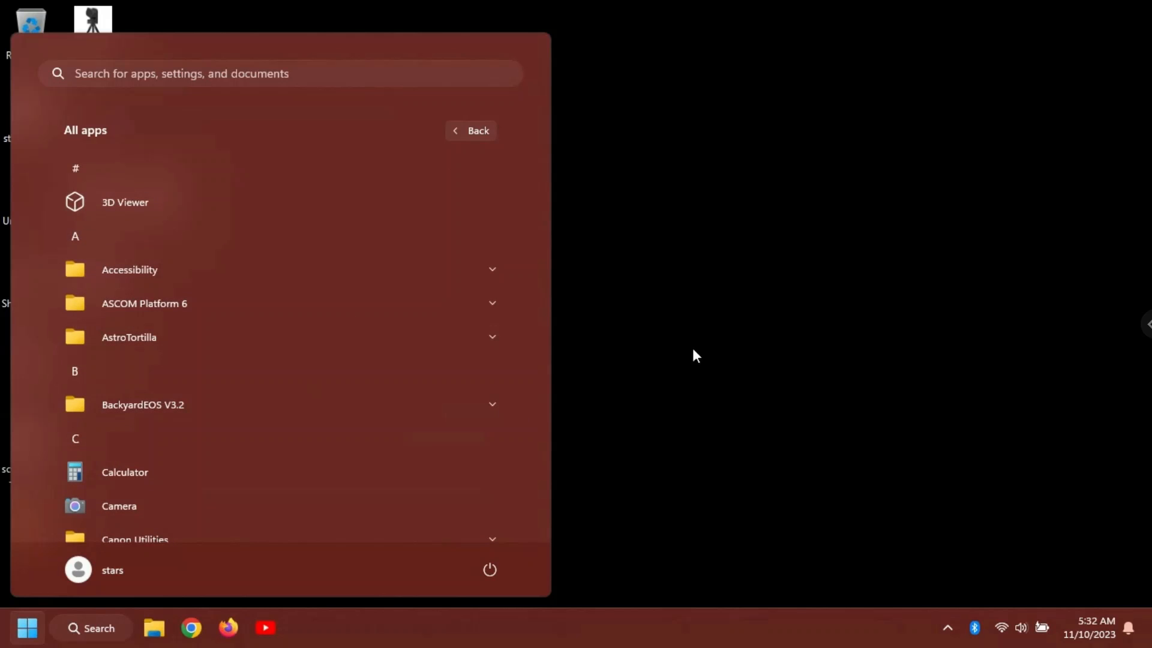
mouse_move(576, 119)
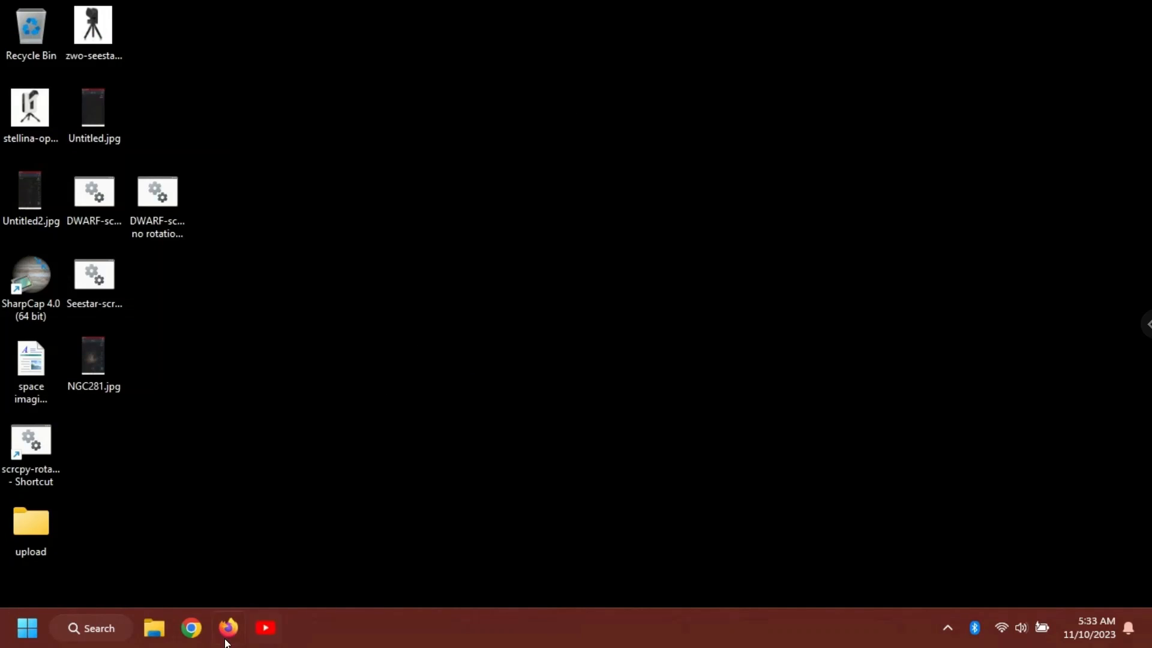
- Launch Chrome and search Google for 'seestar app download'
click(191, 629)
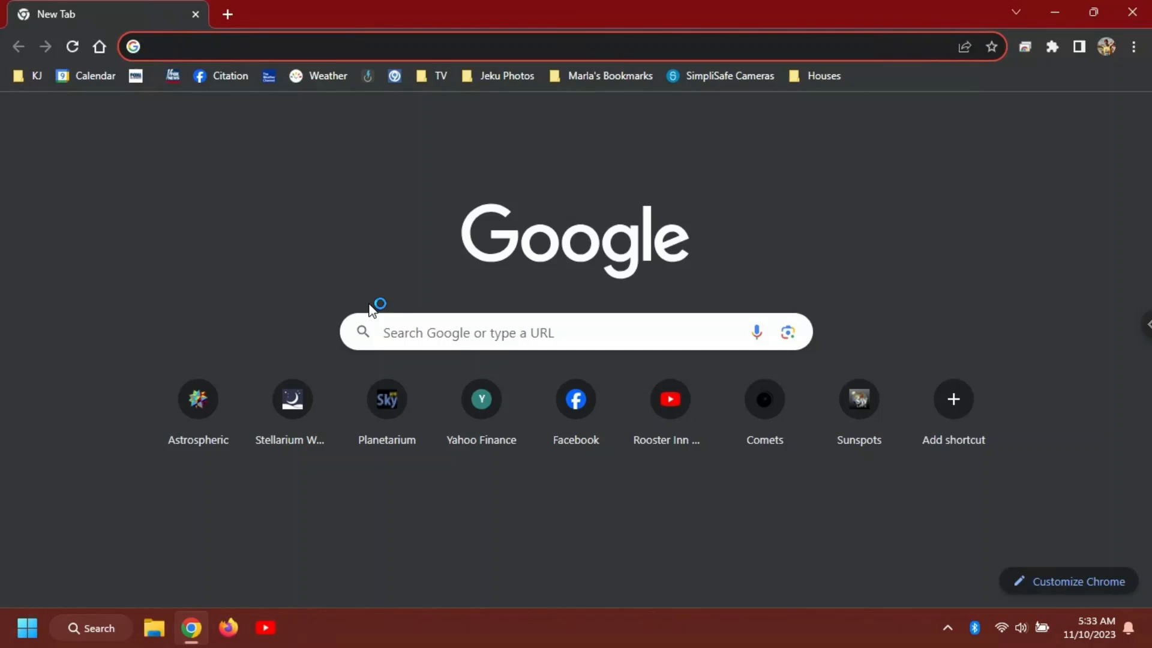
click(492, 332)
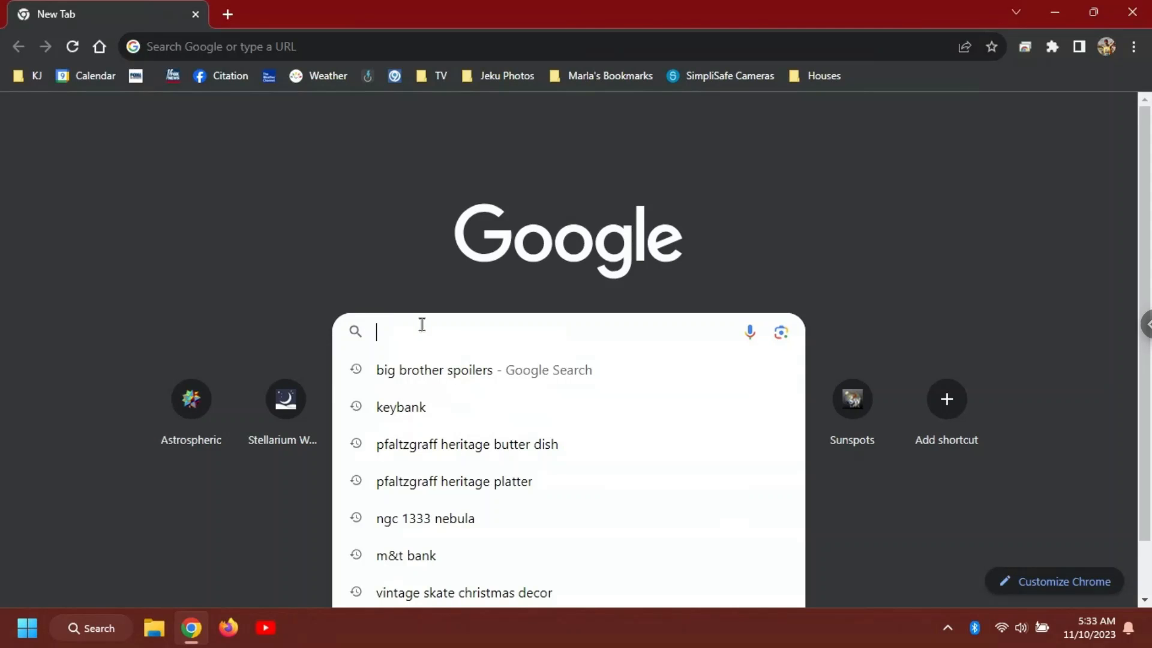
text(seestar)
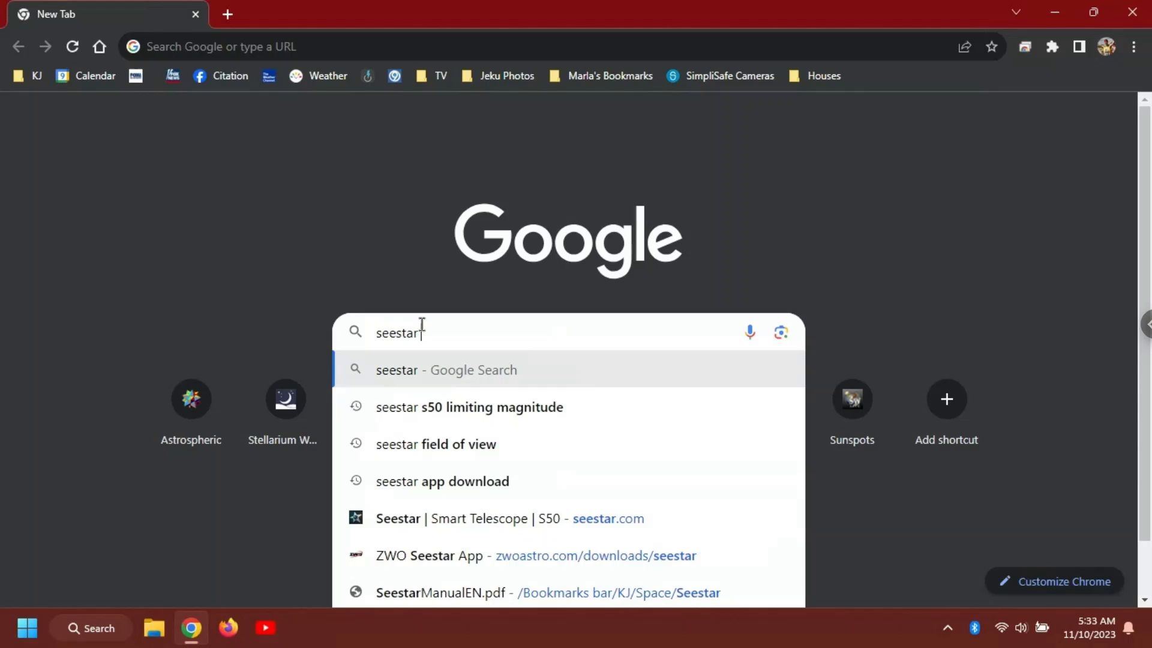
mouse_move(443, 489)
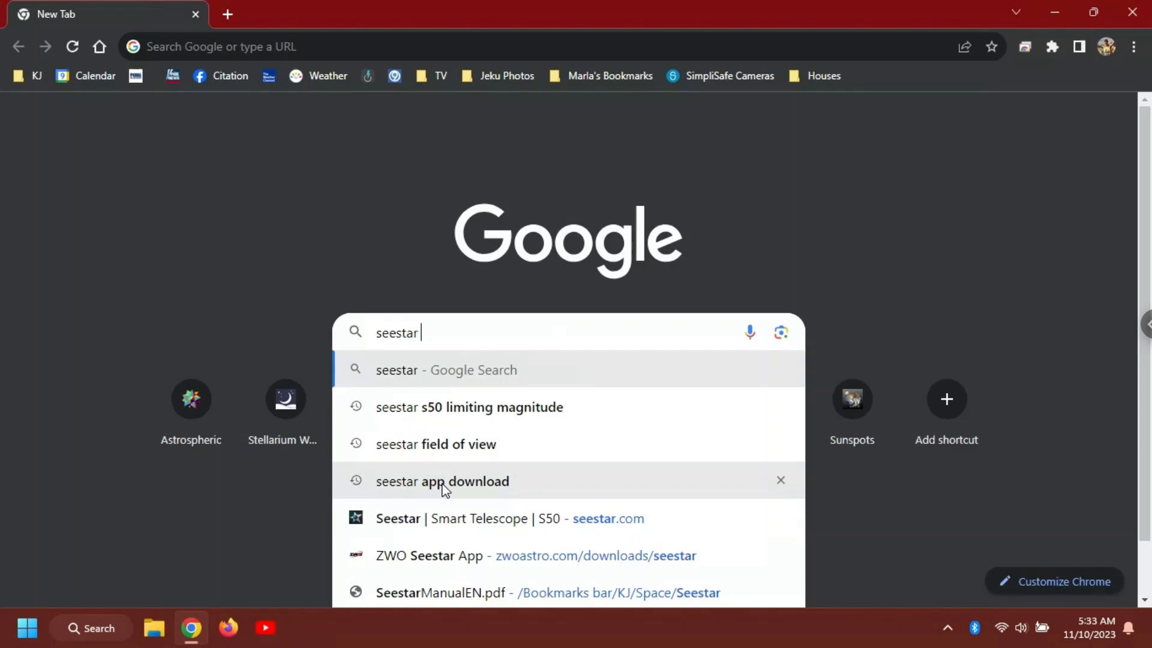
click(441, 481)
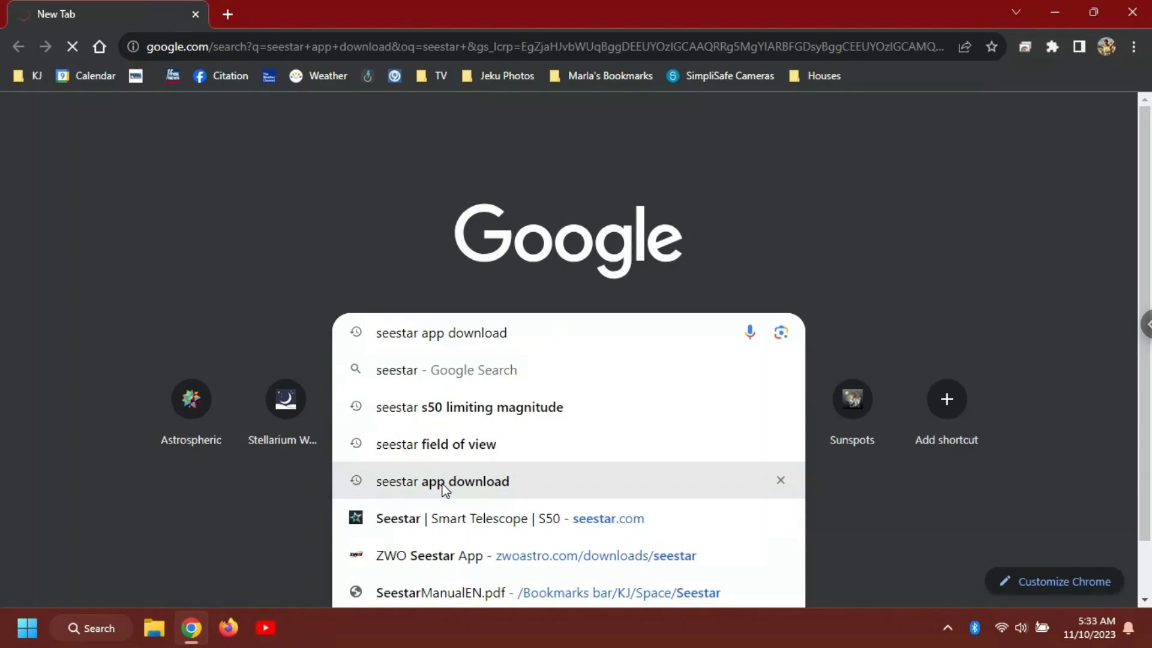
click(442, 481)
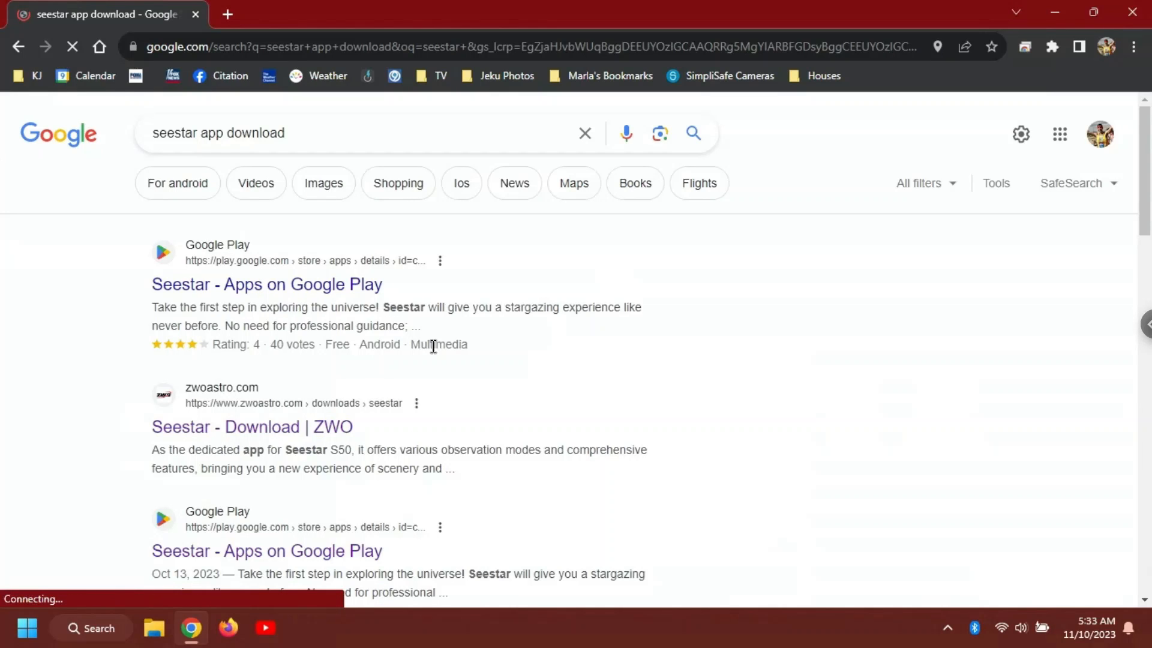
scroll(down, 3)
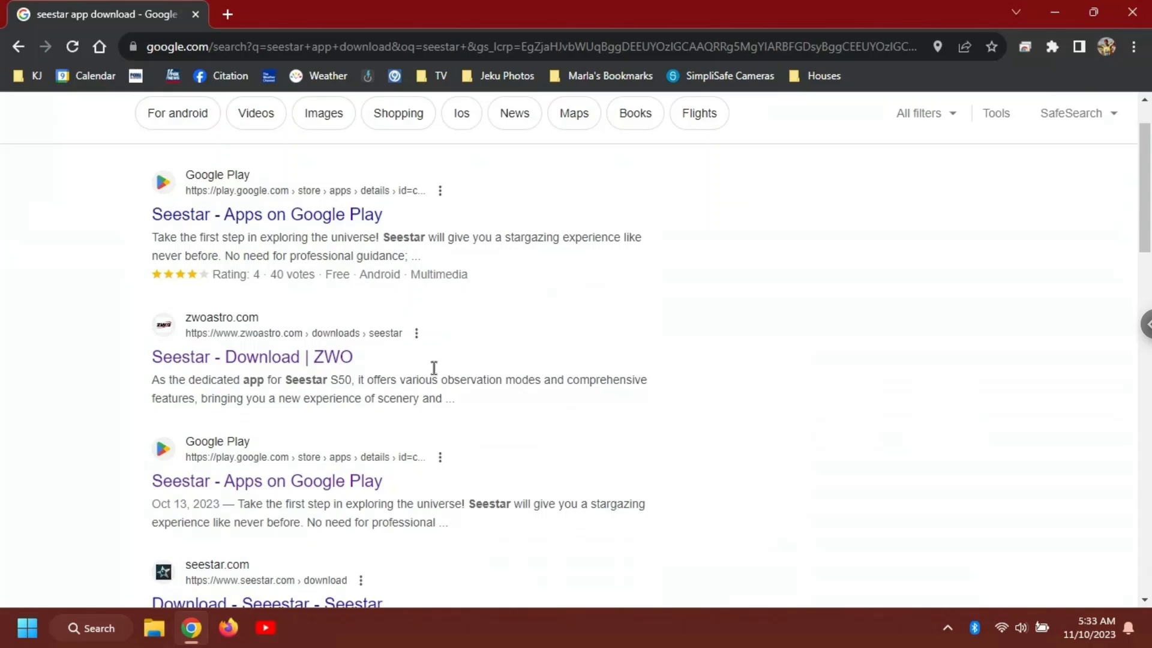
- Open the 'Seestar - Download | ZWO' result and download the Seestar Android app
click(252, 357)
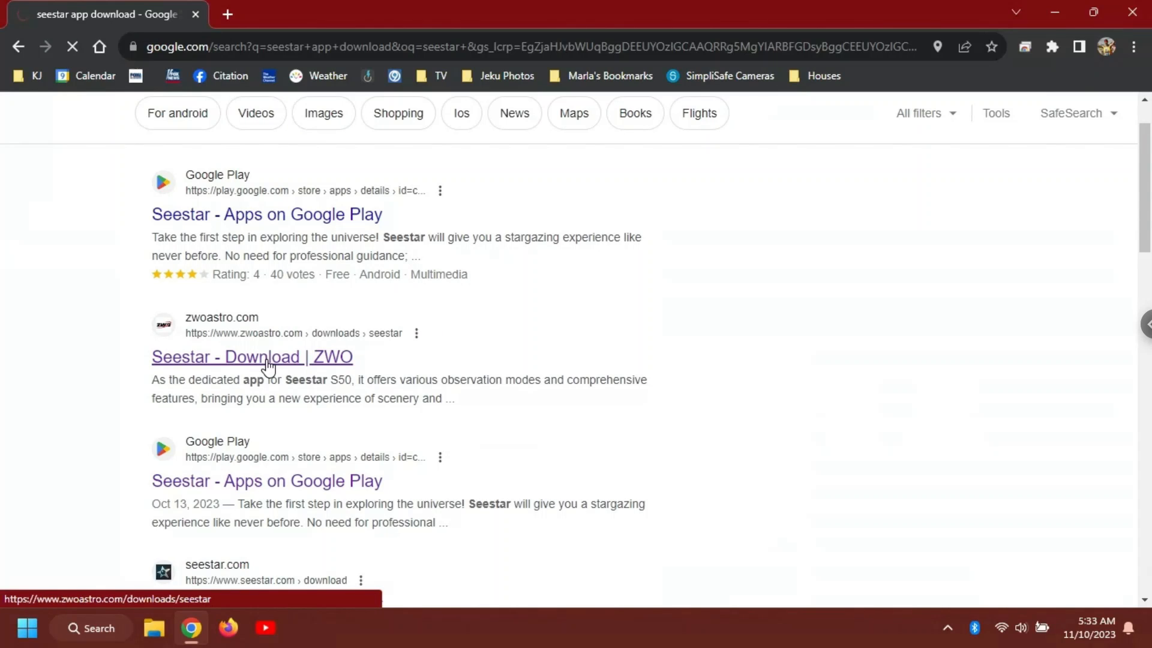
click(252, 357)
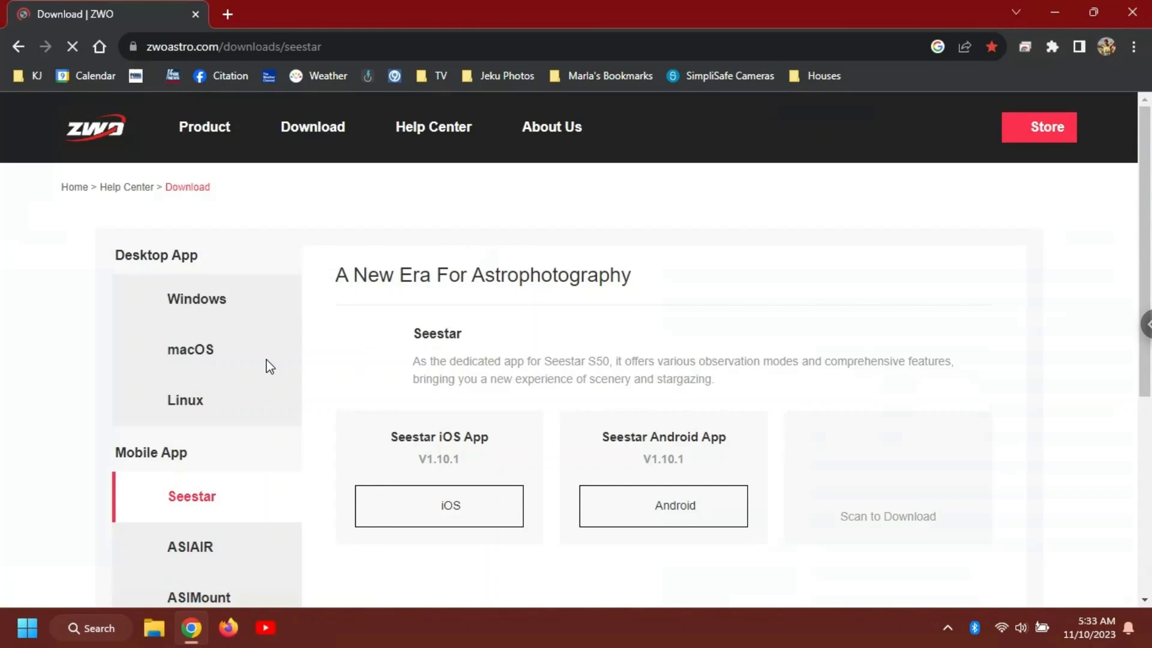
mouse_move(692, 347)
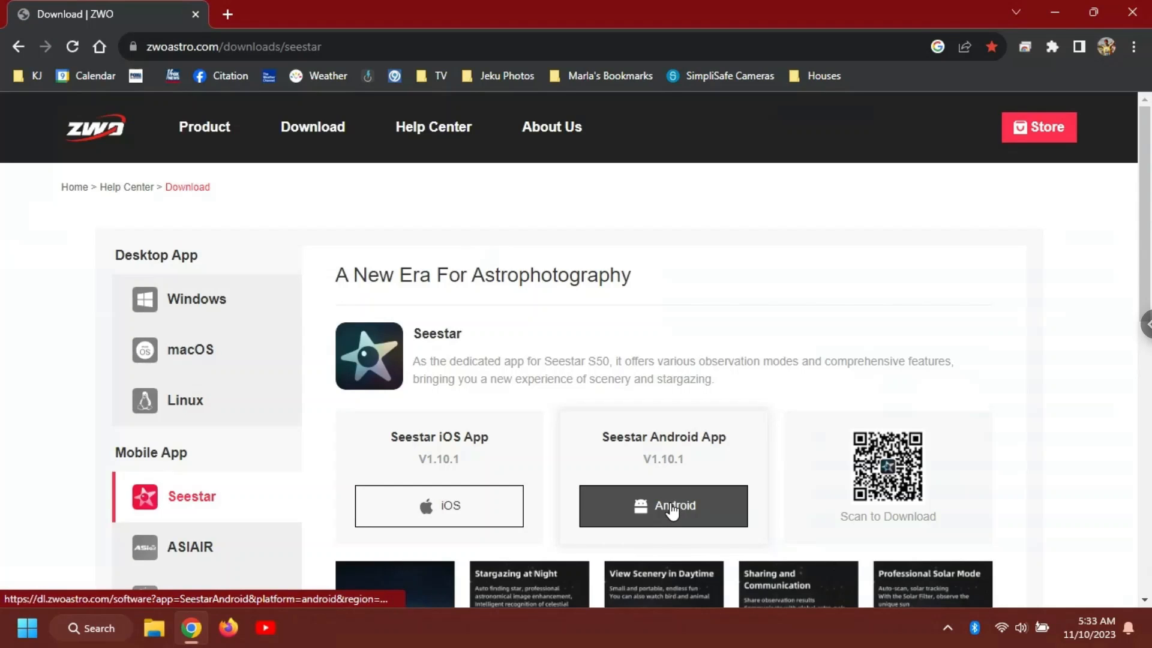
click(664, 506)
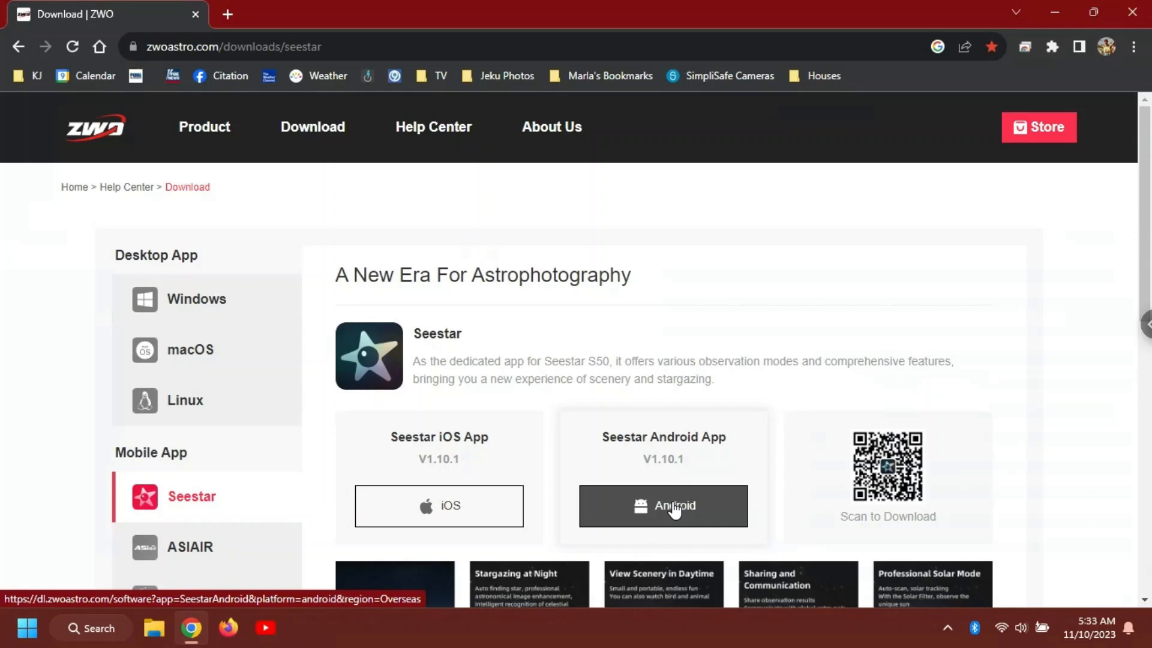
click(664, 506)
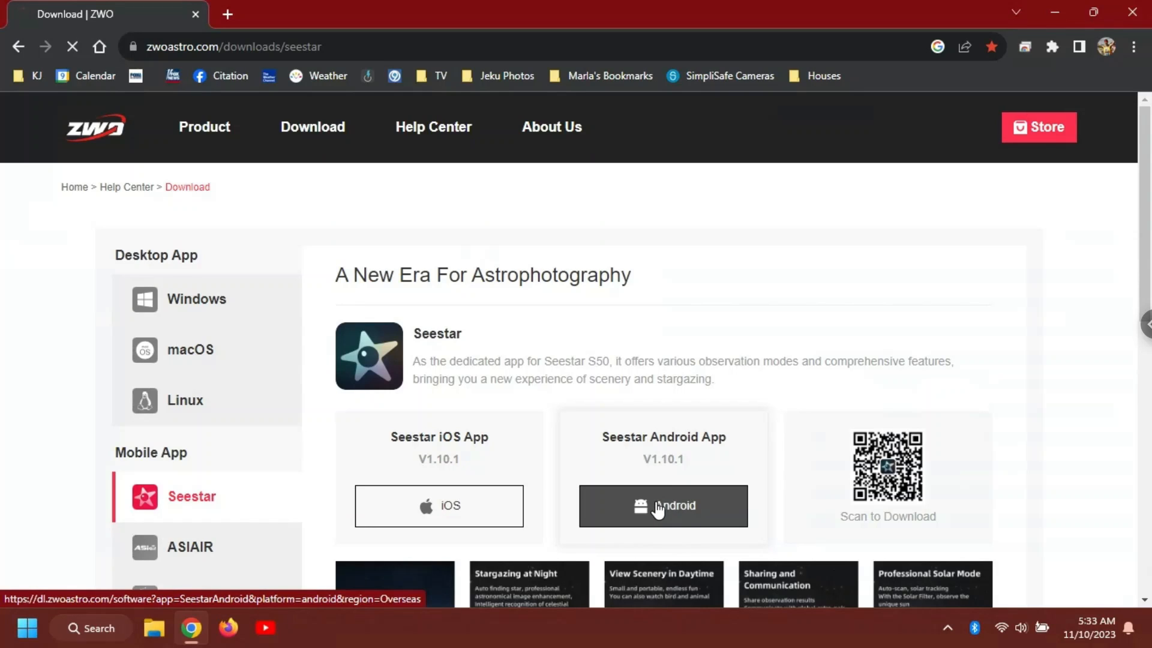
click(664, 506)
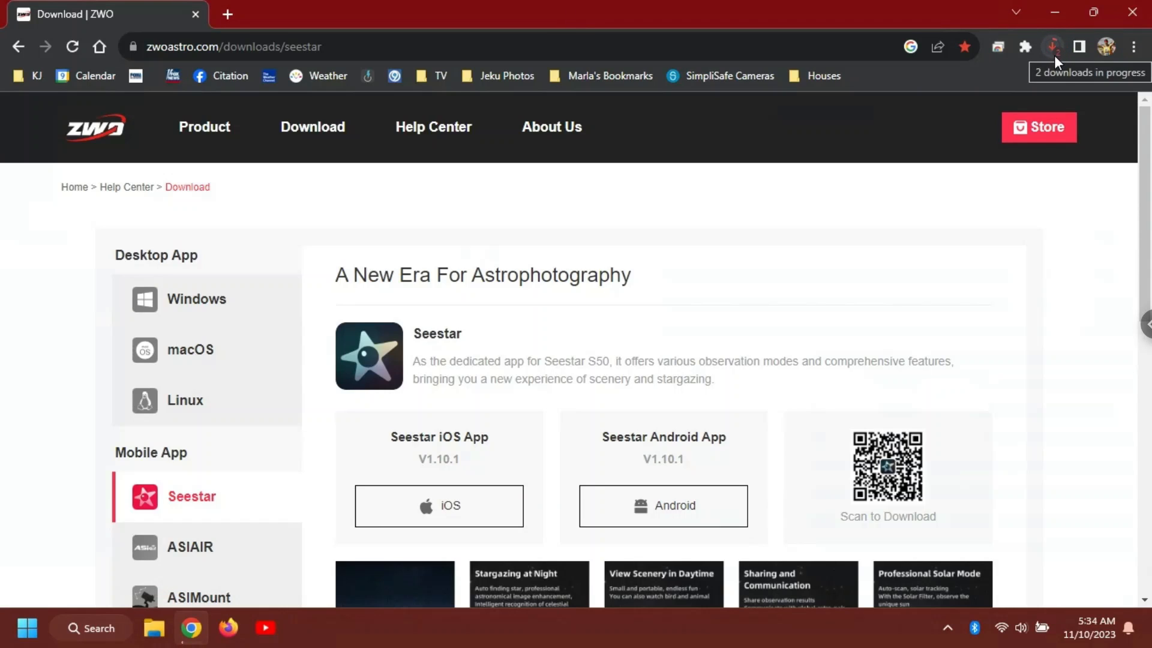
mouse_move(1056, 93)
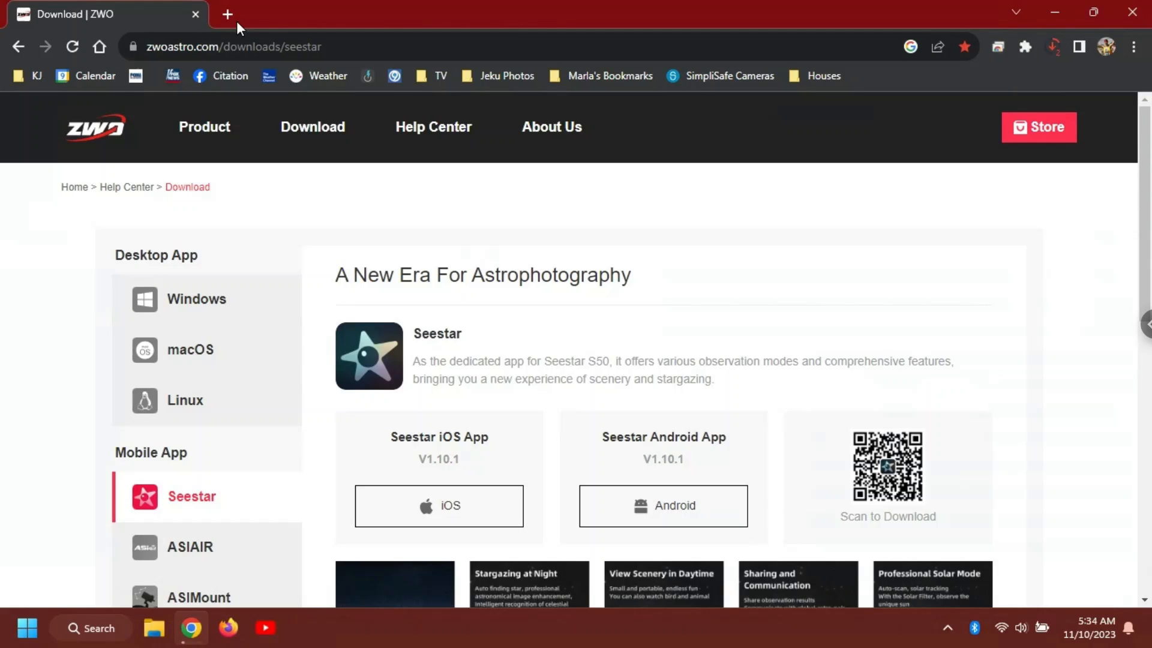
- In a new tab, go to dwarflab.com and open the APP download page
click(227, 15)
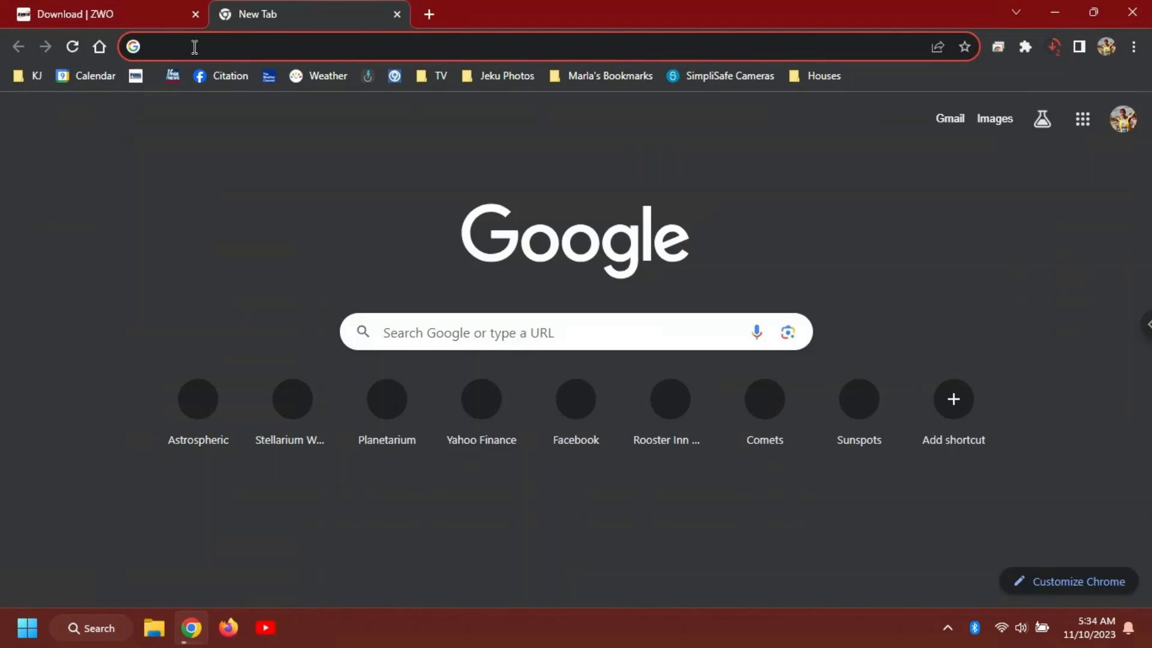
text(dwarflab.com)
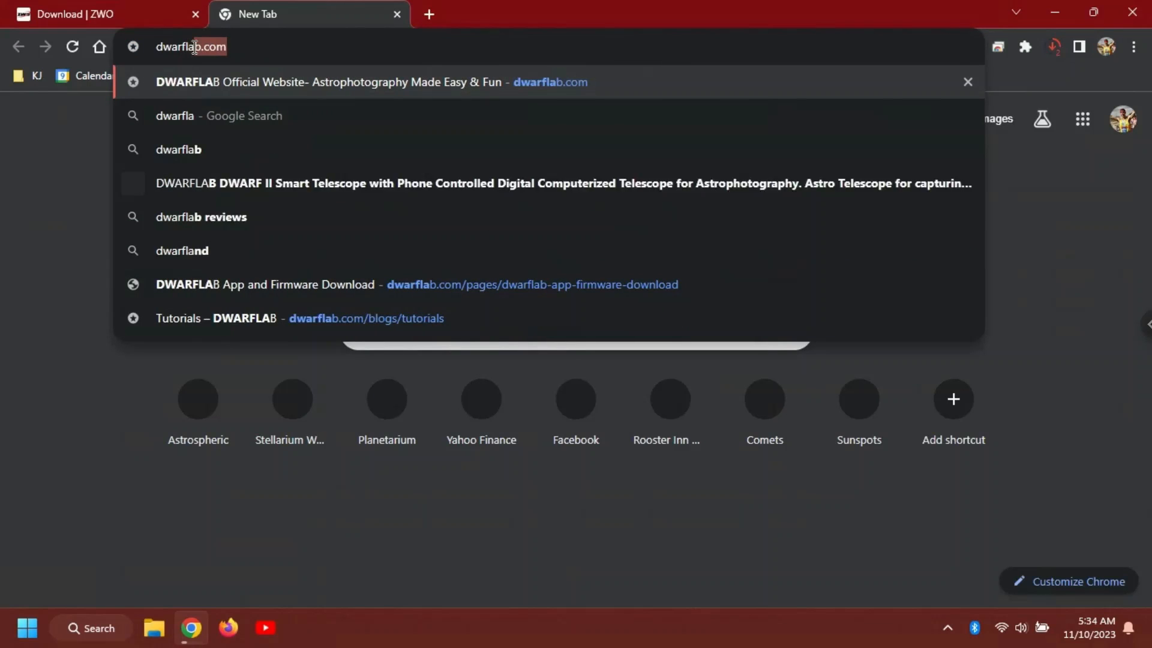
text(dwarflabs)
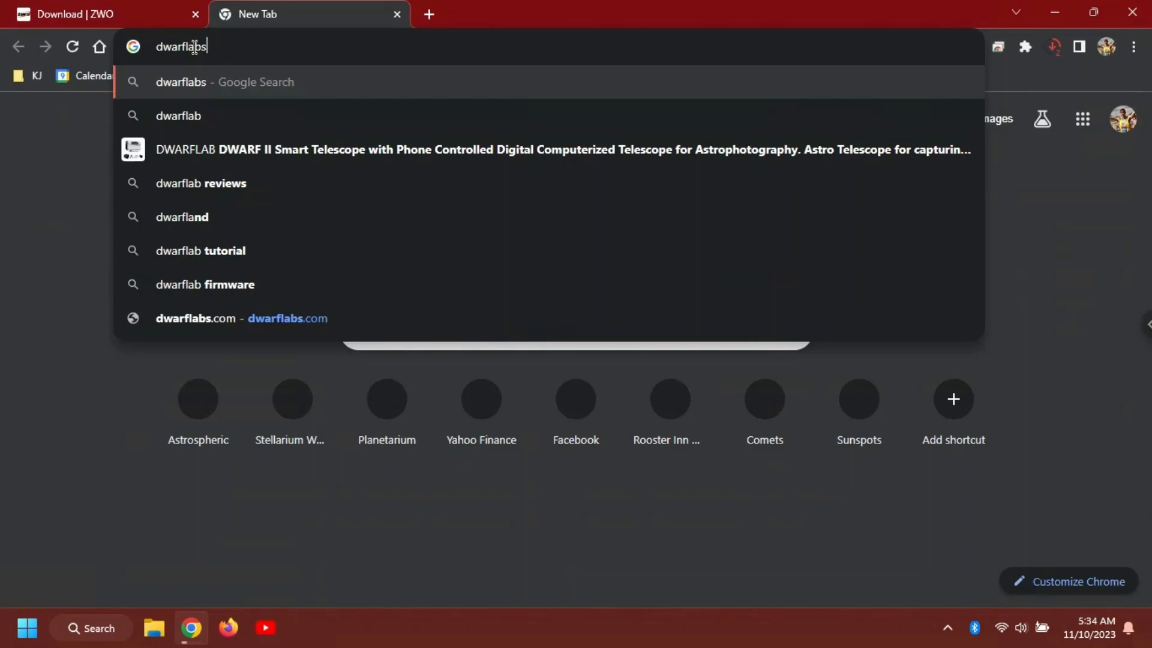
key(Backspace)
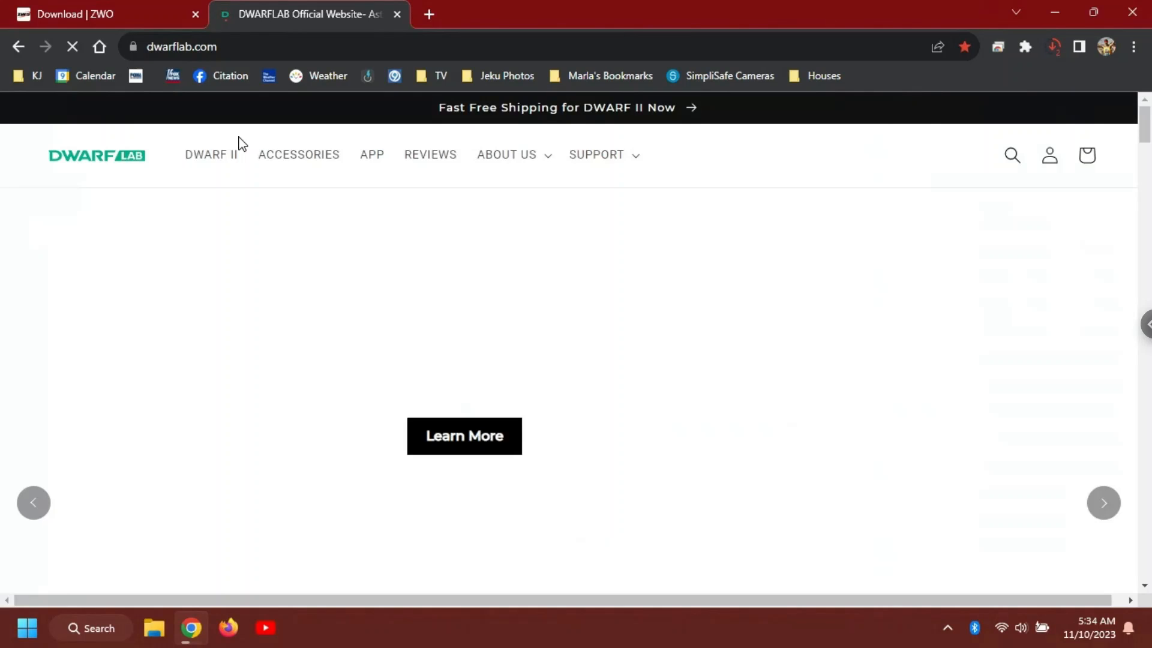
mouse_move(371, 163)
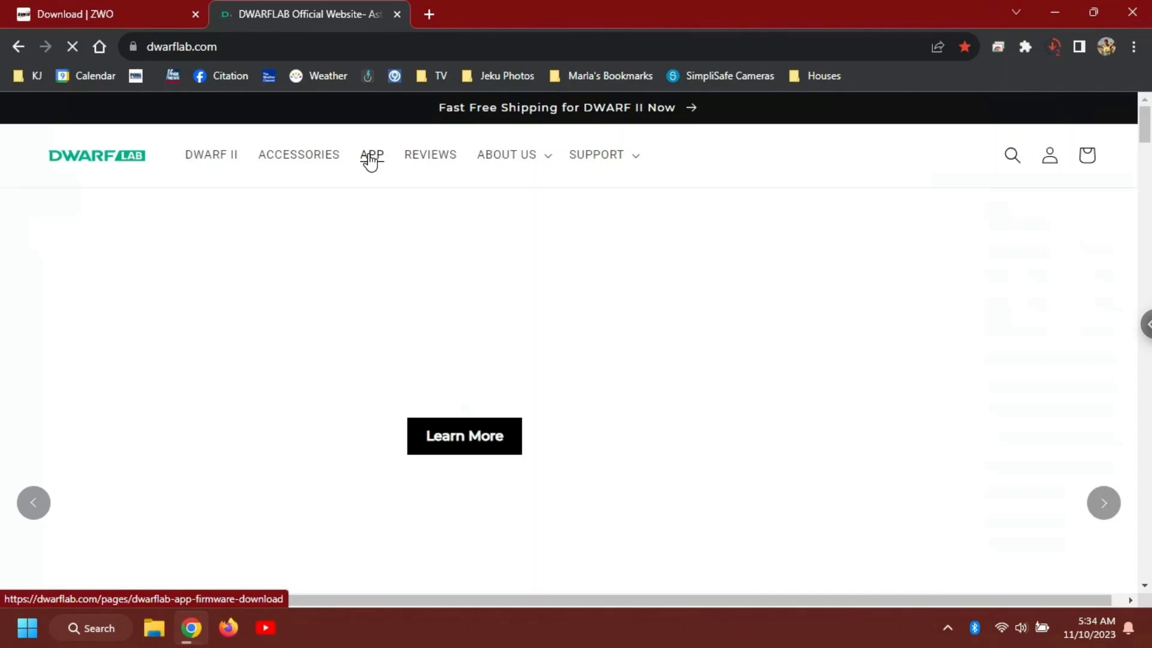
click(372, 159)
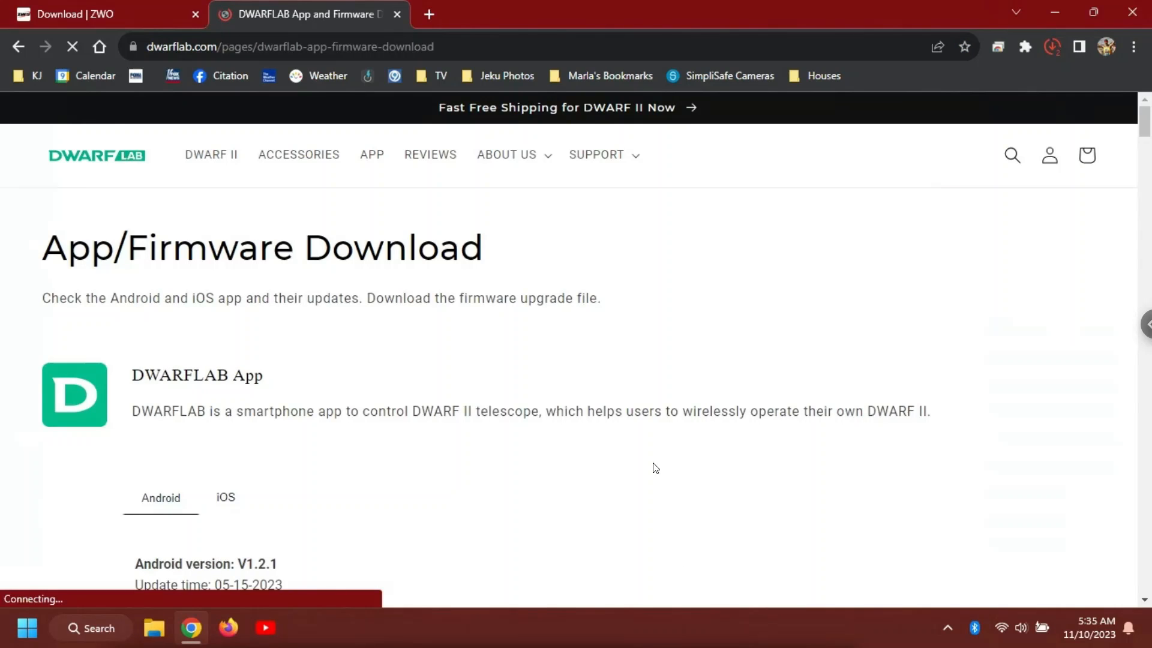
mouse_move(551, 370)
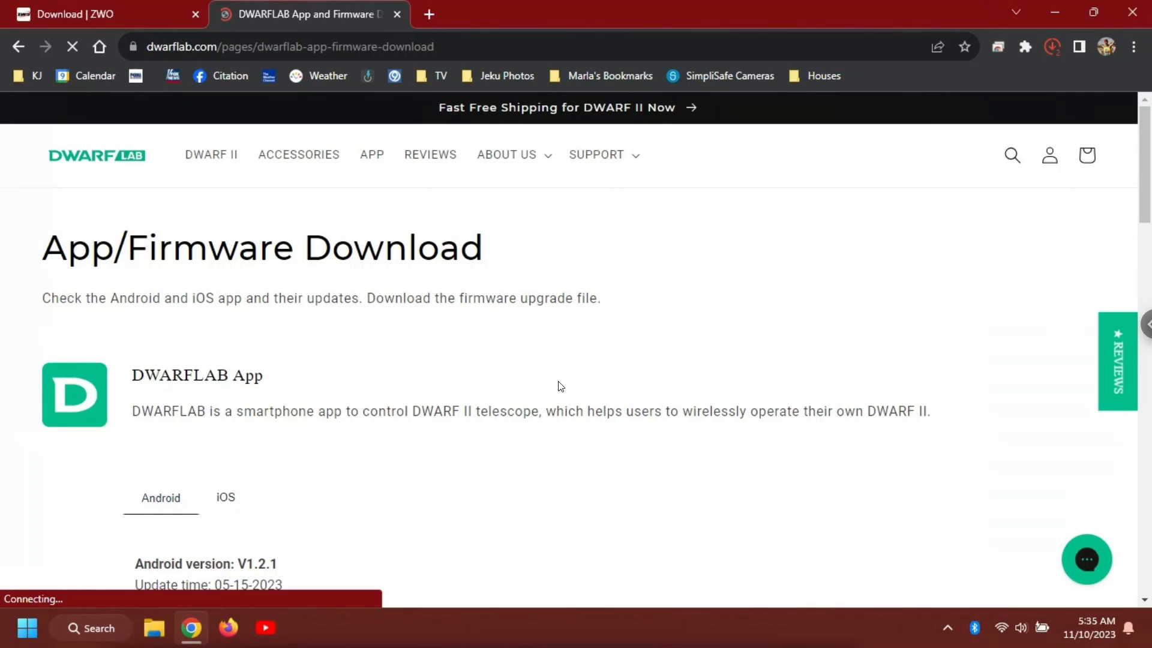
mouse_move(126, 520)
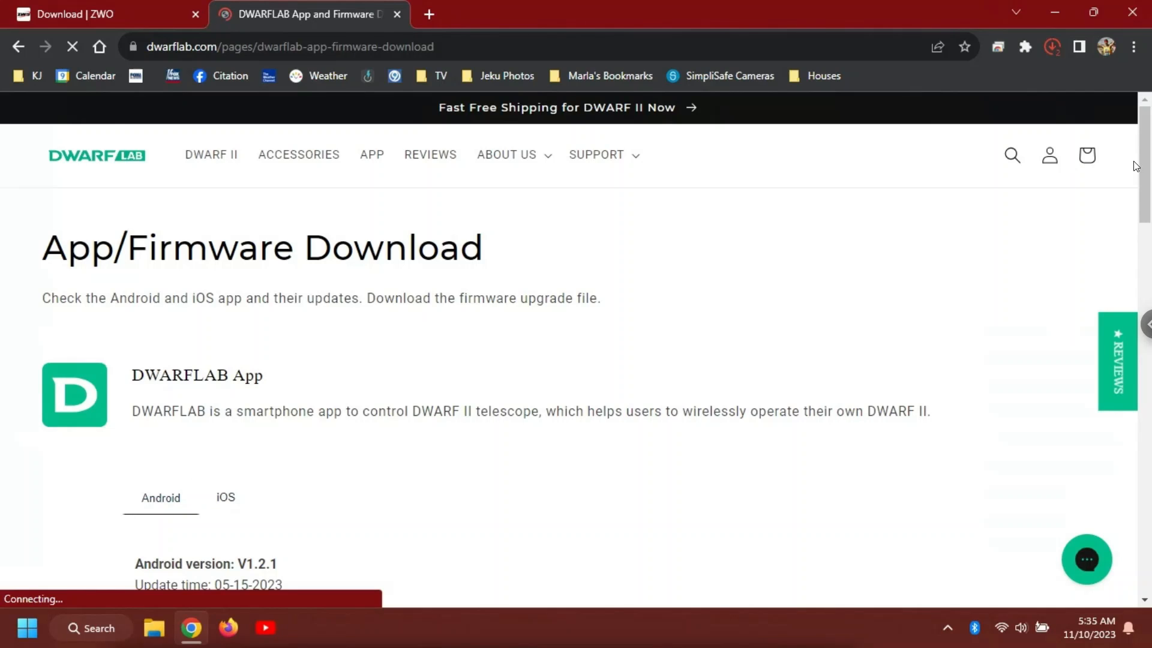
- Download the DWARFLAB apk file from the download page
scroll(down, 3)
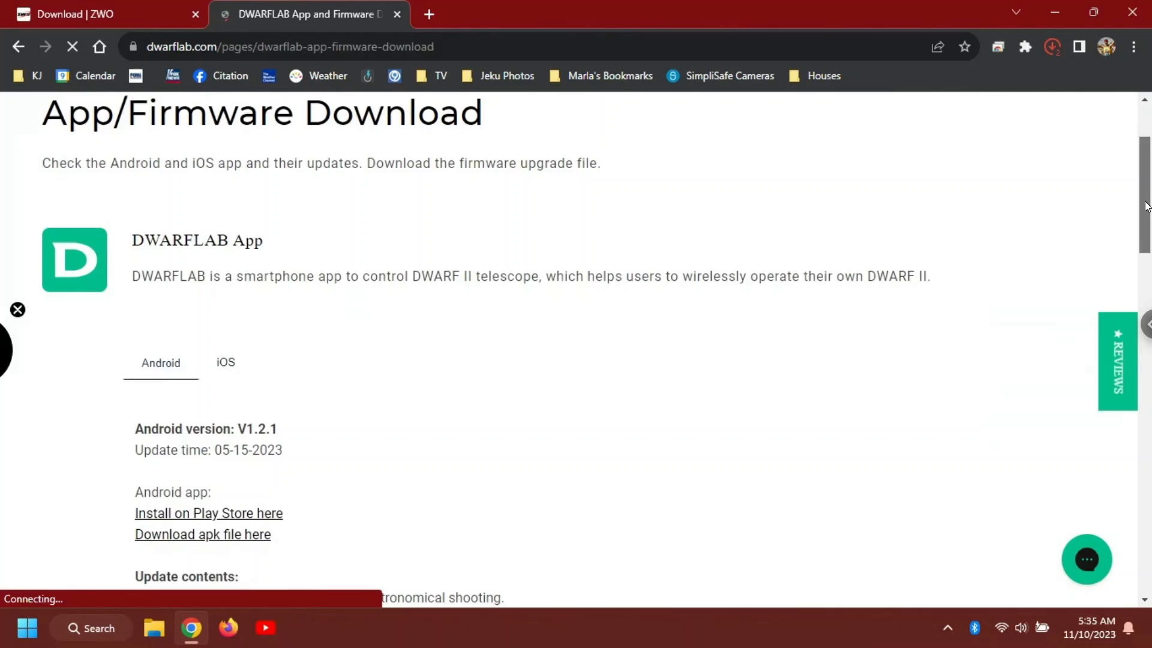
scroll(down, 3)
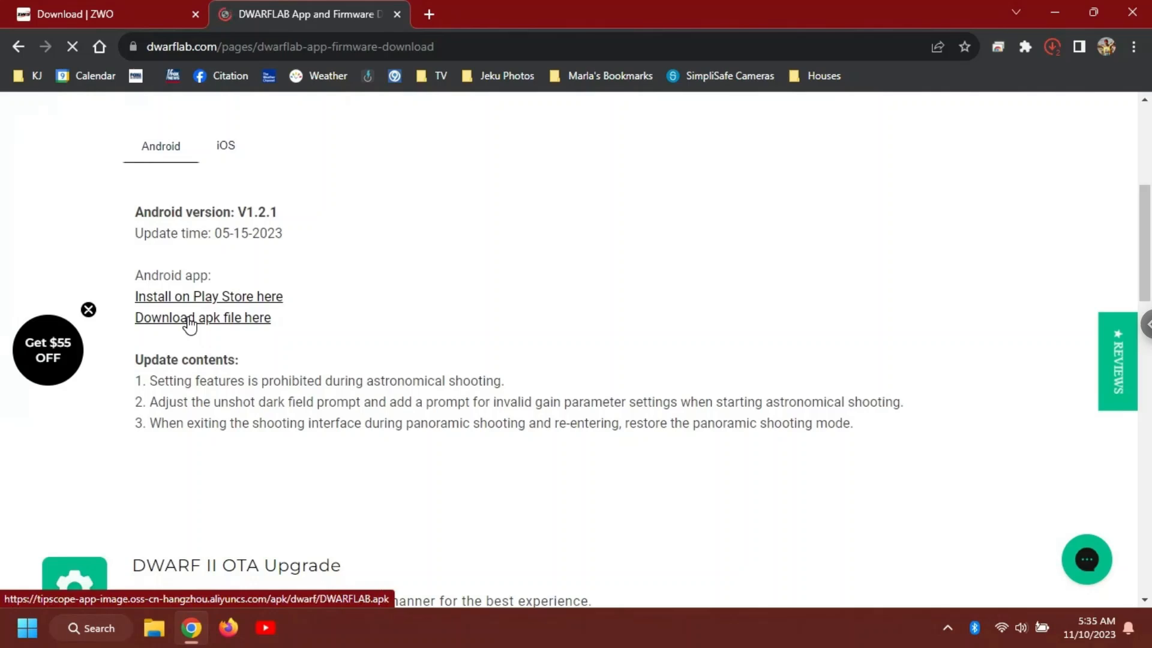
click(188, 318)
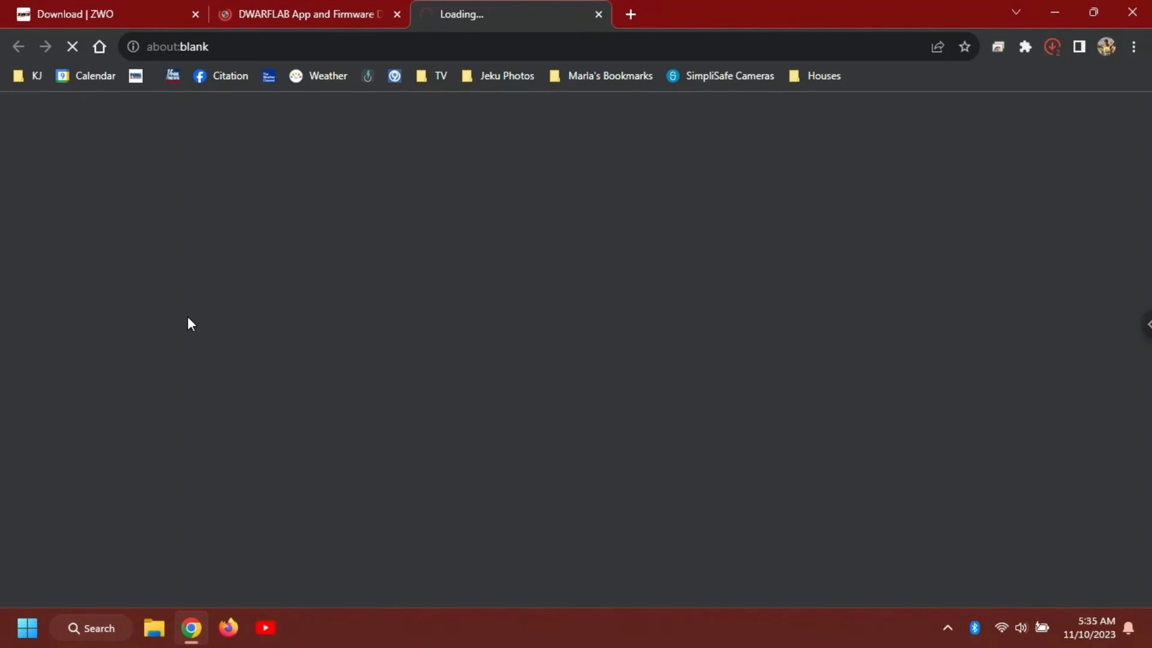
click(1052, 46)
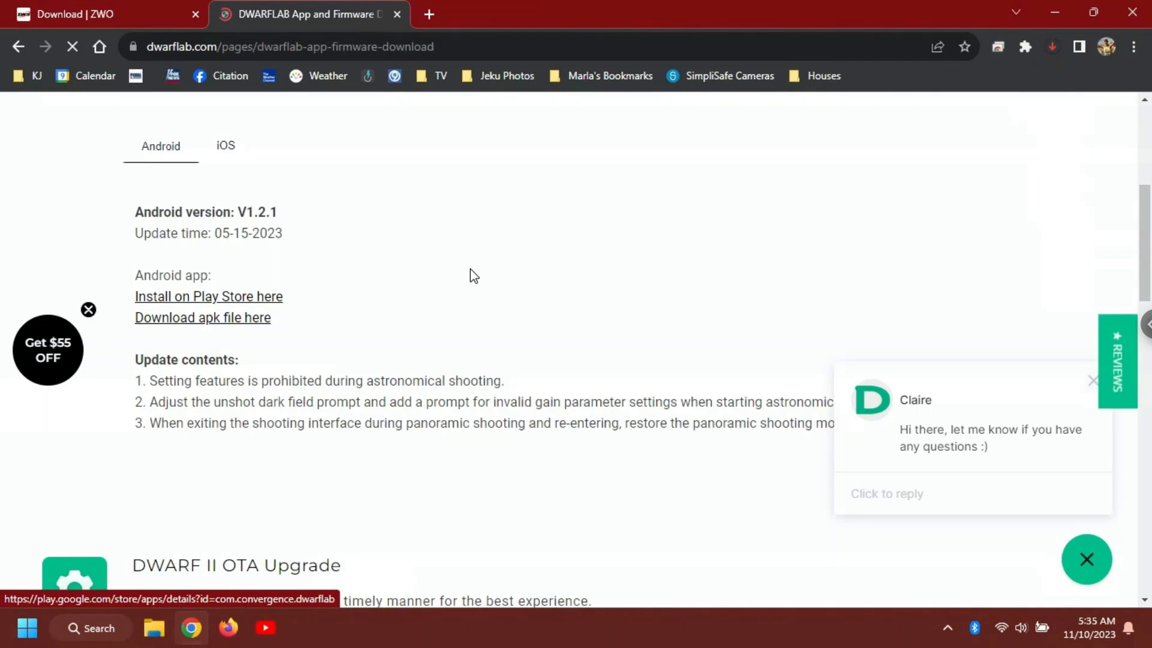
mouse_move(907, 494)
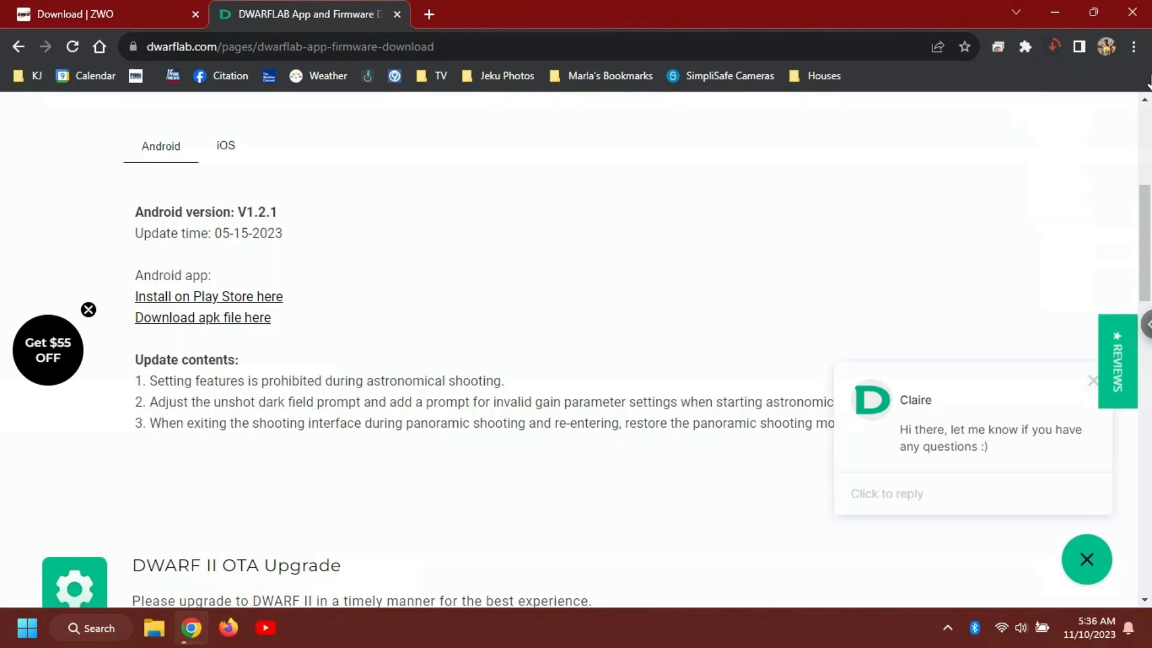
- Check download progress, then close the $55 off popup and the chat greeting
click(48, 348)
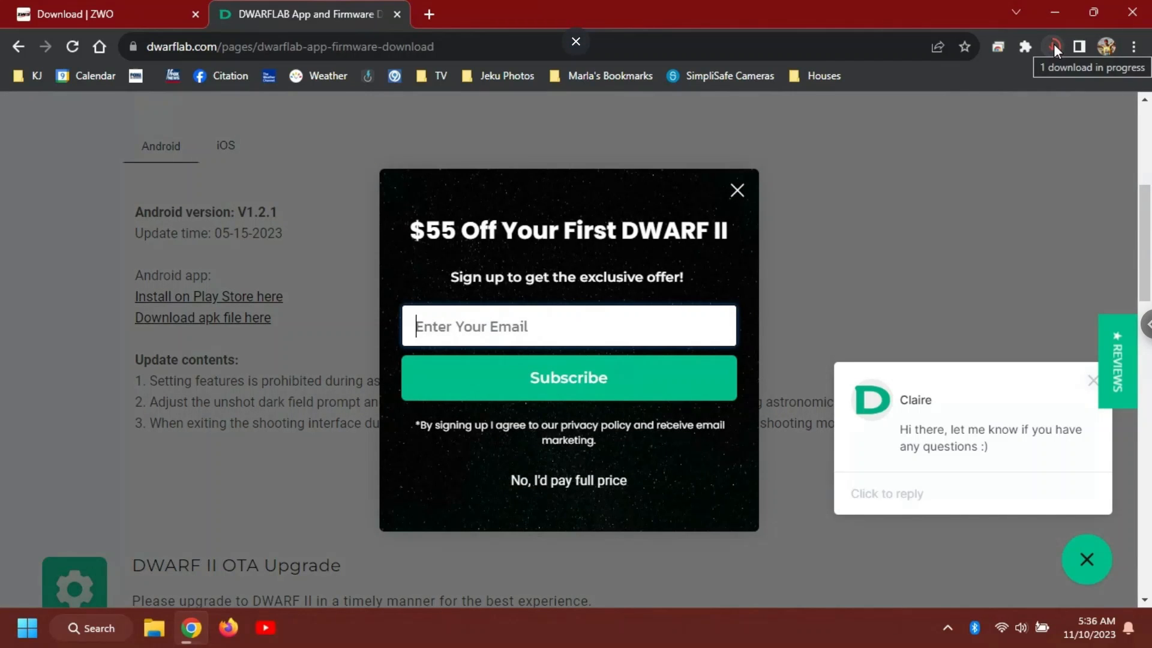
click(737, 190)
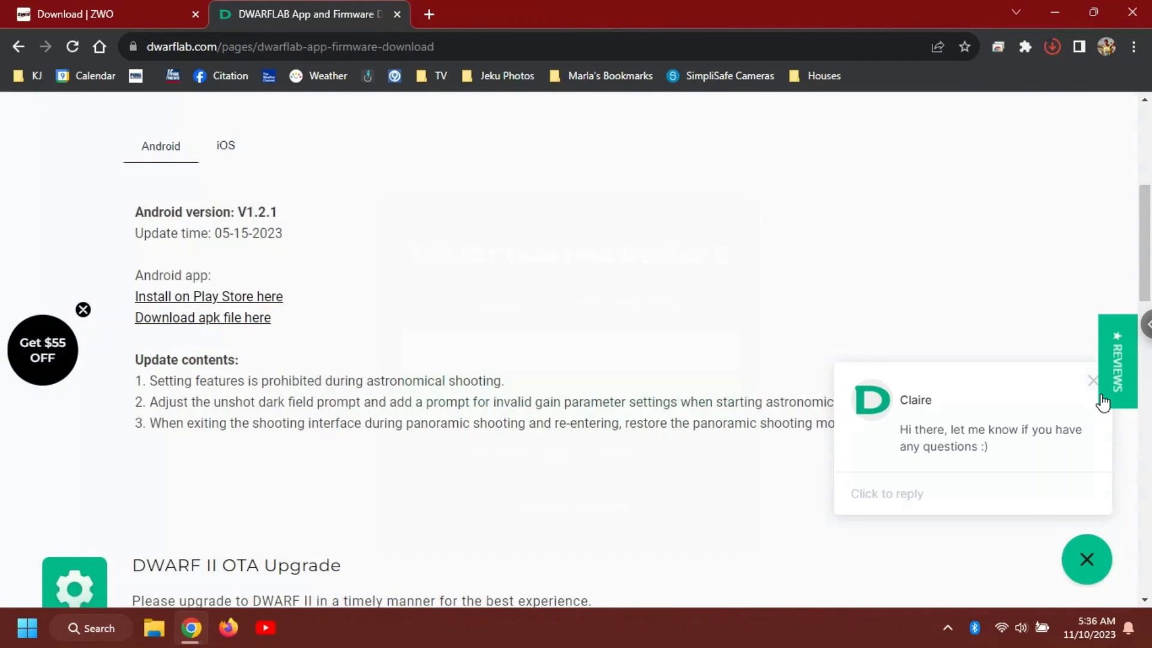
click(1092, 380)
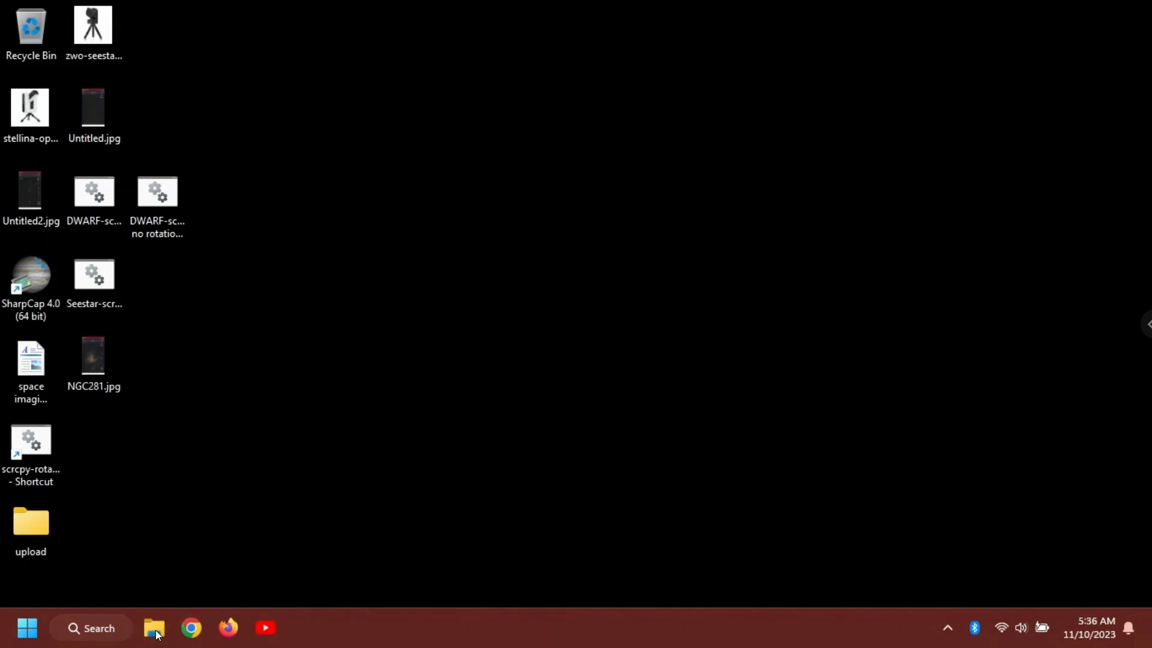
- Open File Explorer on the Downloads folder
click(154, 627)
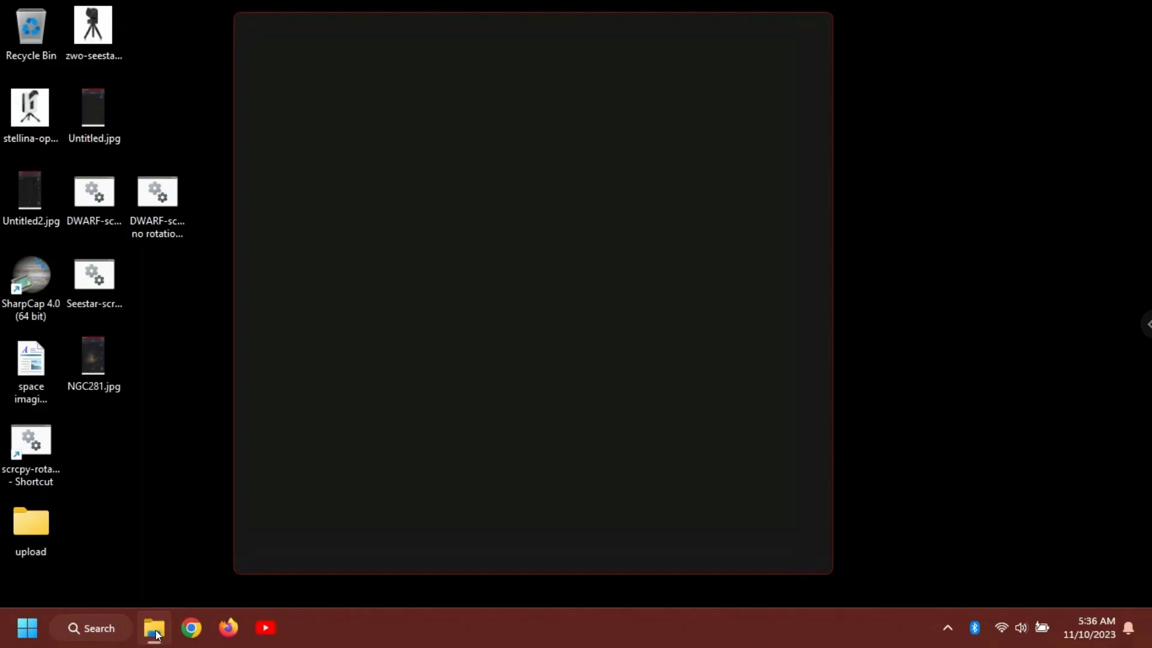
click(153, 628)
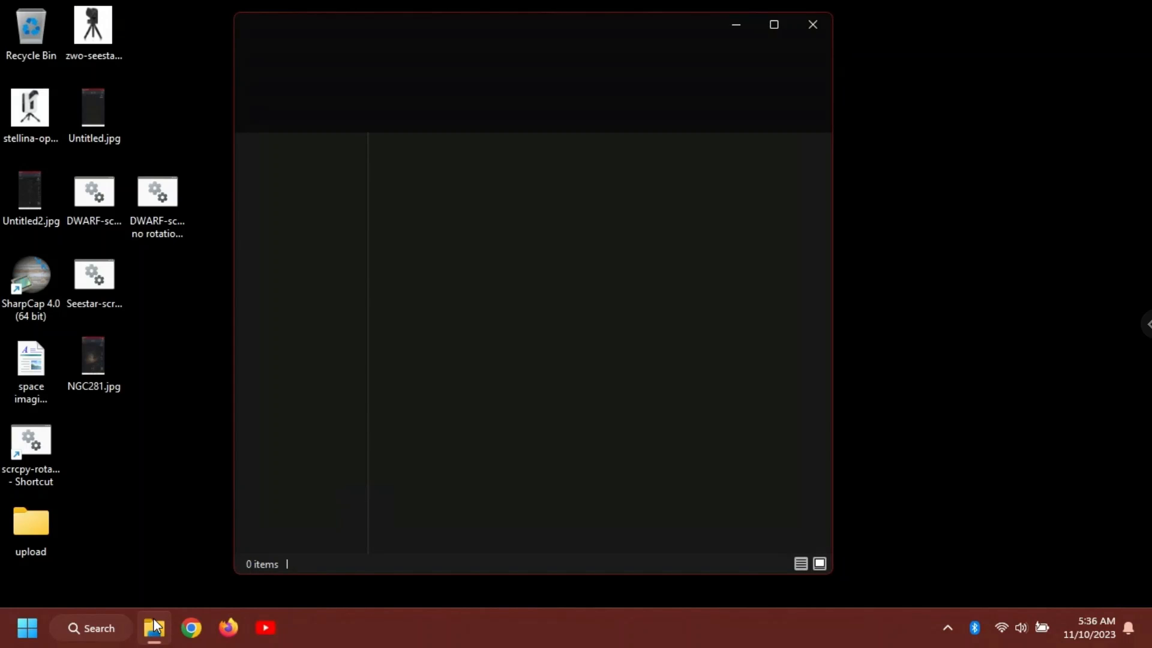
click(153, 627)
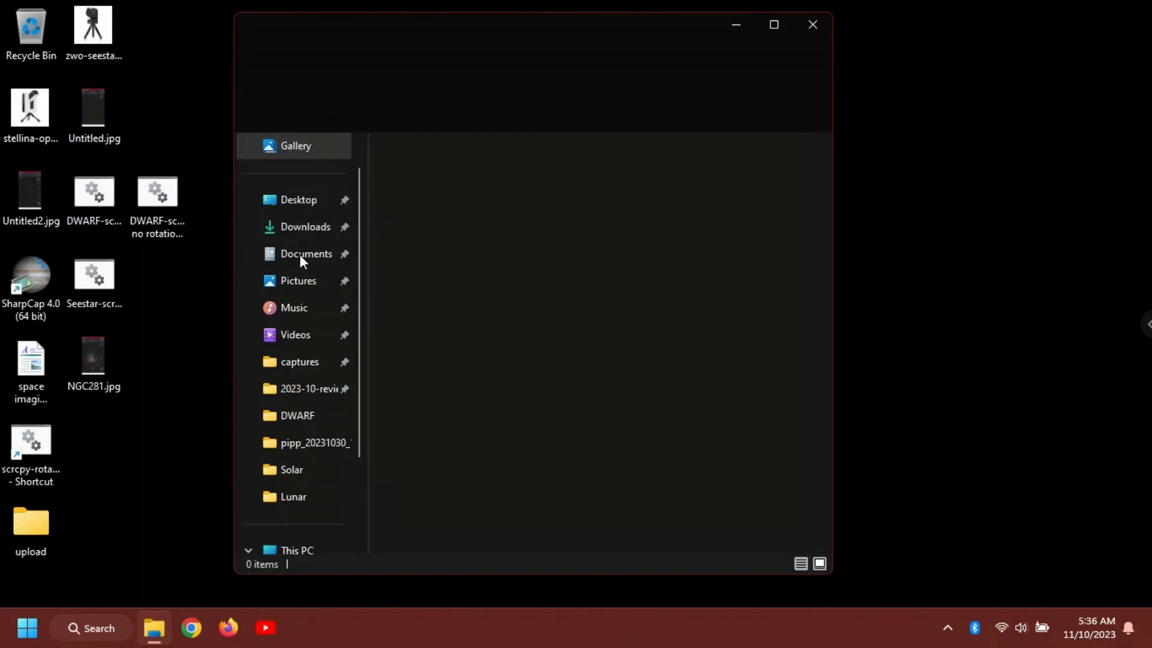
mouse_move(302, 233)
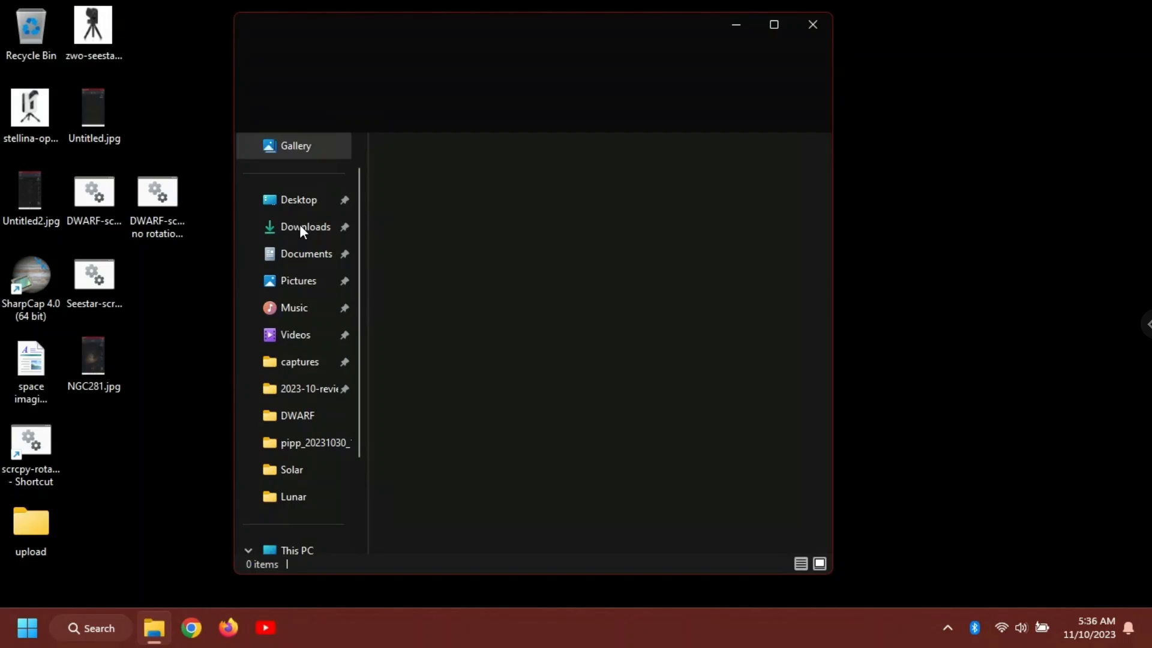
click(304, 227)
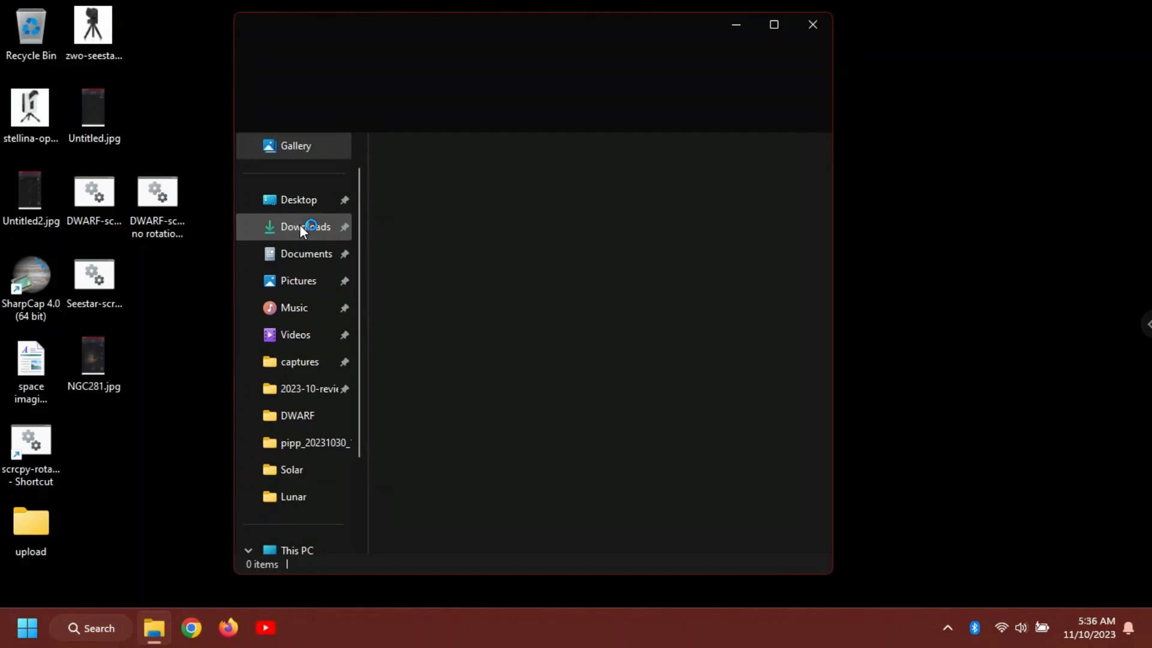
click(304, 227)
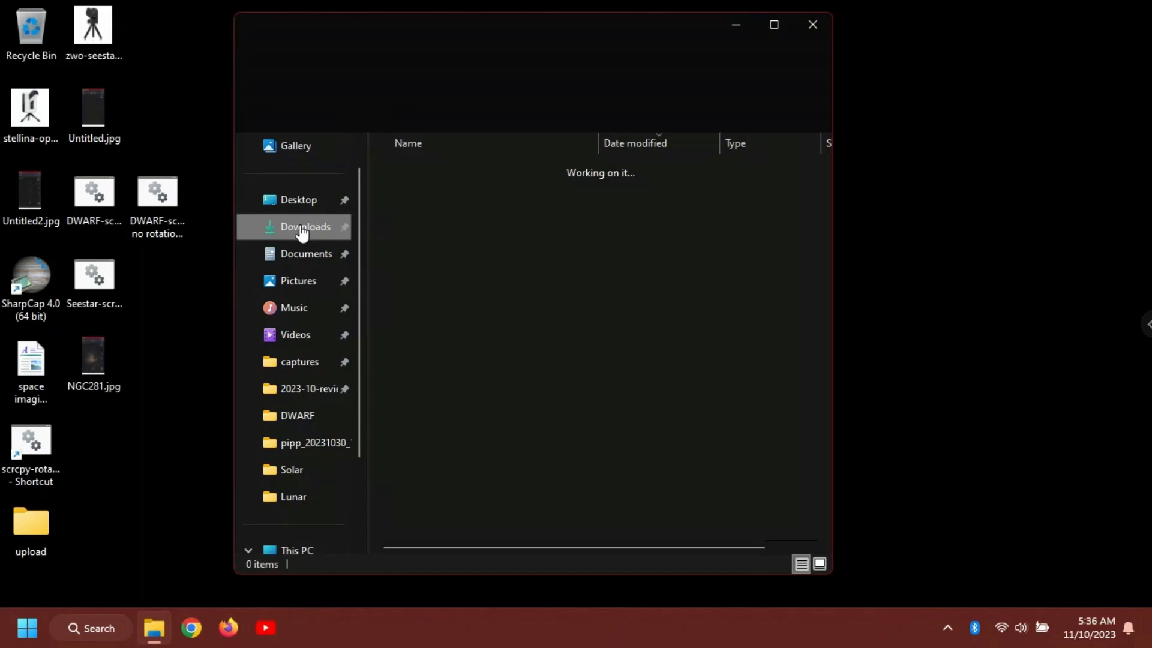
click(304, 227)
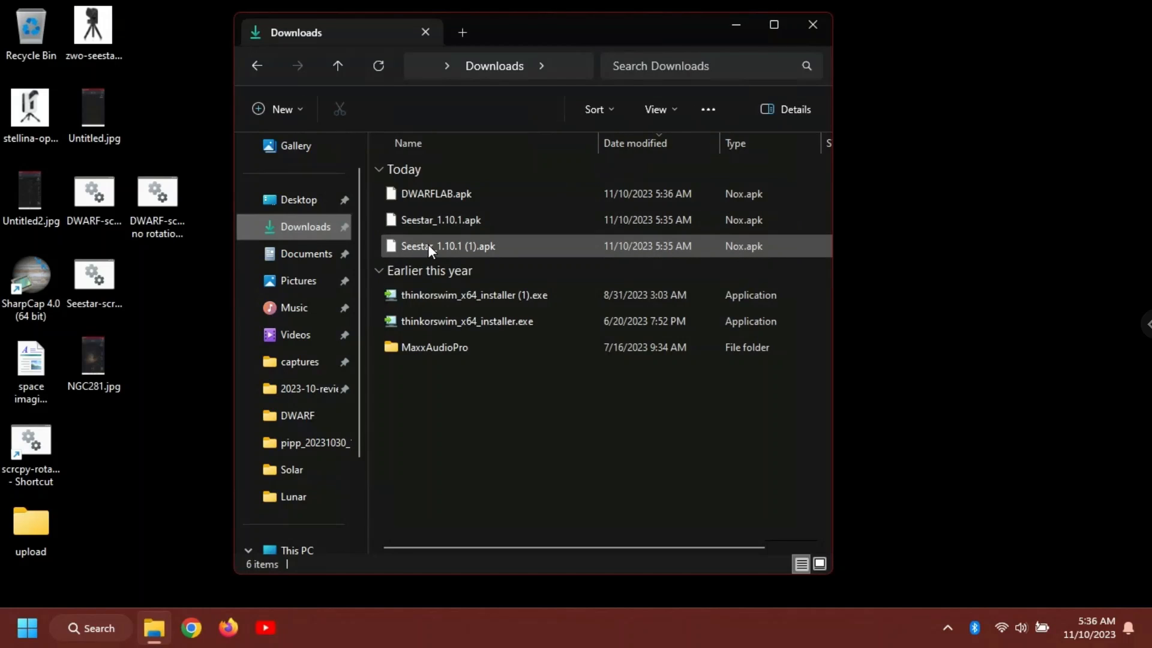
- Delete the duplicate 'Seestar_1.10.1 (1).apk' file
click(448, 246)
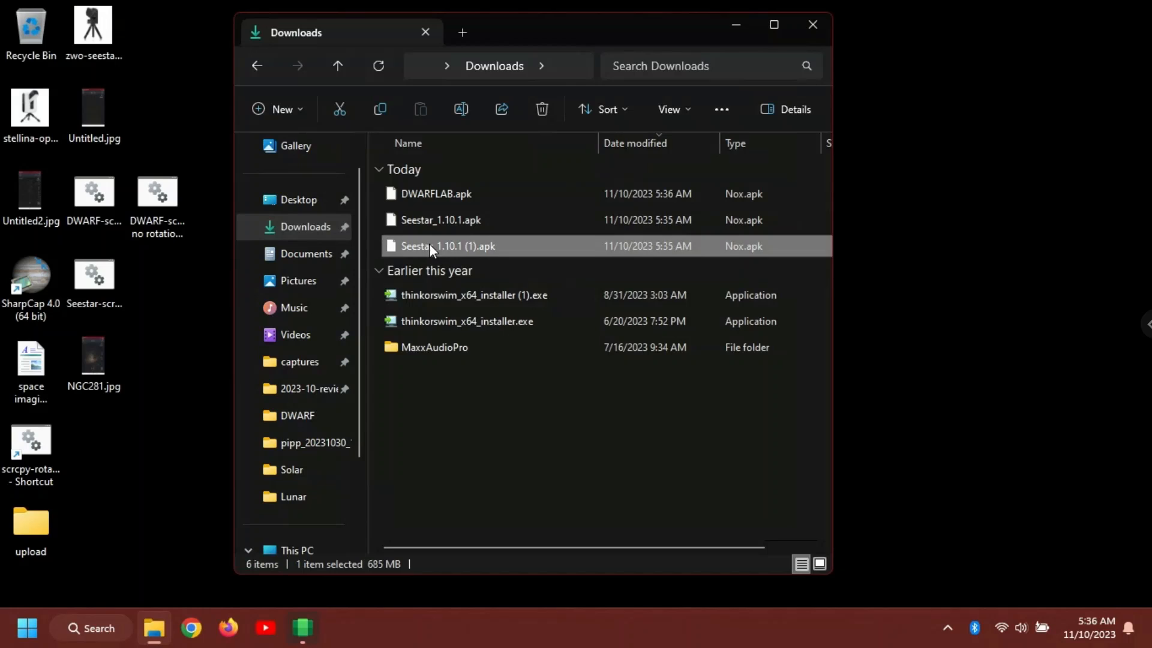
right_click(432, 246)
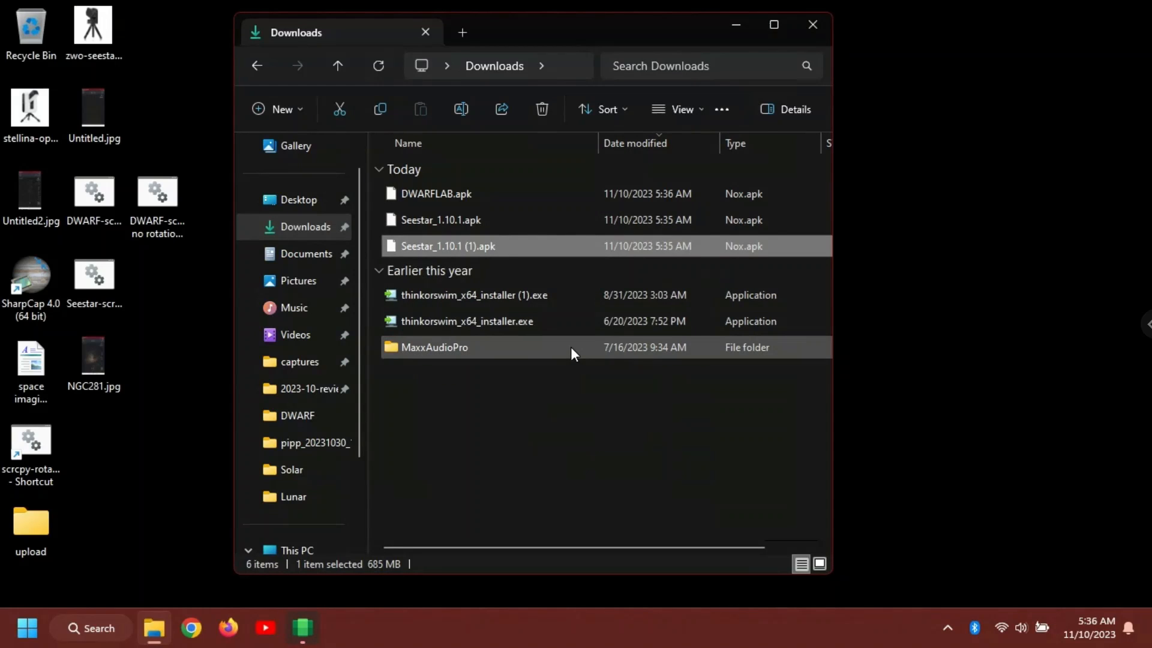
click(542, 110)
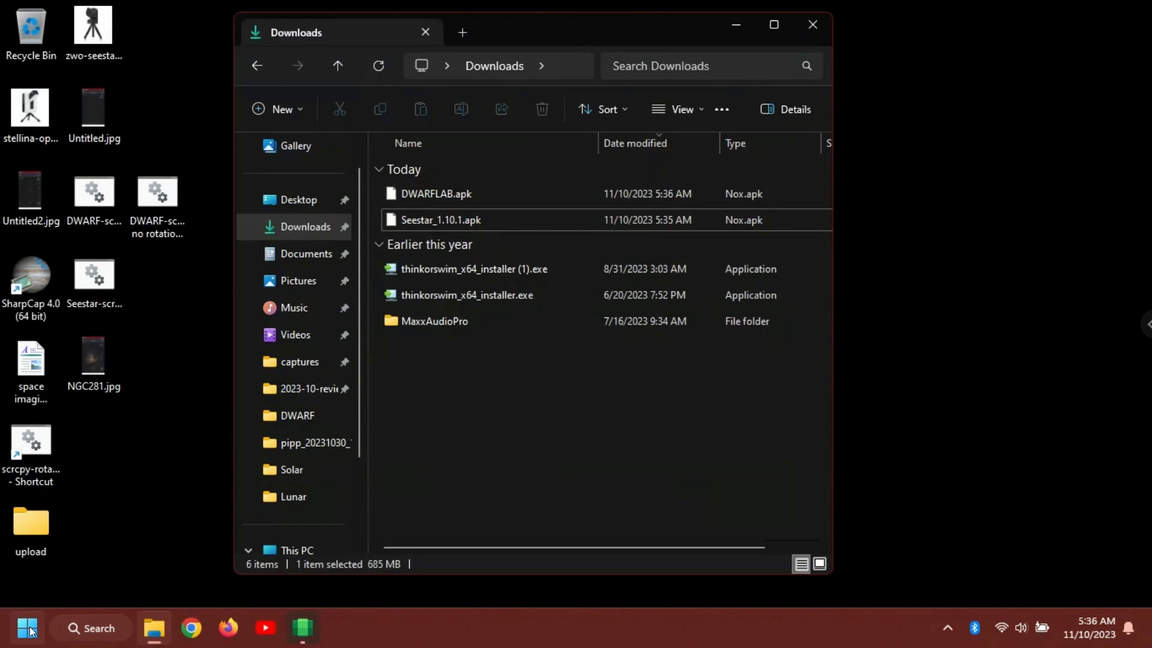
- Launch Windows Subsystem for Android, close its Starting window, and reopen Start
click(25, 628)
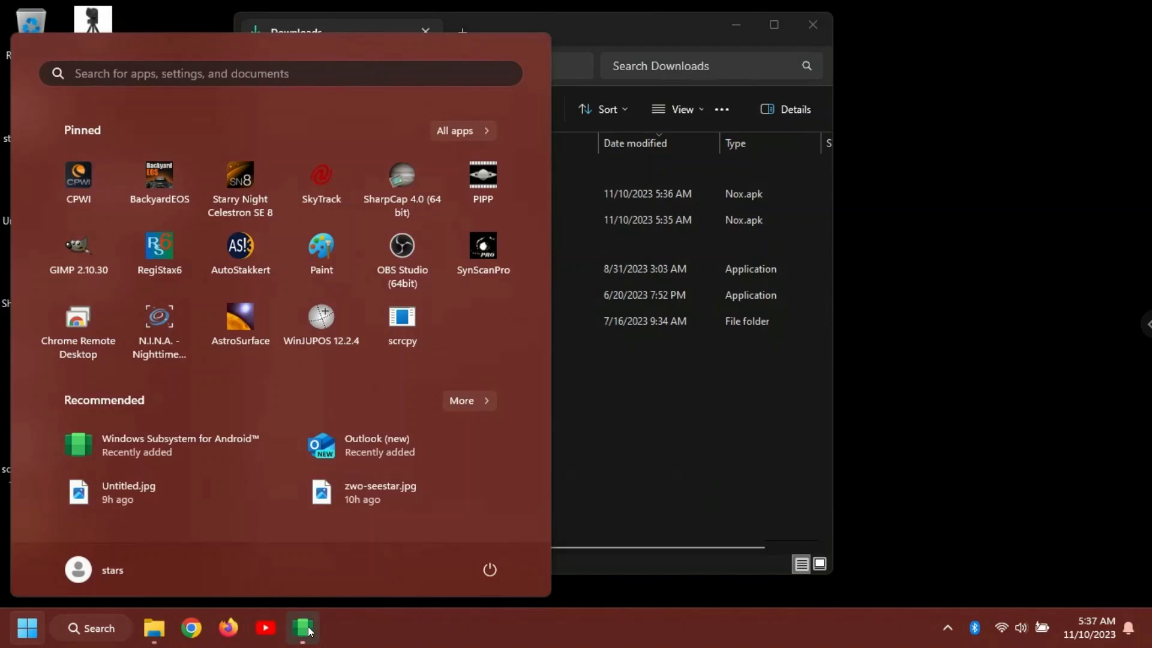
click(180, 444)
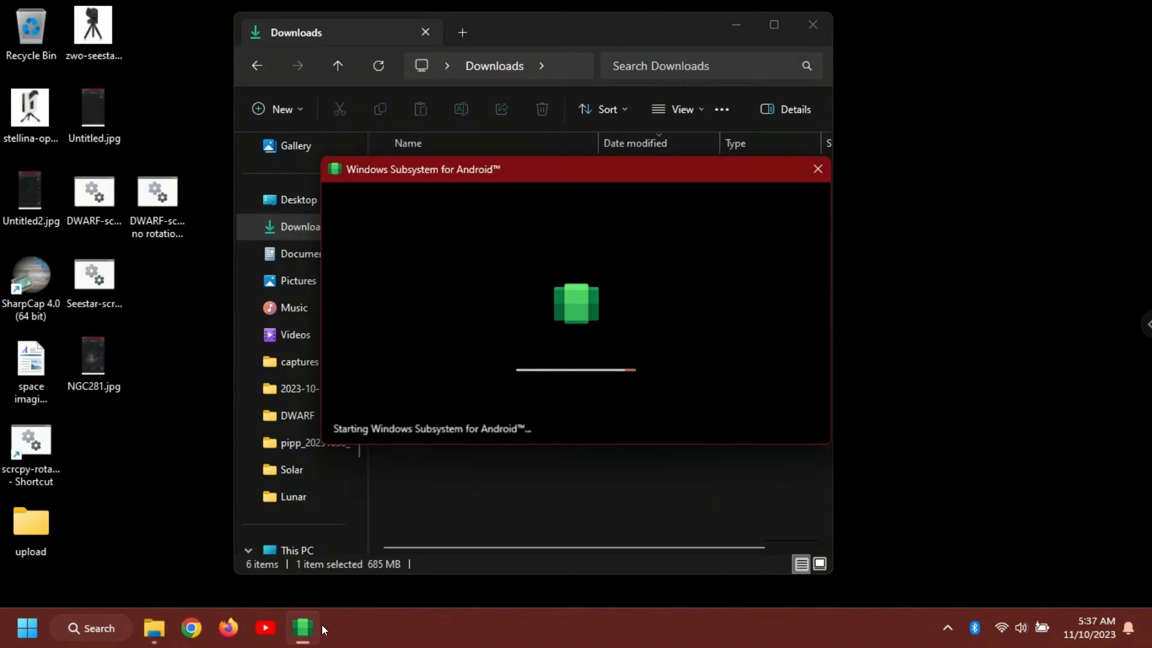
mouse_move(502, 168)
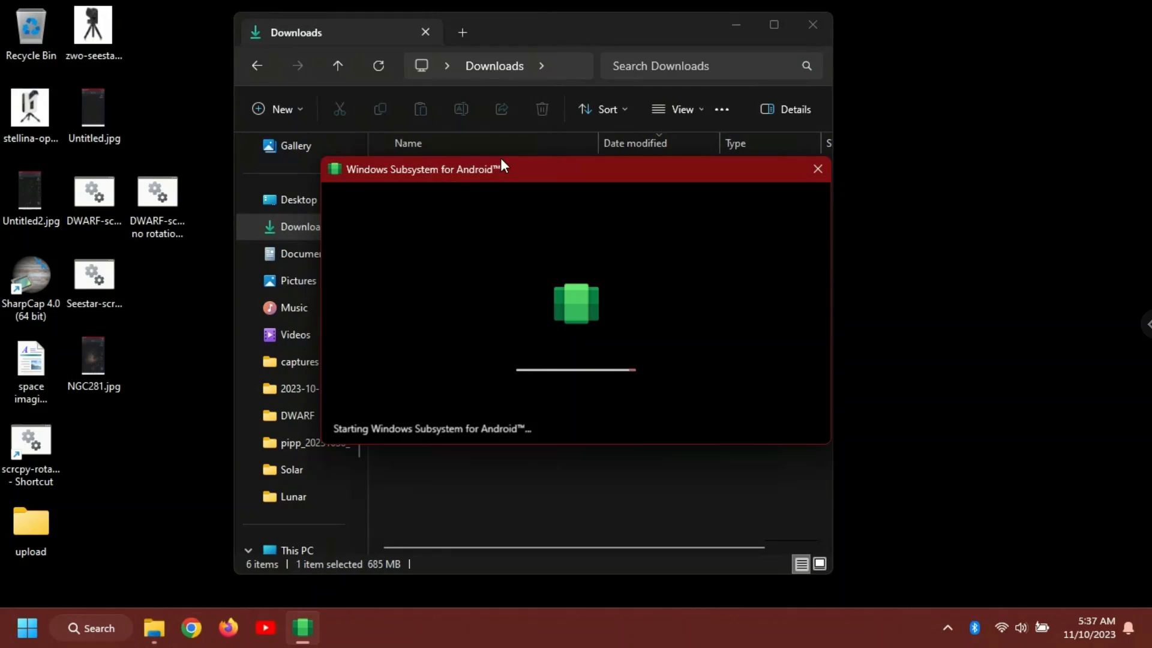
mouse_move(578, 345)
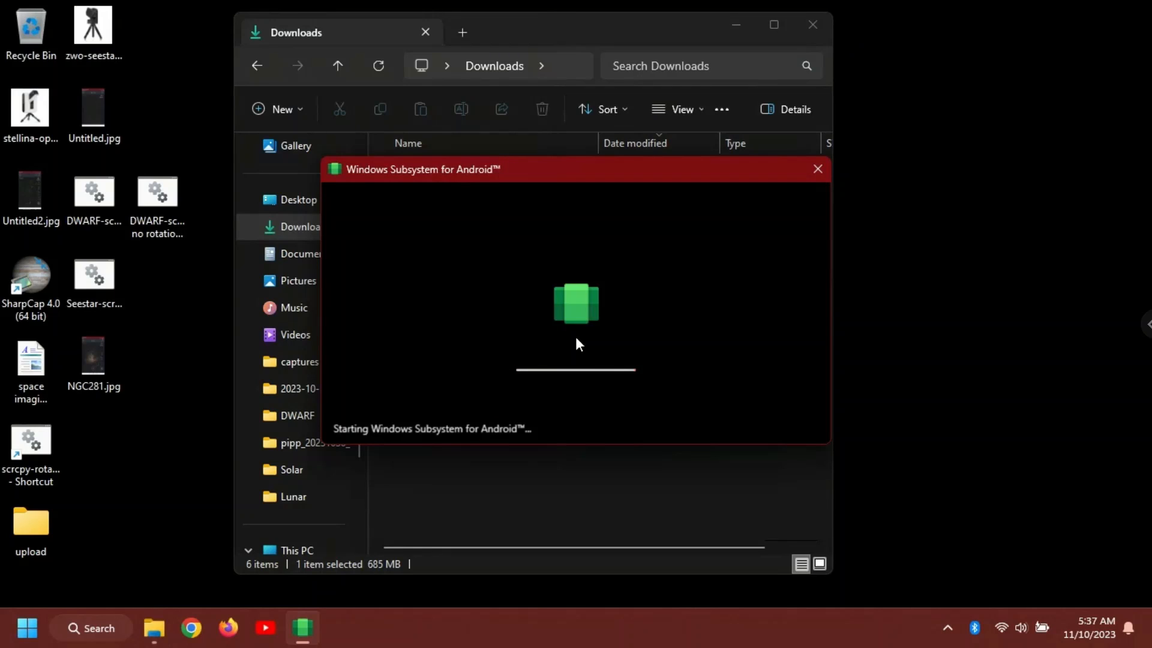
mouse_move(575, 308)
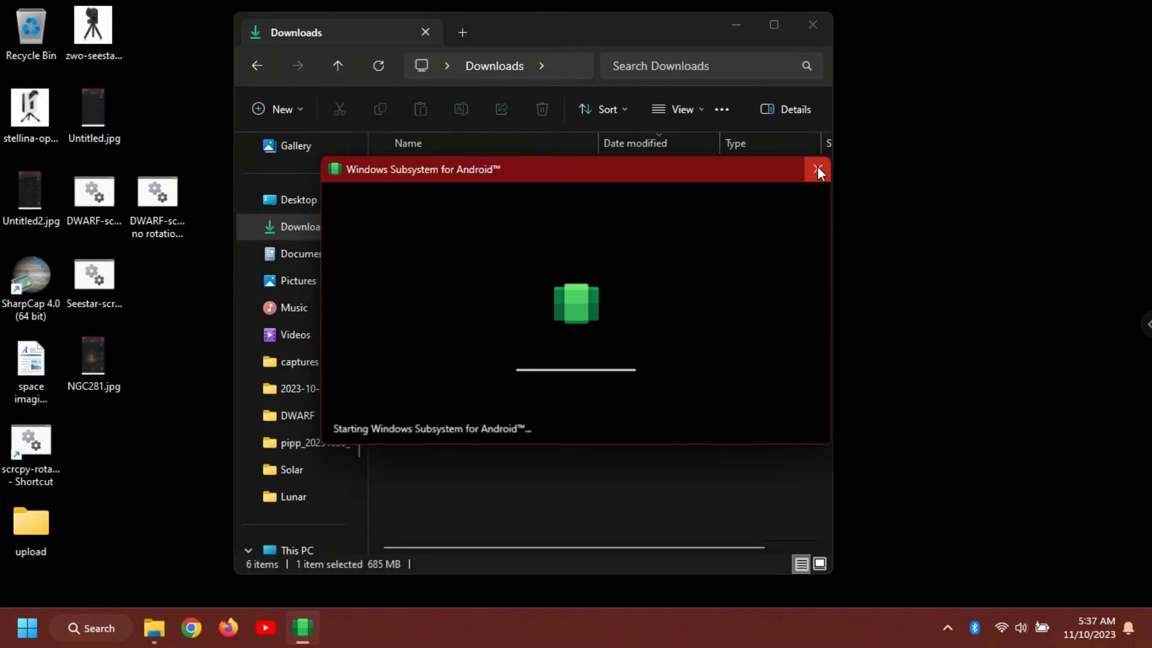
mouse_move(819, 171)
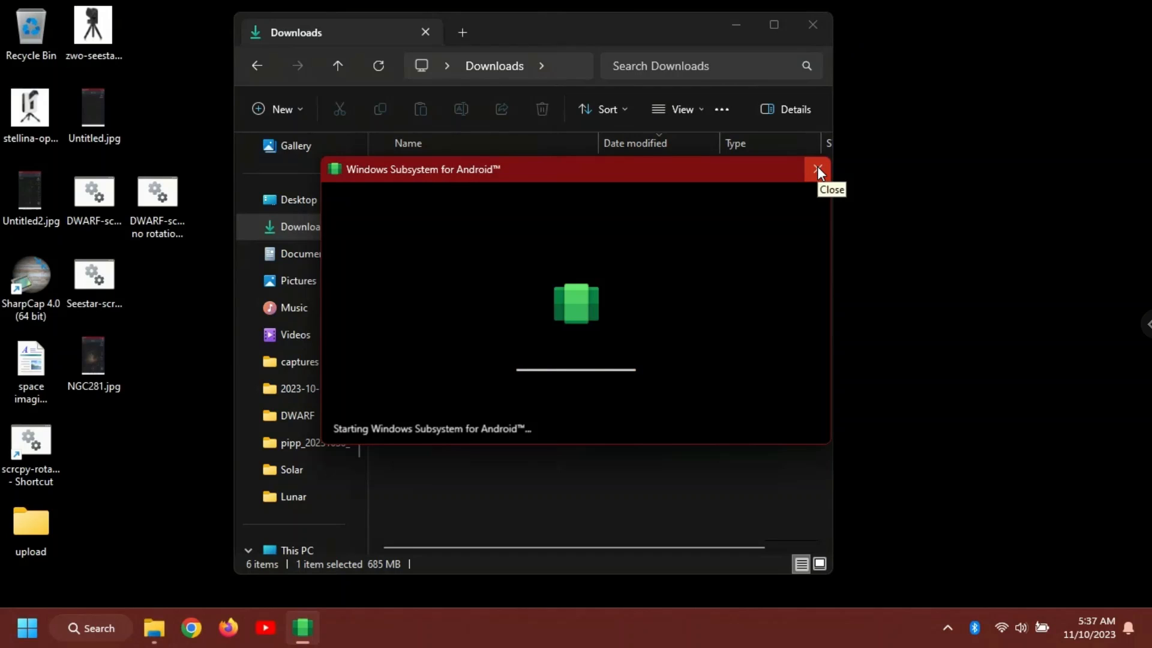
click(818, 170)
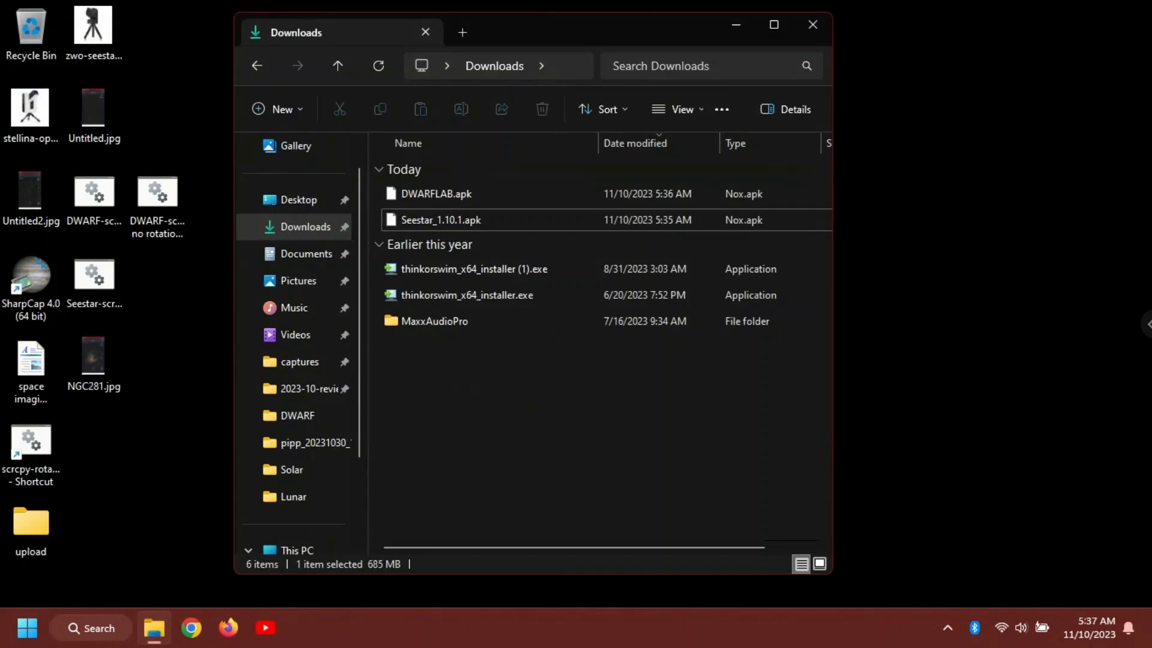
click(25, 627)
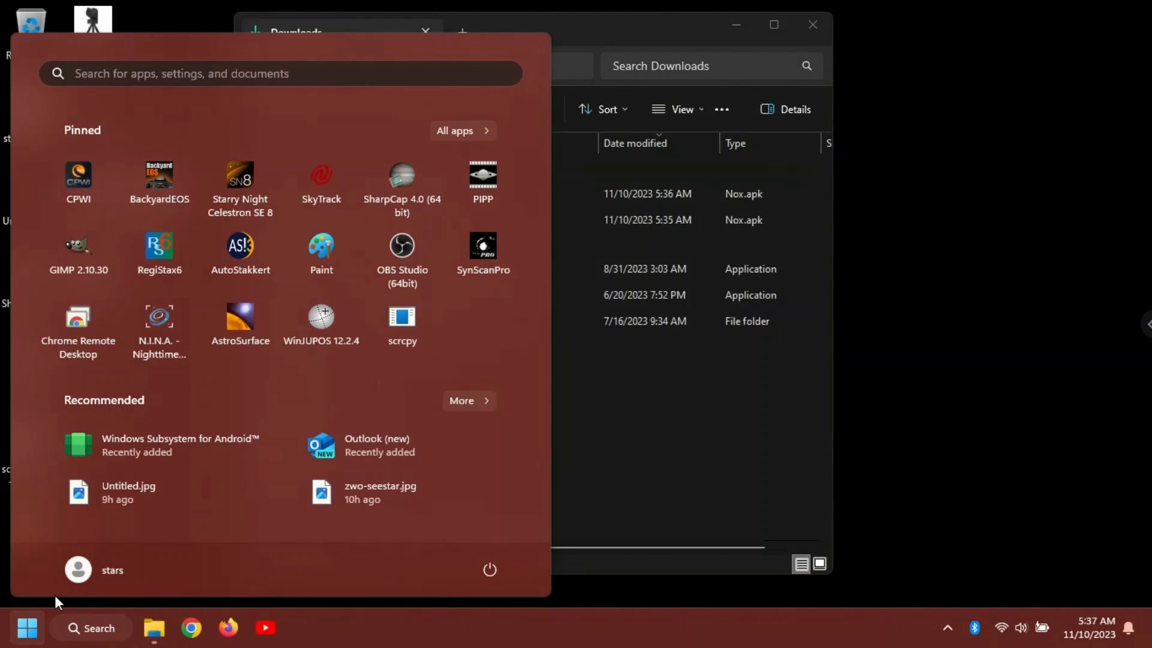
mouse_move(128, 450)
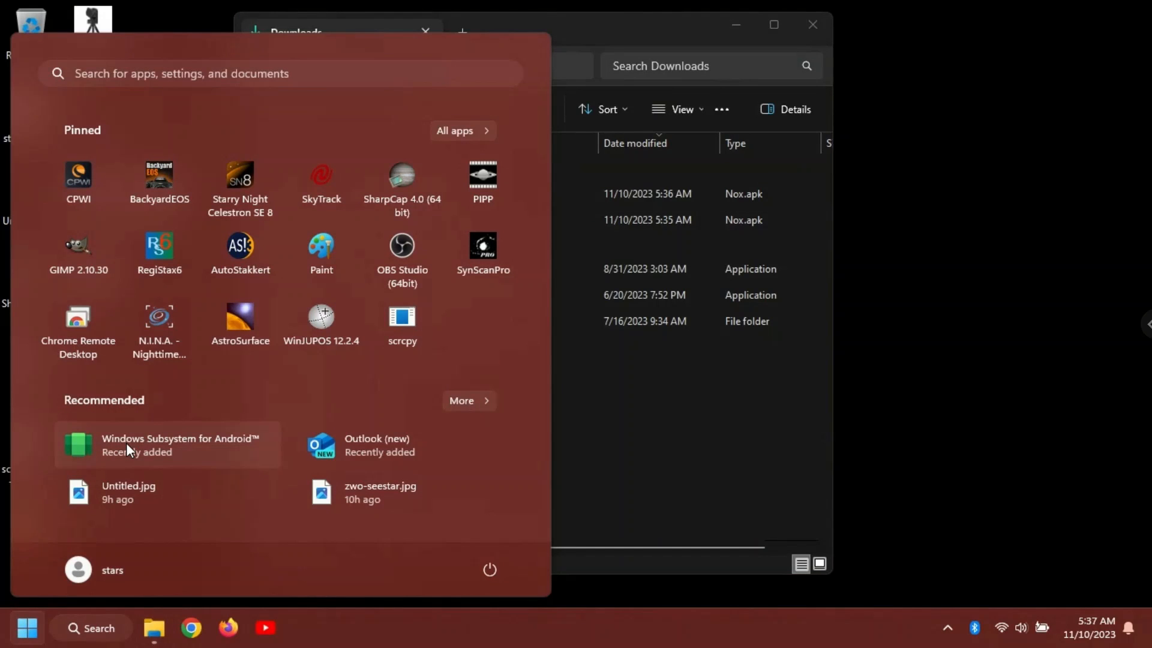
- Open Windows Subsystem for Android settings and switch 'Block installation of malicious apps' to Off
click(168, 445)
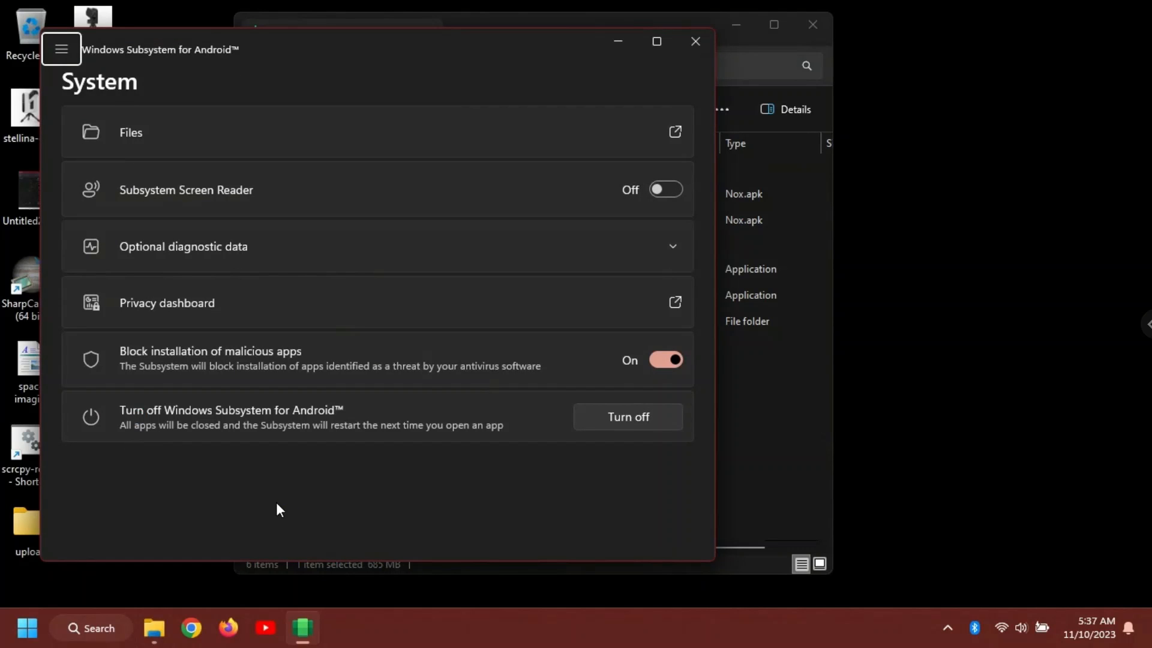
mouse_move(131, 147)
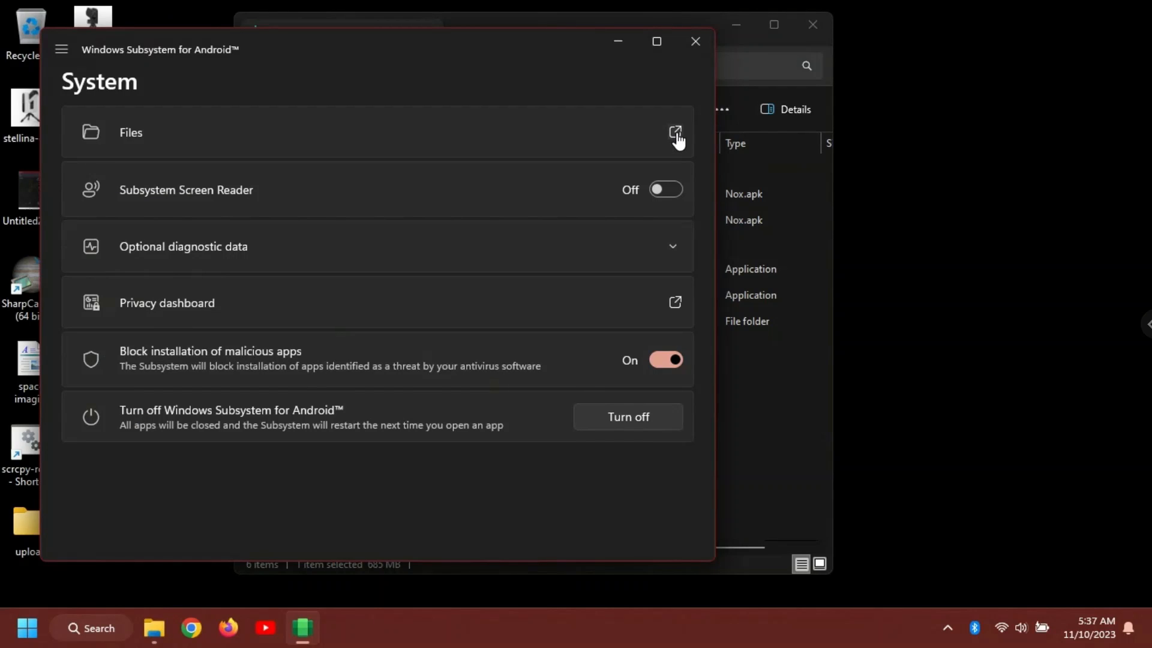
click(676, 131)
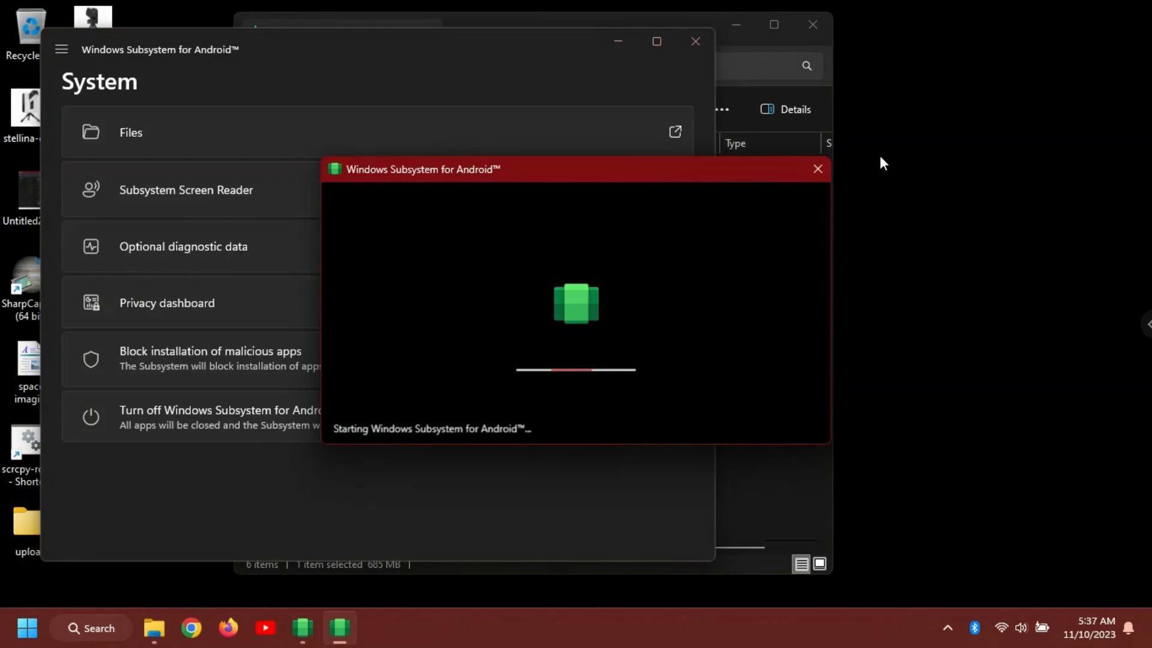
mouse_move(819, 170)
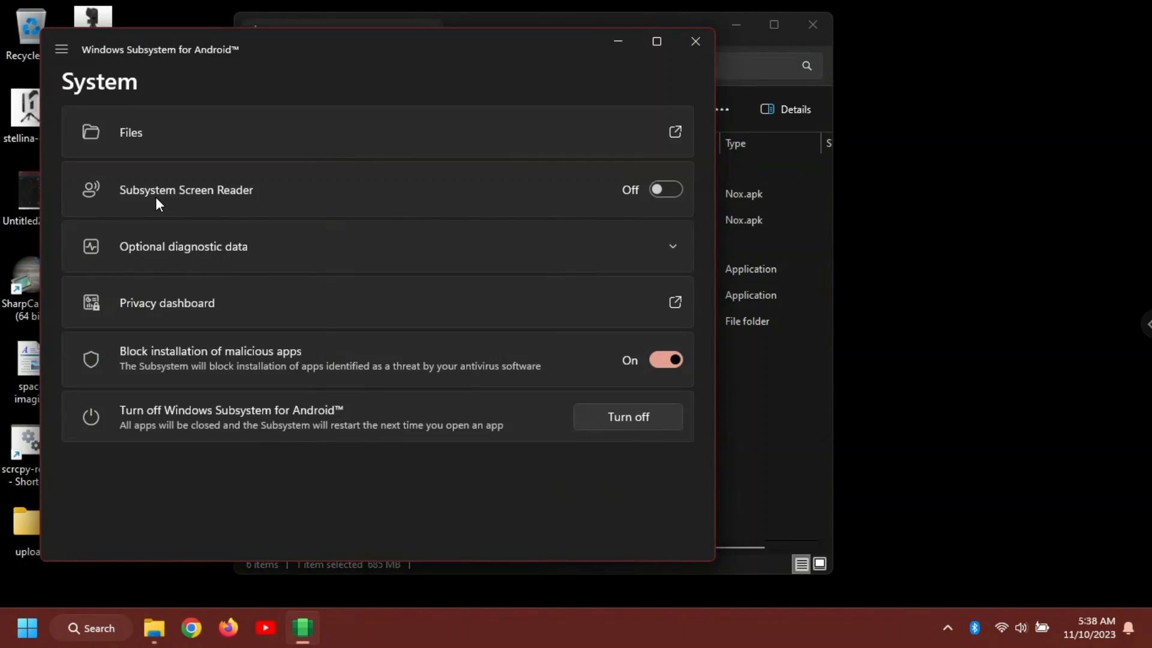
mouse_move(181, 290)
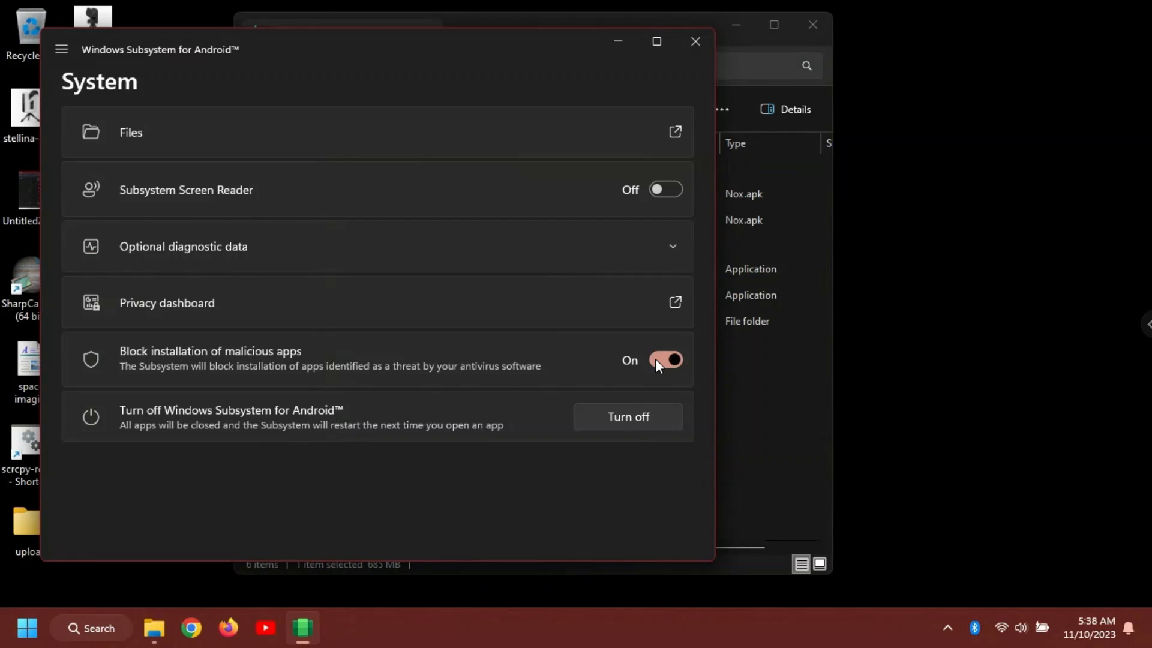
click(666, 360)
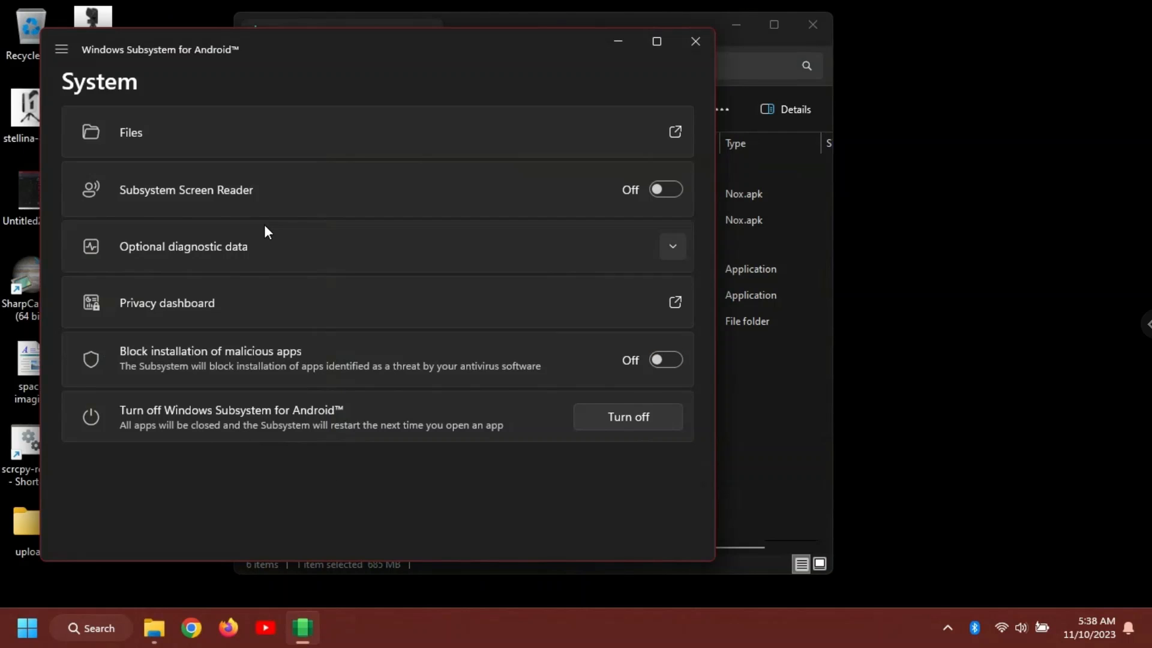
click(60, 50)
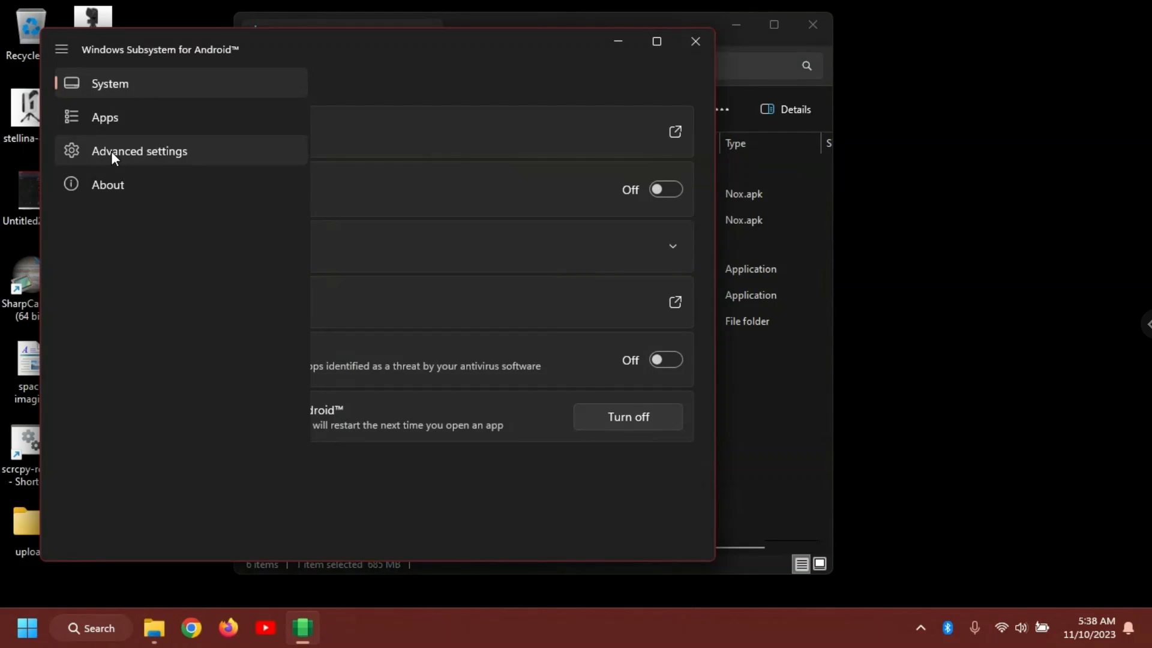
click(140, 151)
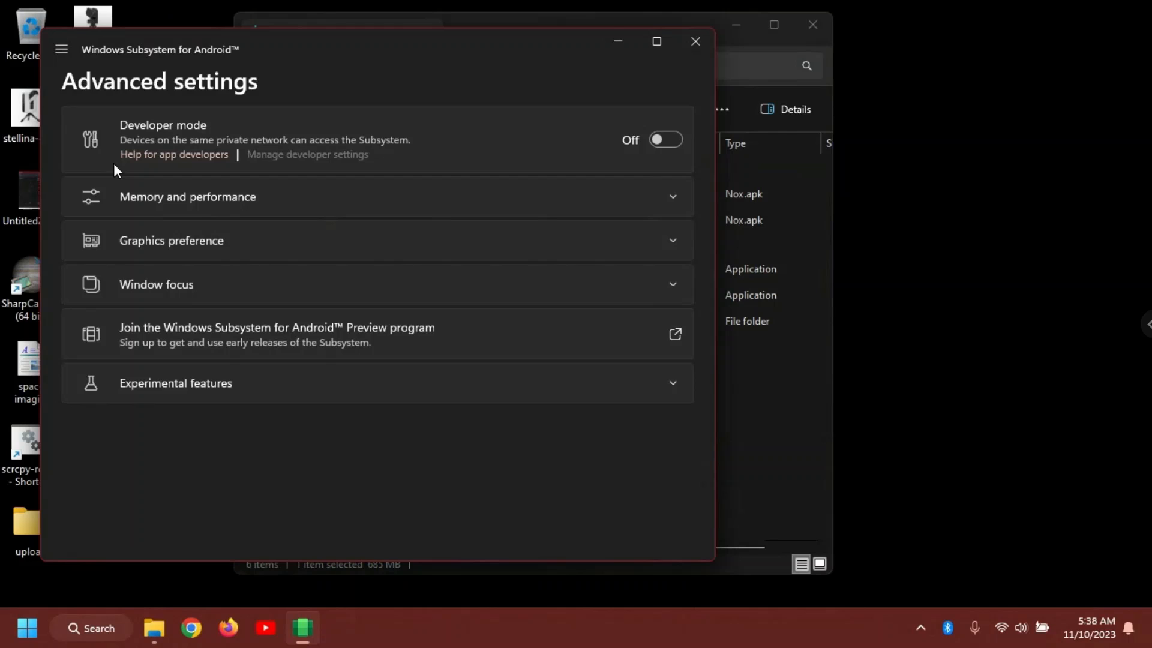
click(666, 140)
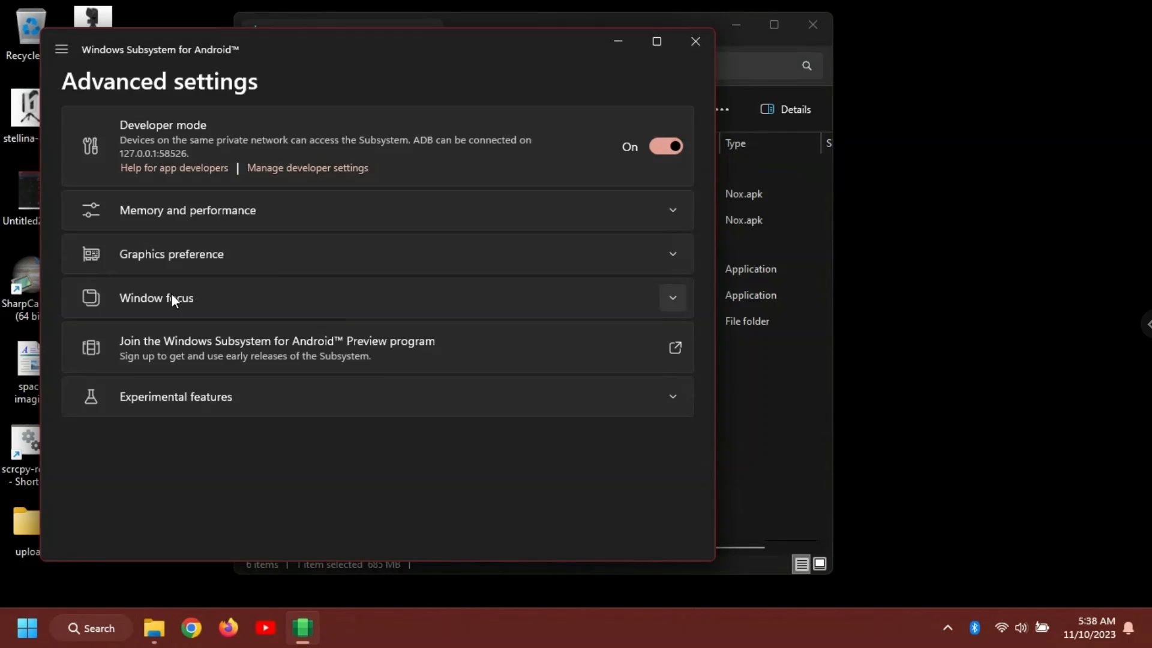
mouse_move(183, 406)
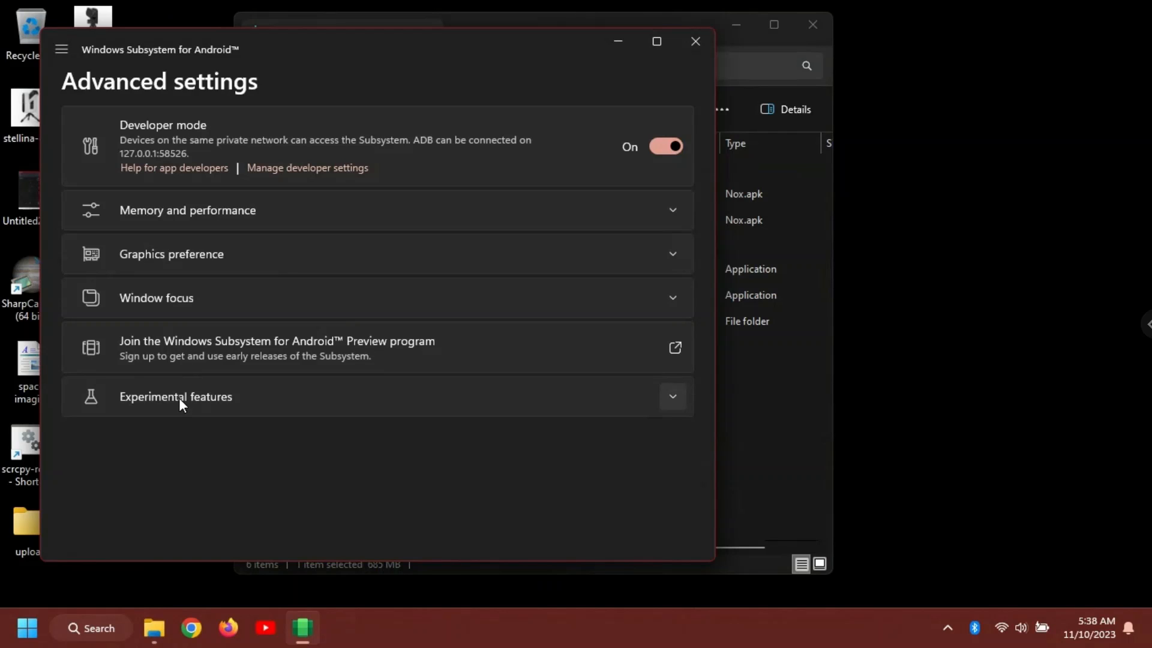
click(673, 396)
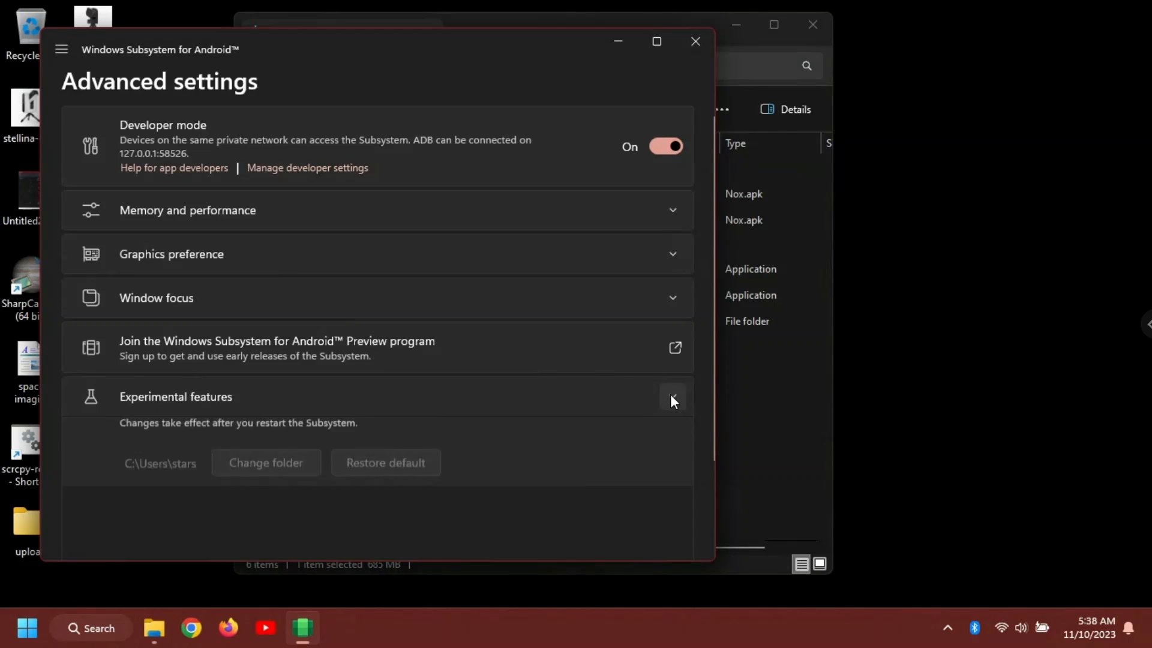
click(673, 399)
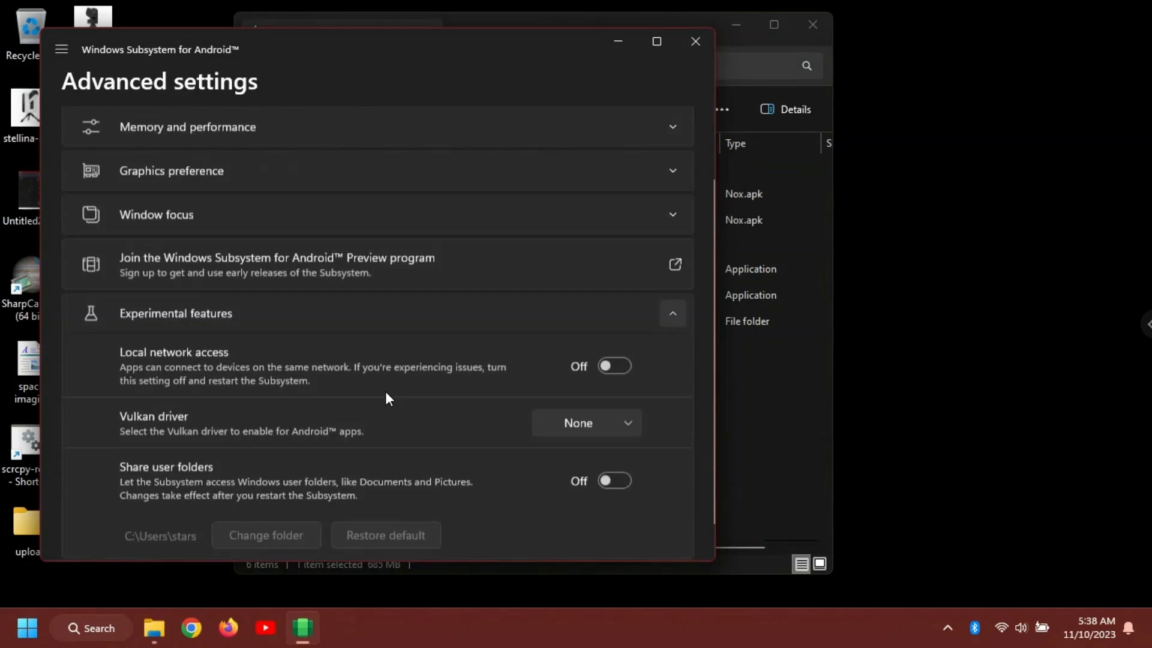
scroll(down, 3)
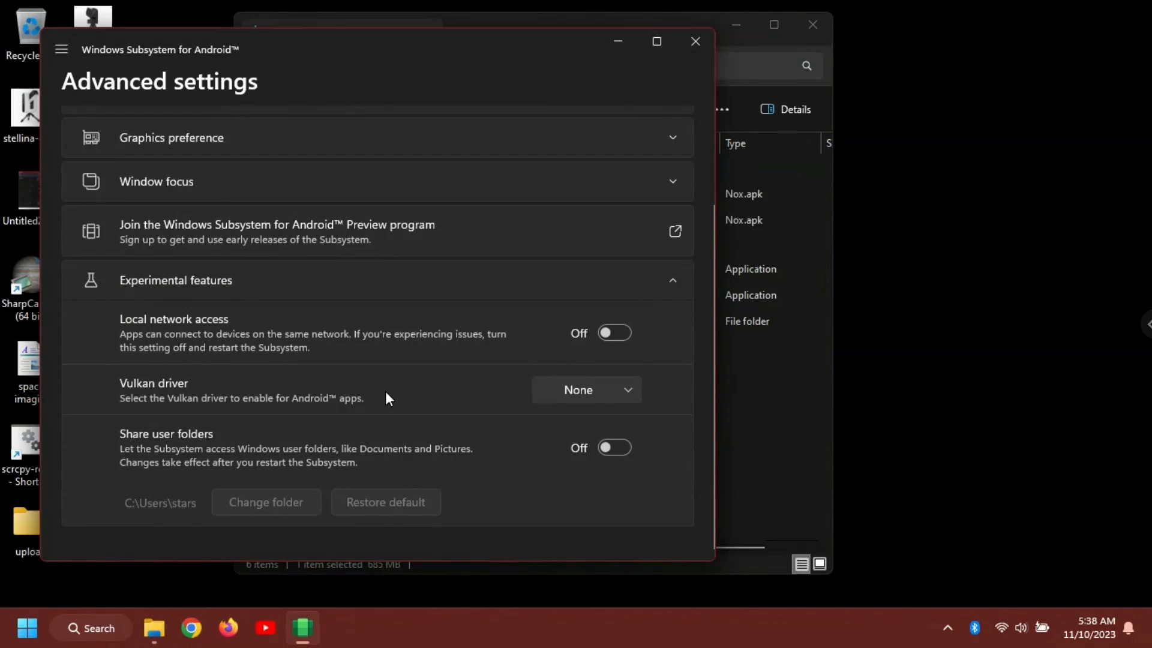
click(614, 333)
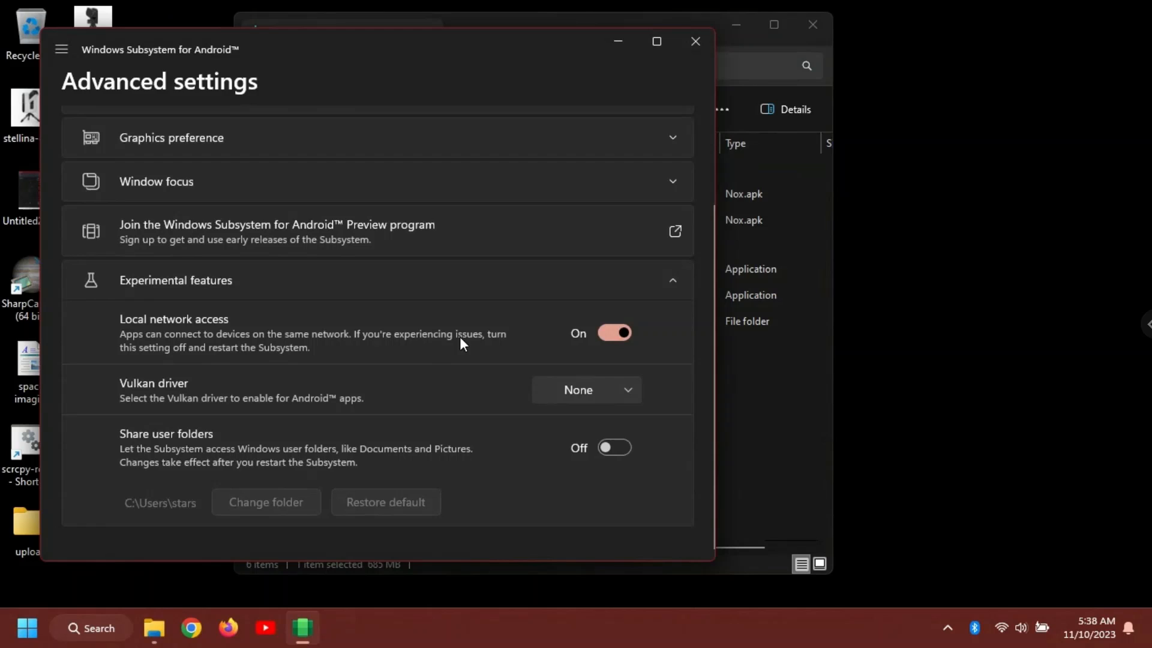
mouse_move(467, 472)
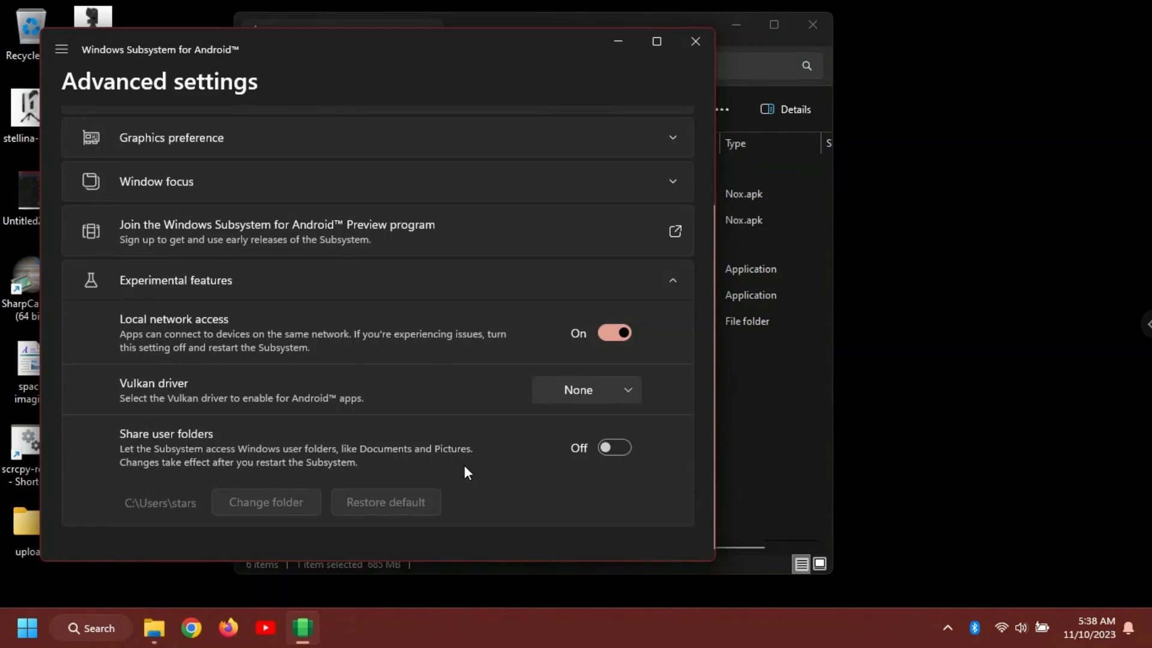
click(614, 448)
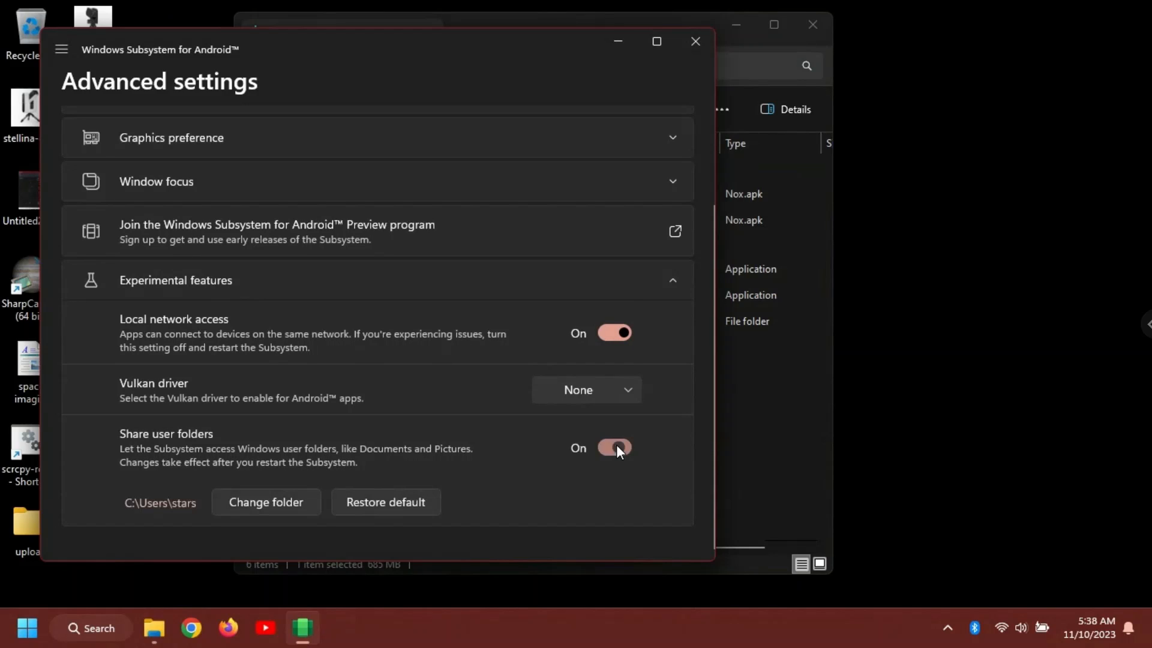
click(614, 448)
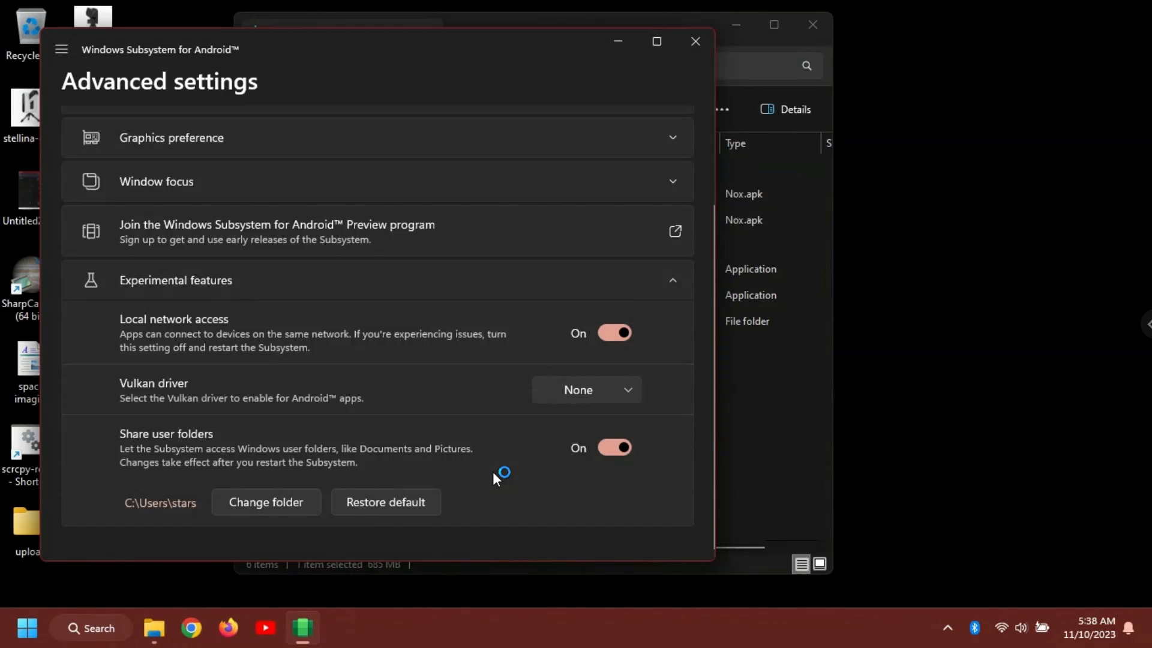
mouse_move(157, 117)
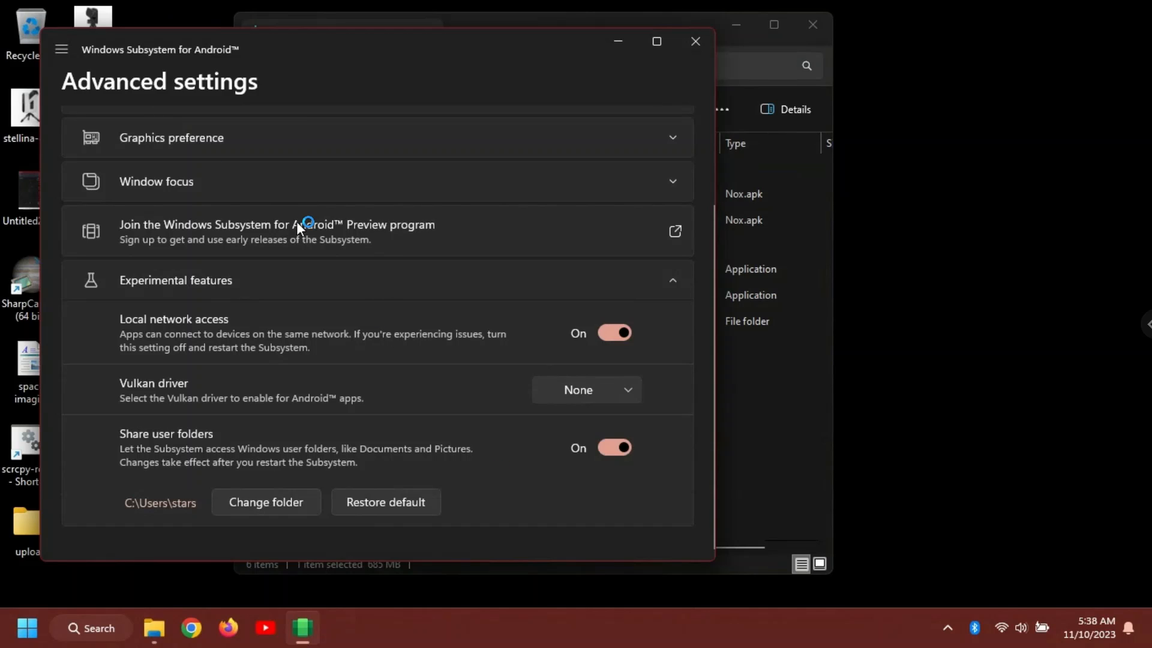
mouse_move(128, 93)
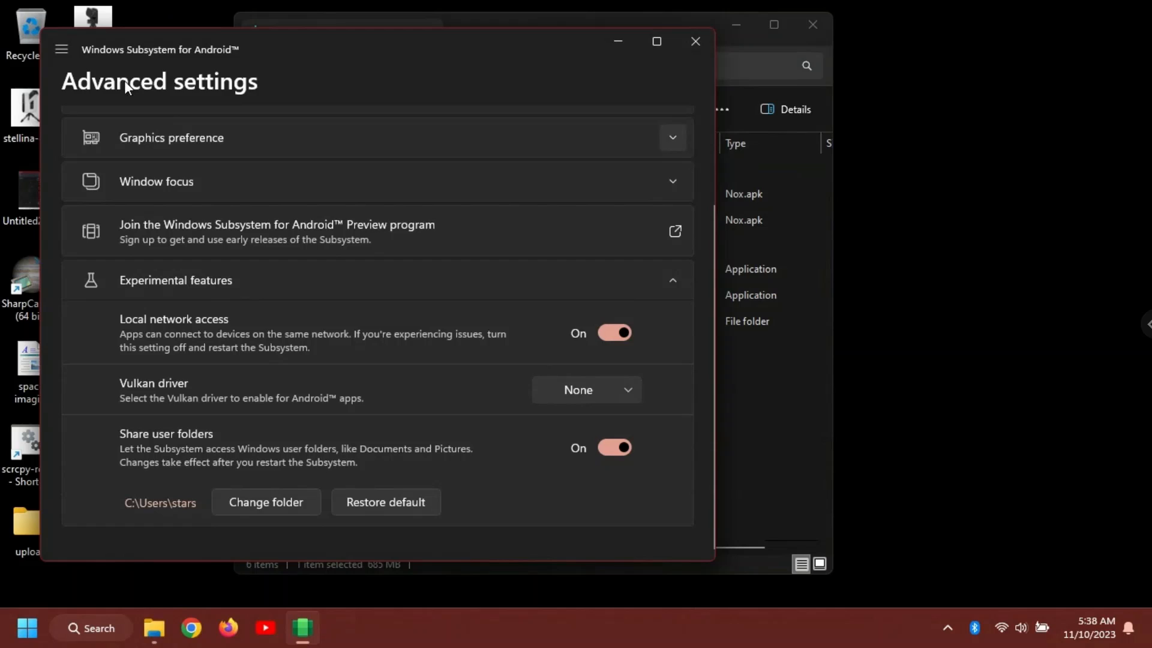
mouse_move(60, 49)
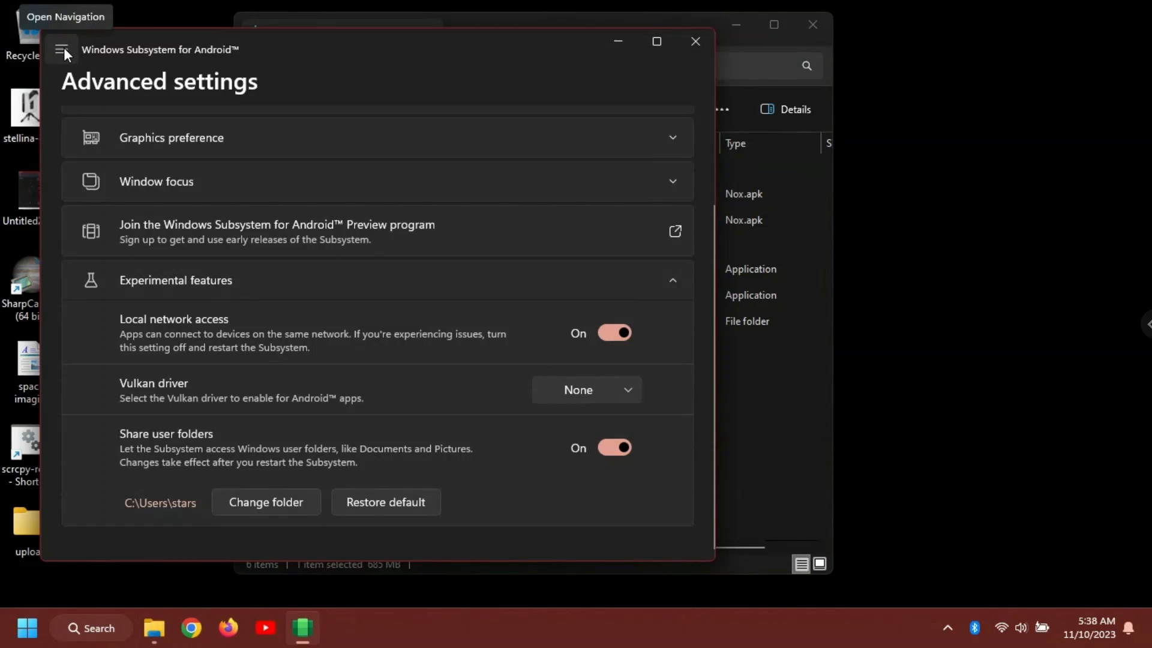
- Turn off Windows Subsystem for Android from its System page until it reports not running
click(60, 50)
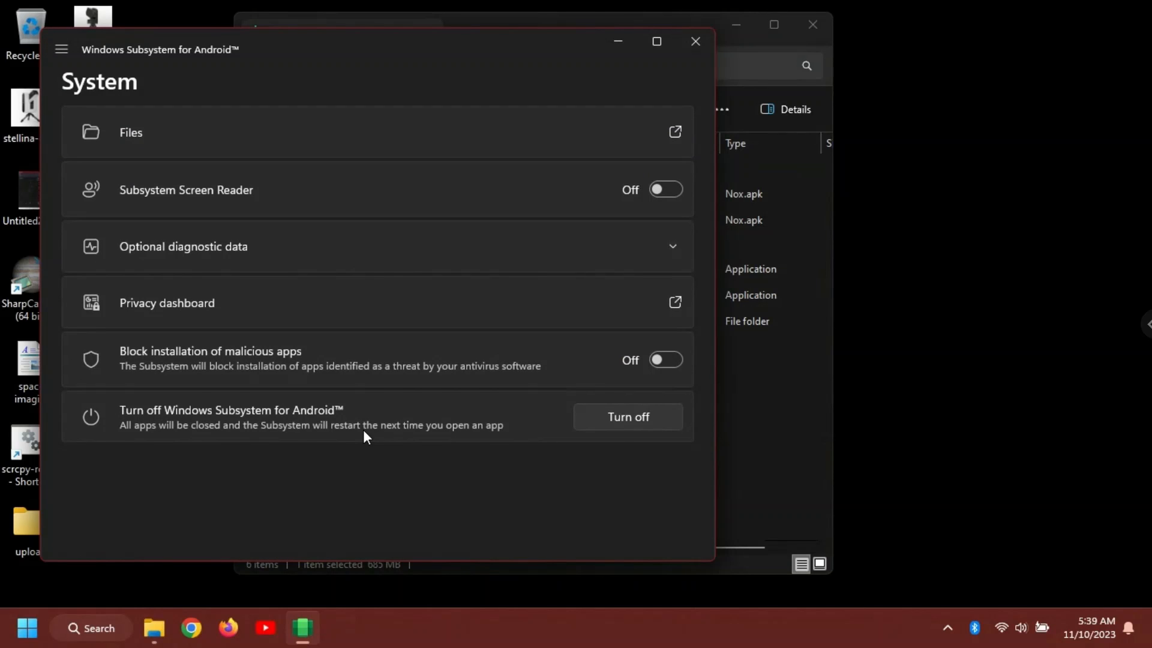
mouse_move(216, 440)
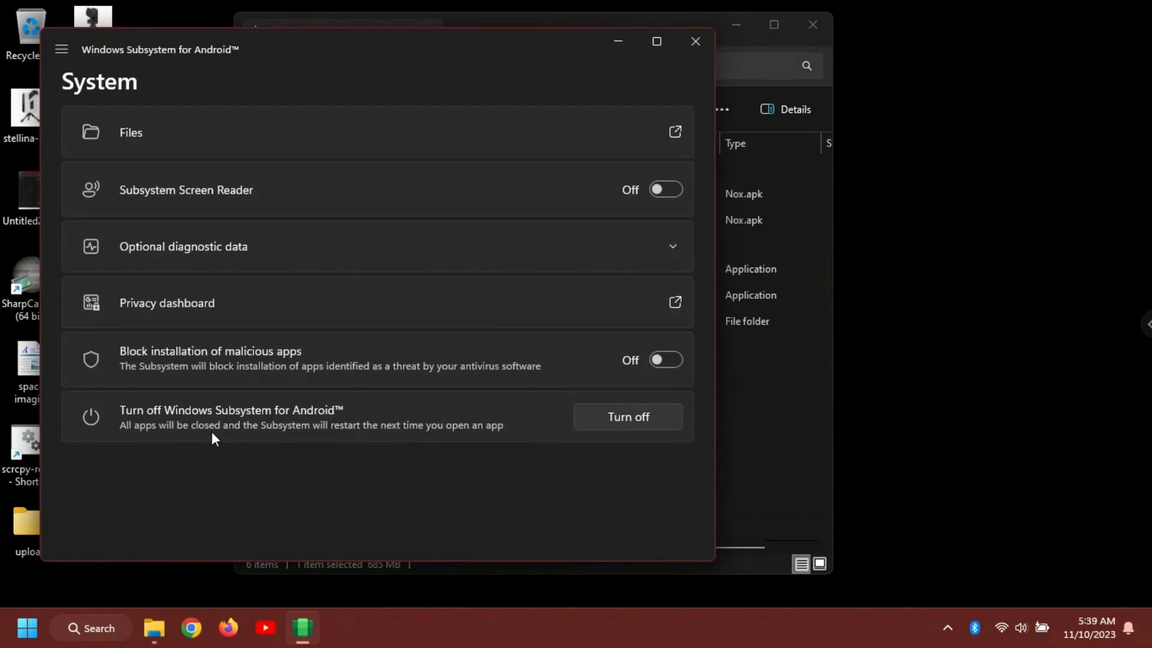
mouse_move(638, 422)
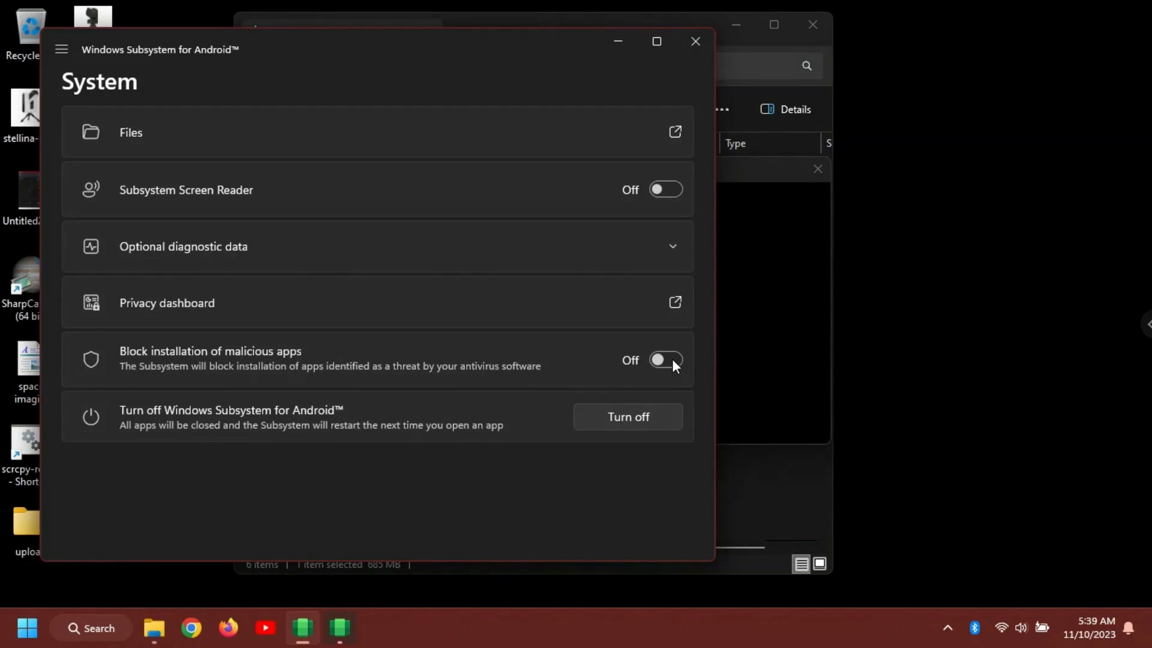
click(628, 417)
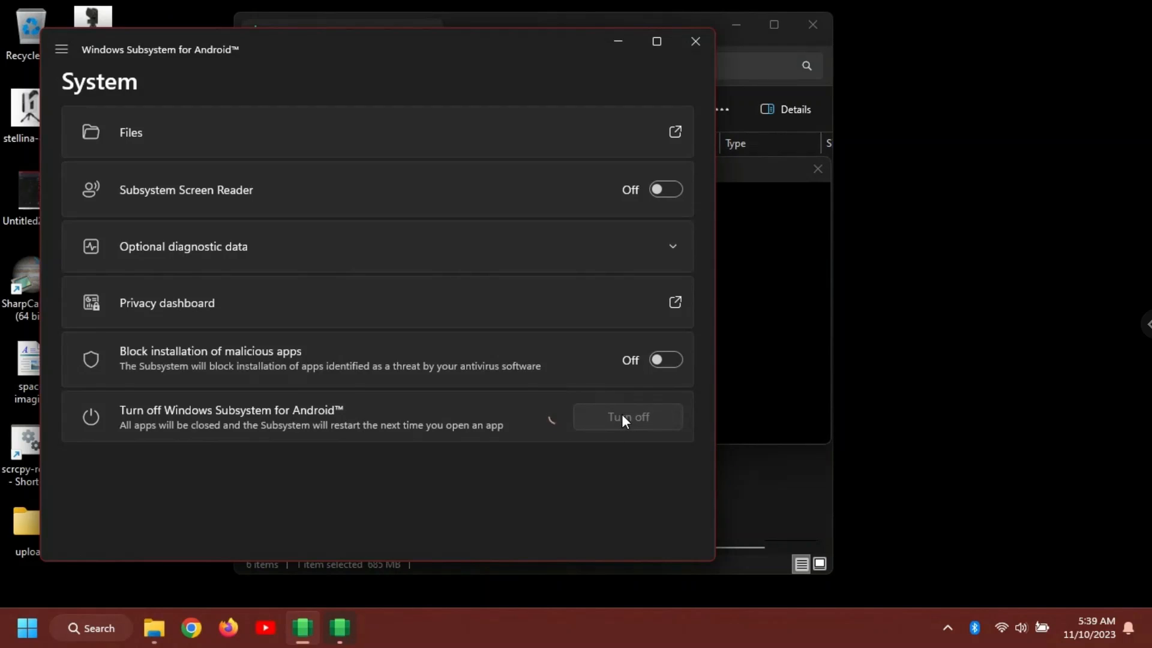
click(628, 417)
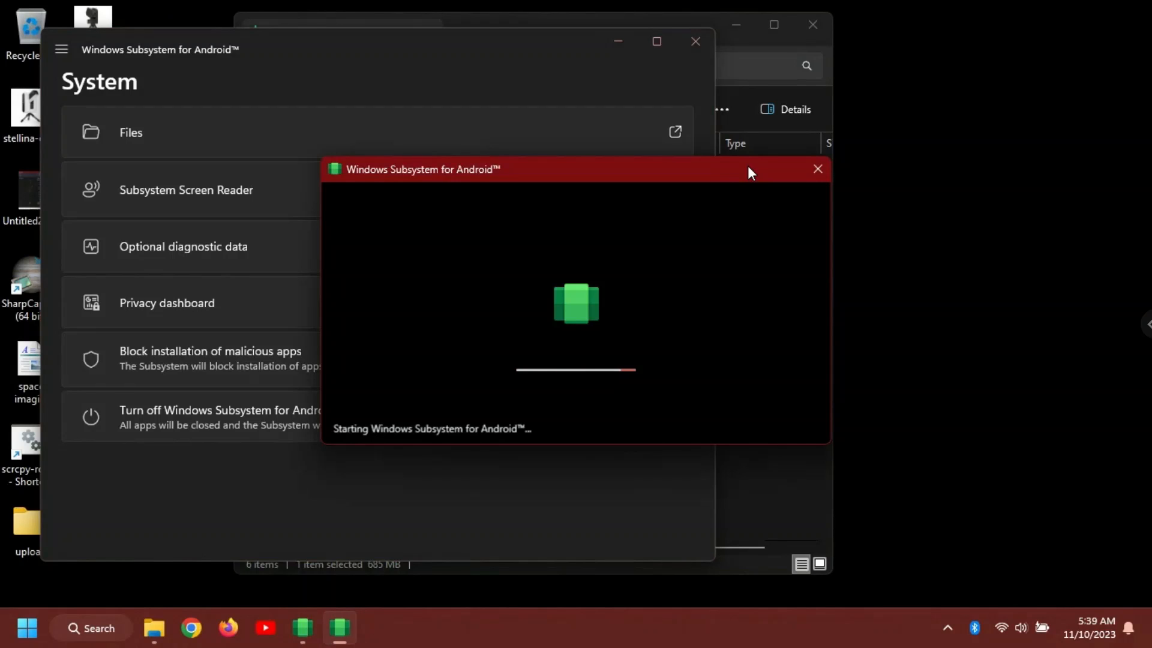
mouse_move(264, 444)
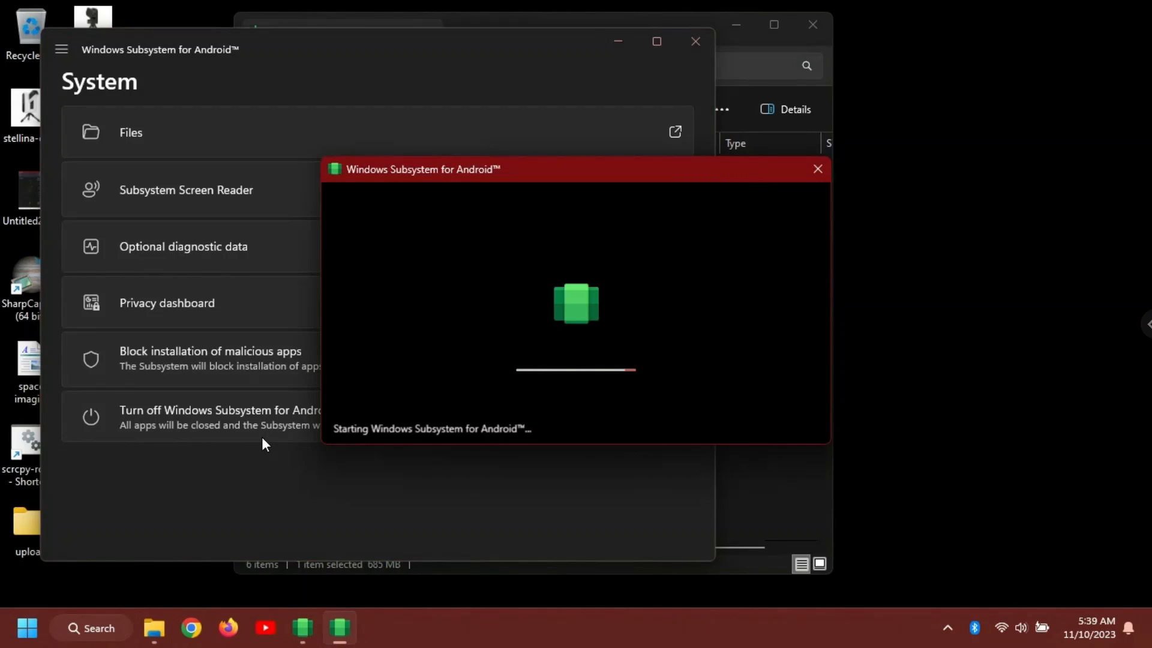
mouse_move(768, 180)
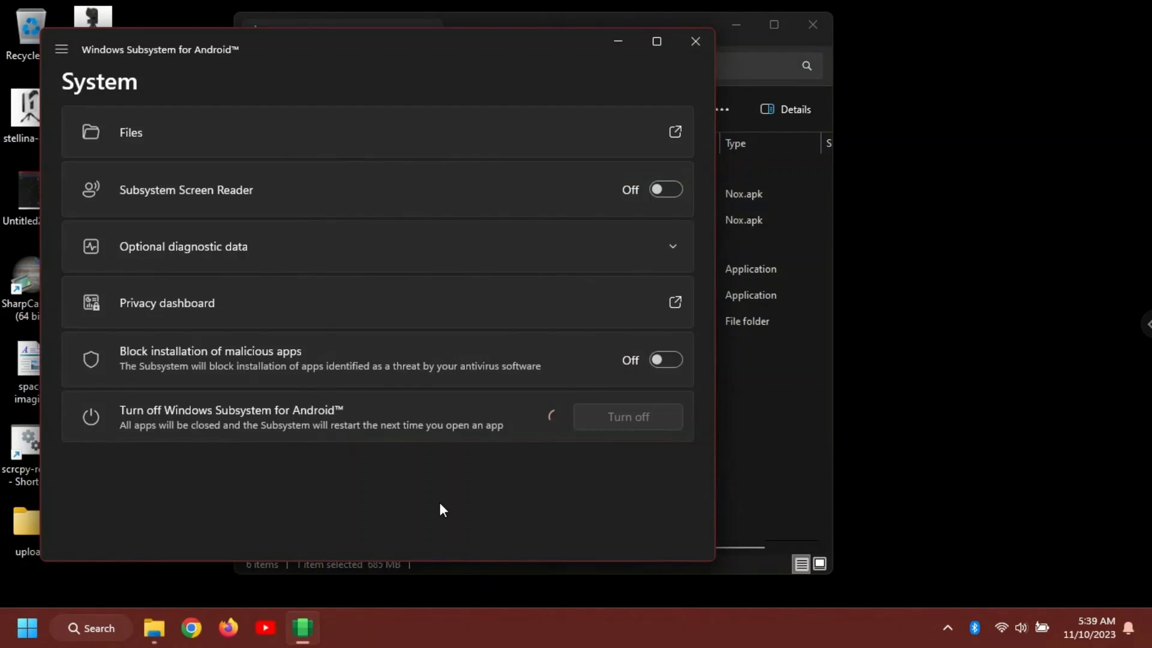
mouse_move(617, 442)
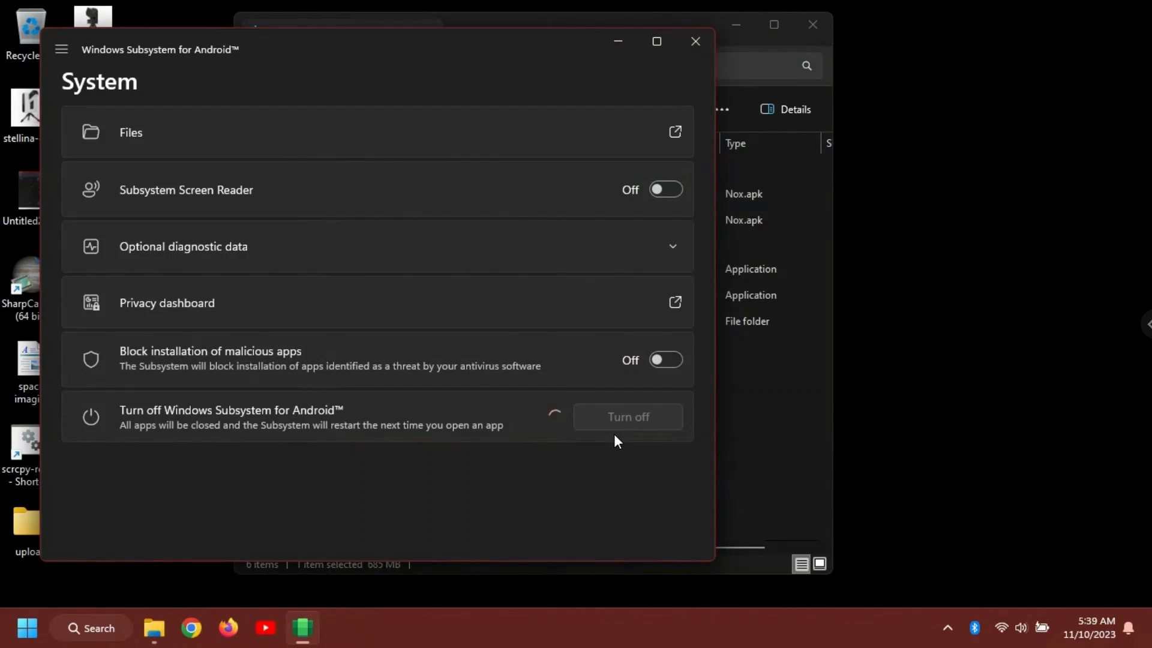
click(628, 417)
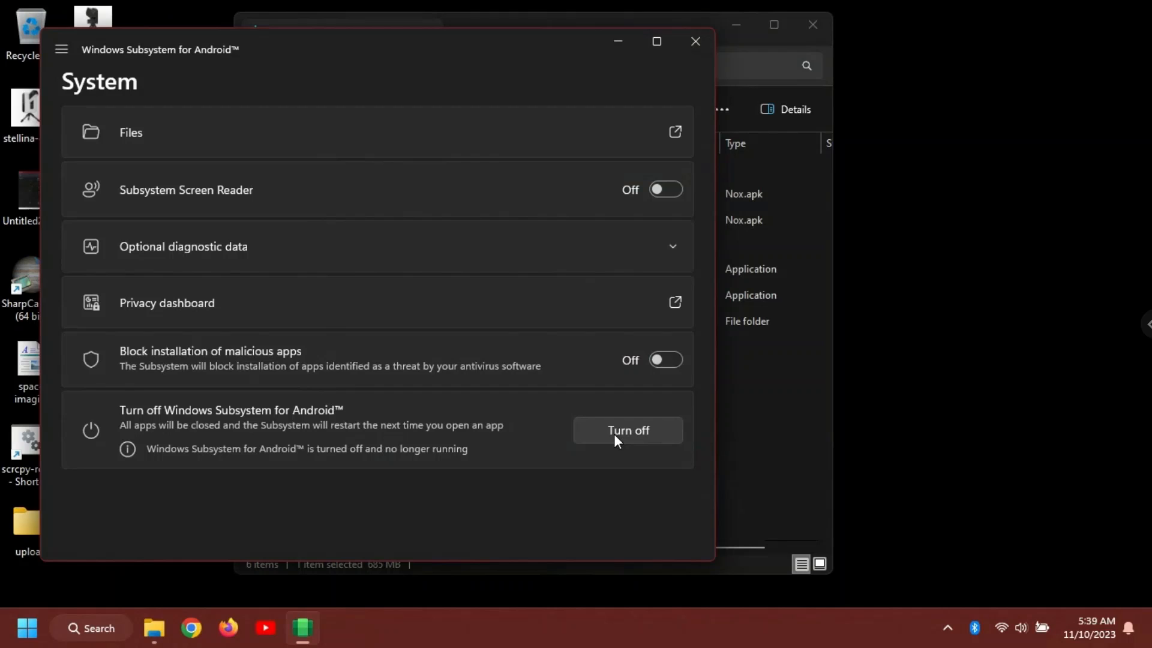
mouse_move(328, 502)
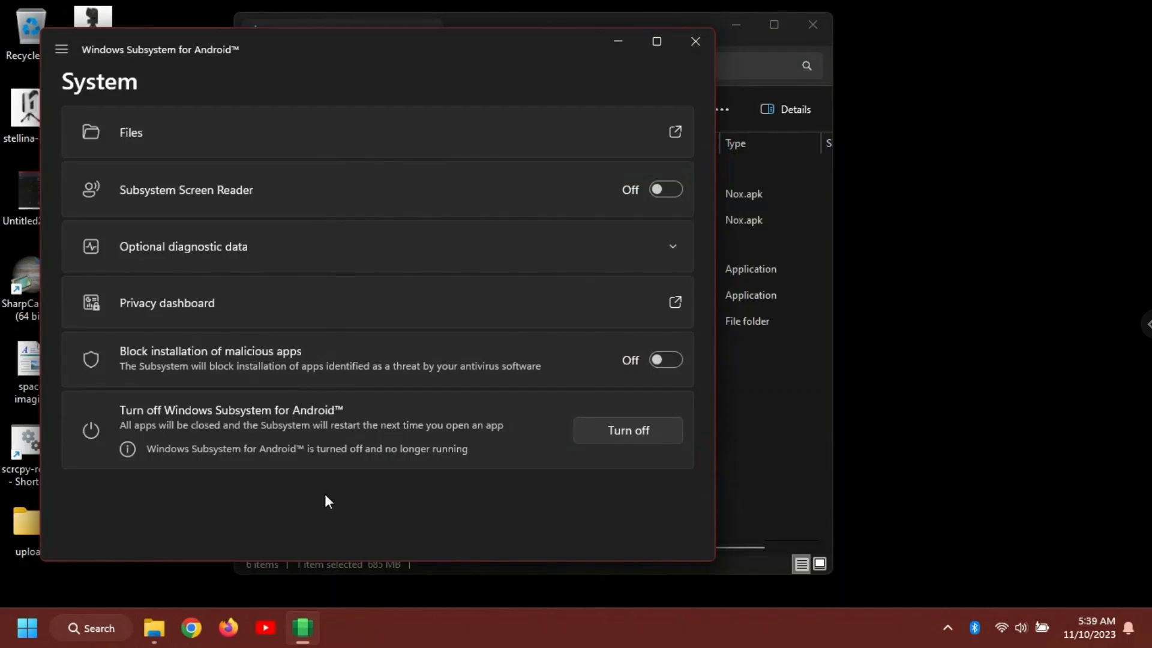
mouse_move(799, 169)
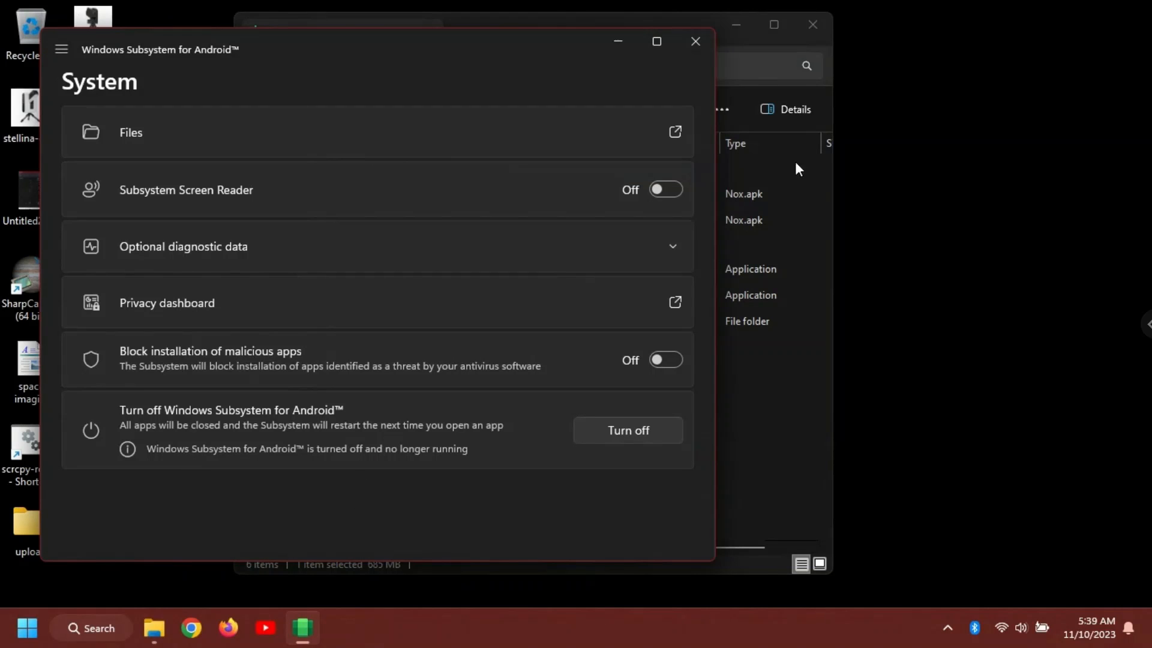
click(695, 42)
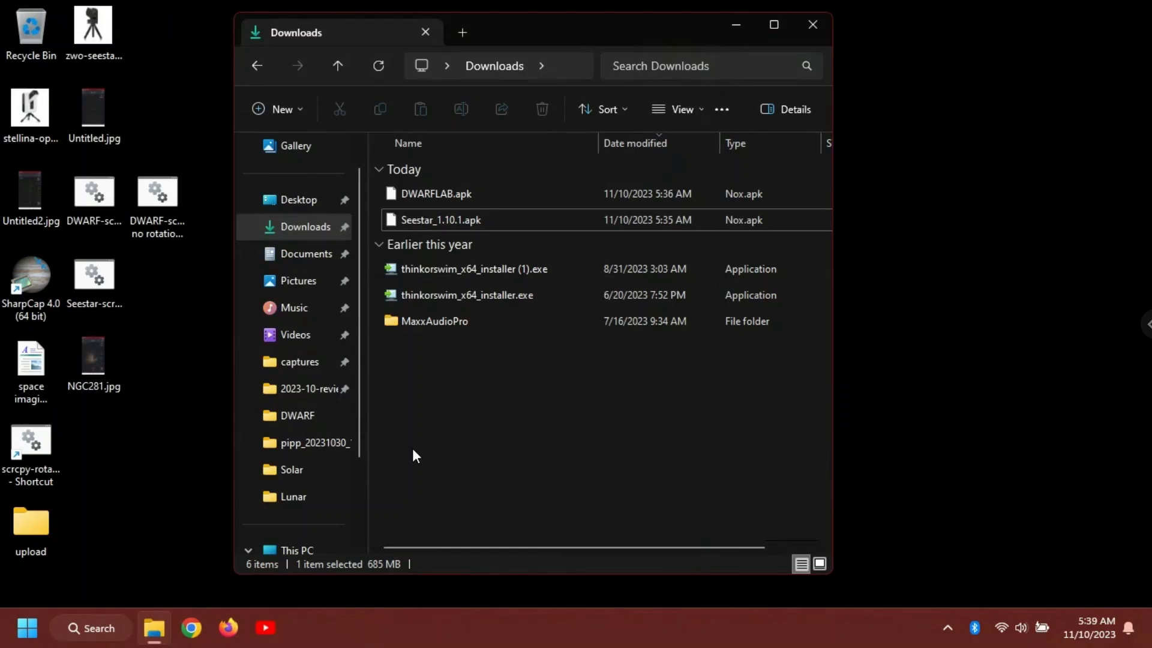
click(25, 628)
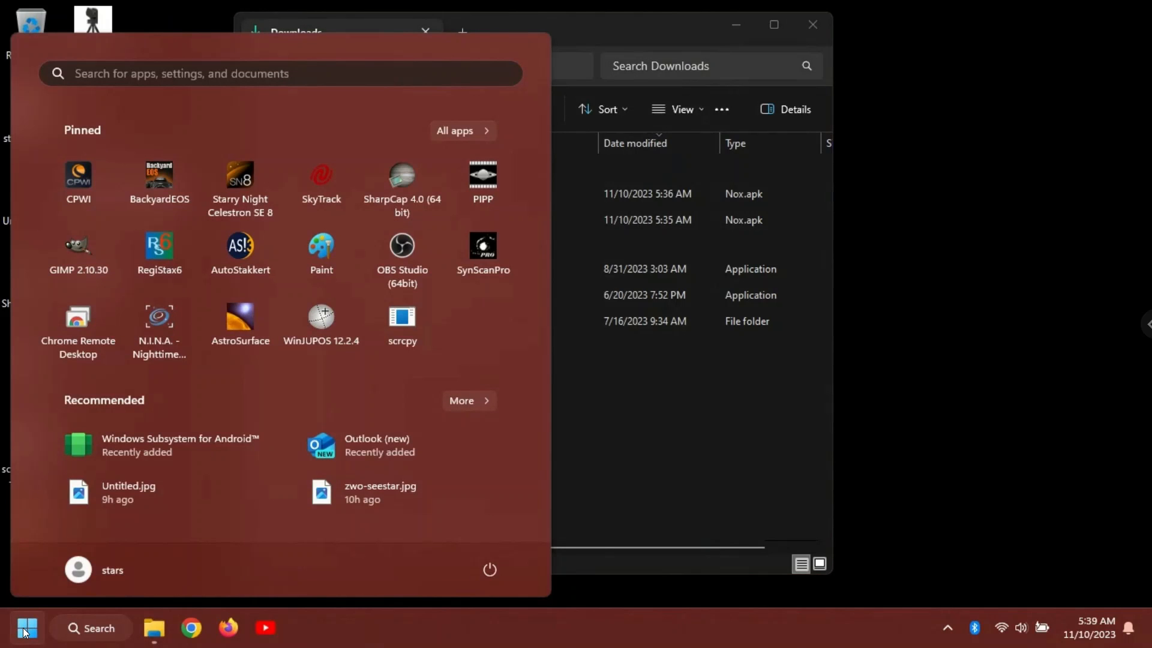
- Reopen the subsystem settings and browse its Android Files into the shared Windows folder
click(179, 445)
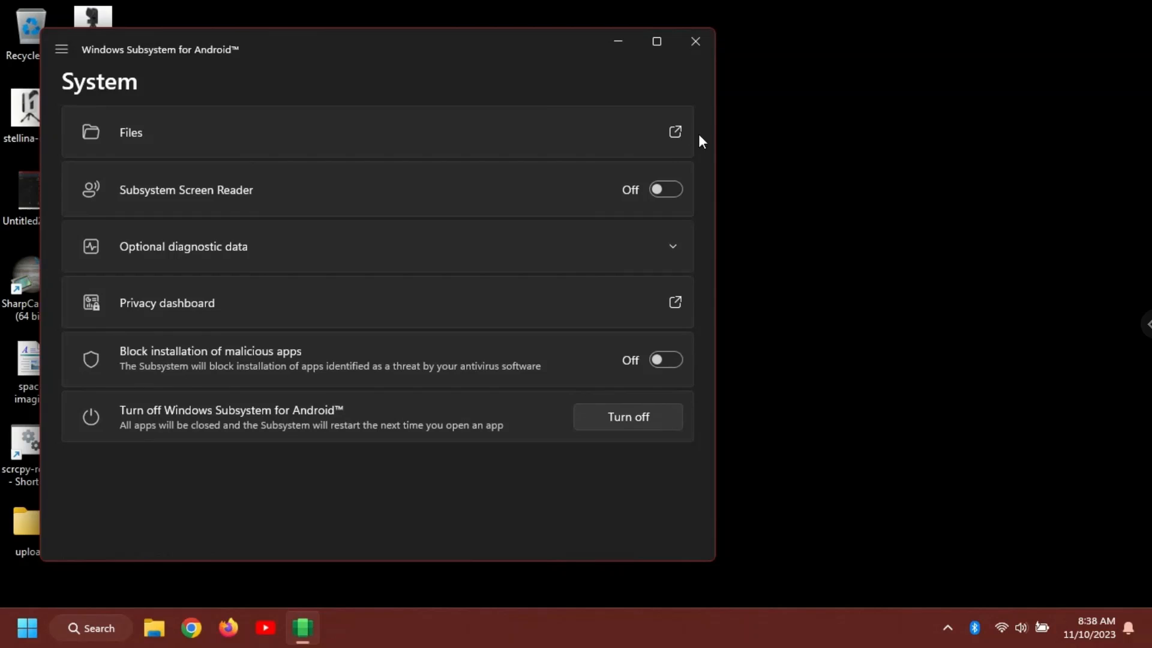
mouse_move(673, 139)
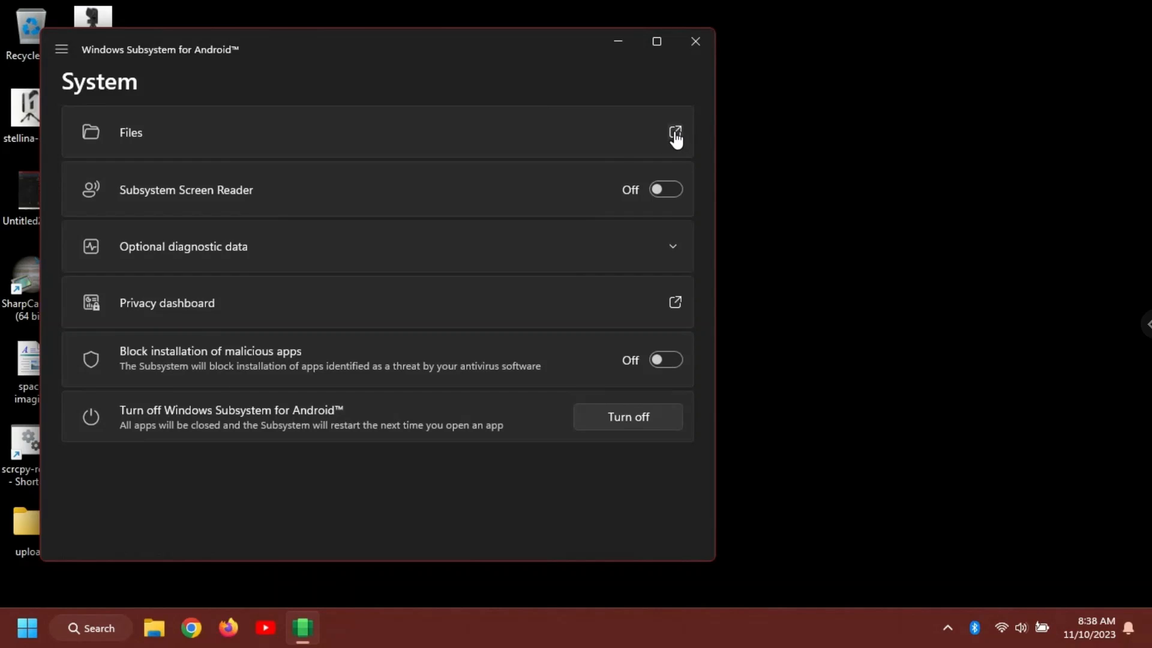
click(674, 131)
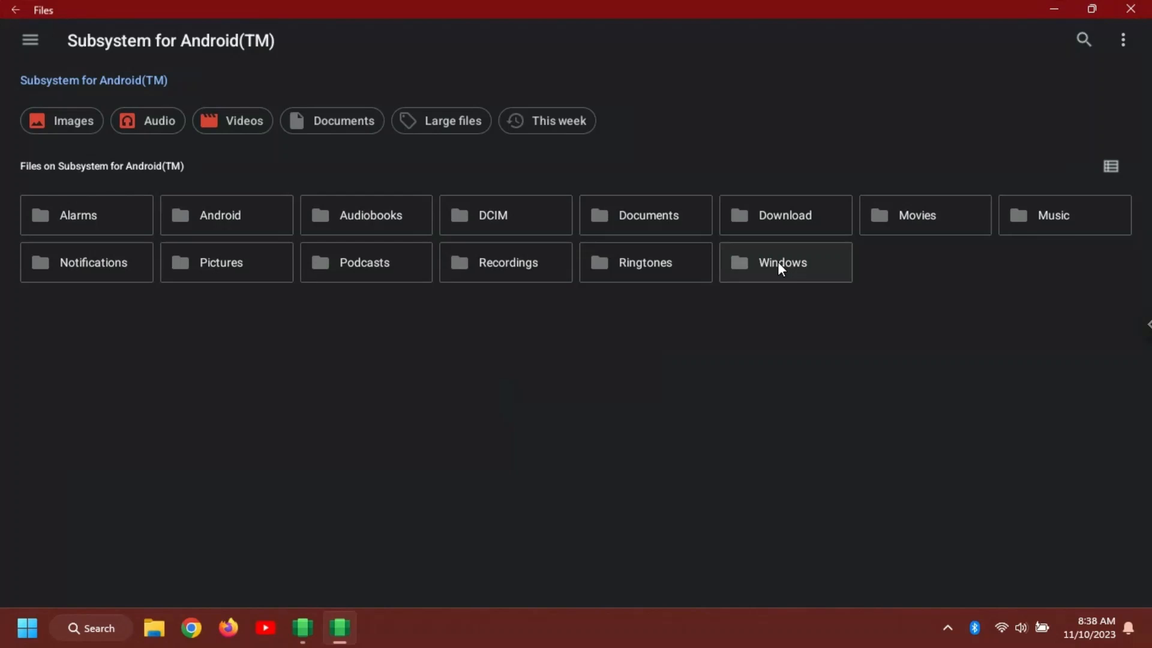
double_click(783, 262)
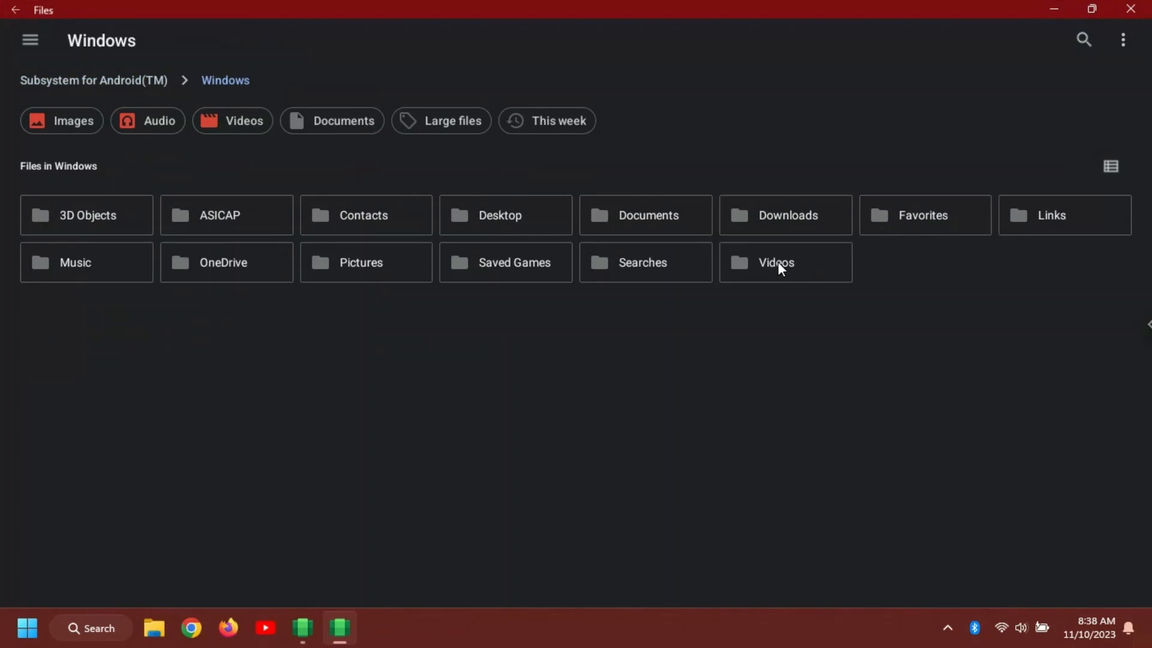
- Install the Seestar APK from Downloads via Package installer, accepting the unknown-apps warning
double_click(785, 215)
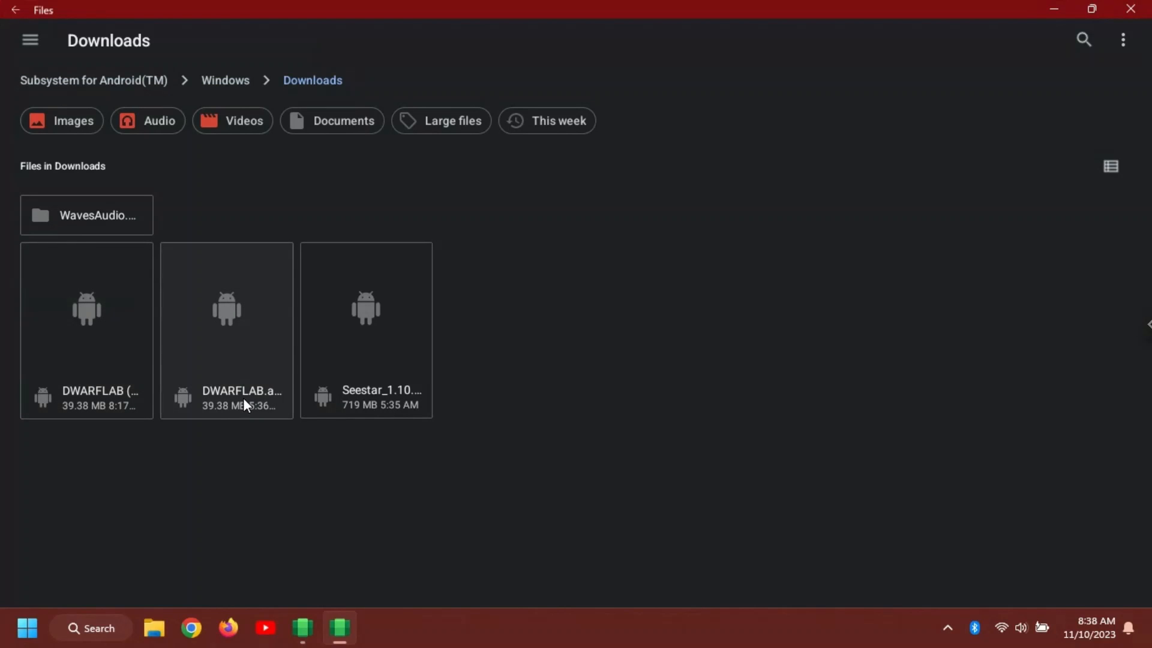
mouse_move(376, 407)
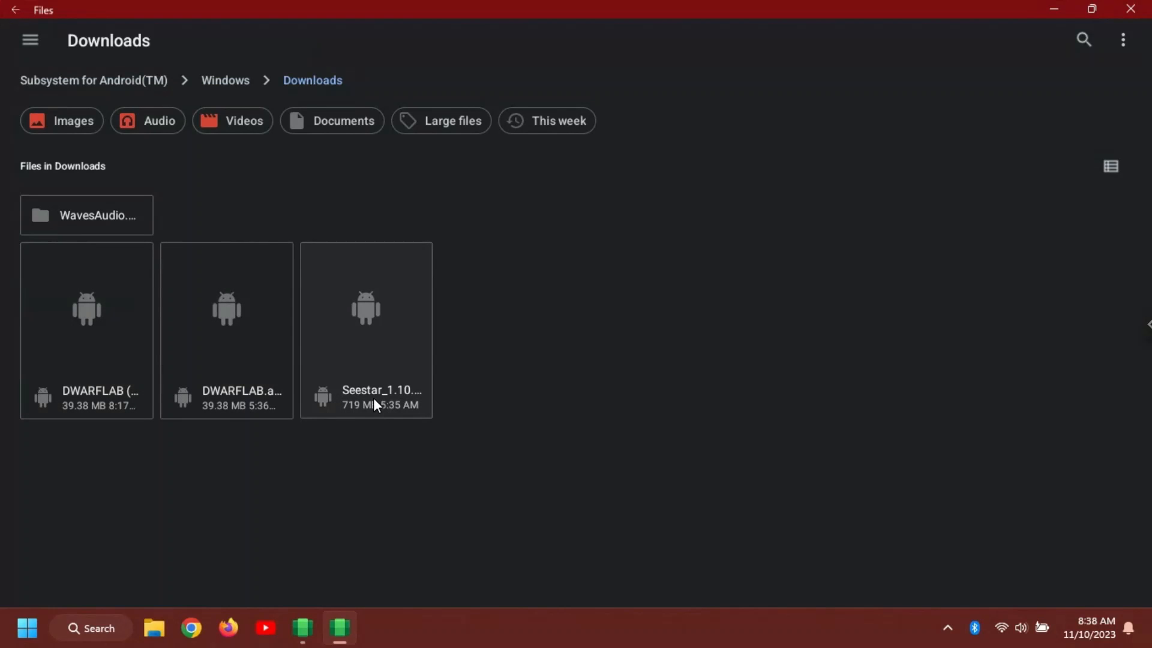
double_click(365, 326)
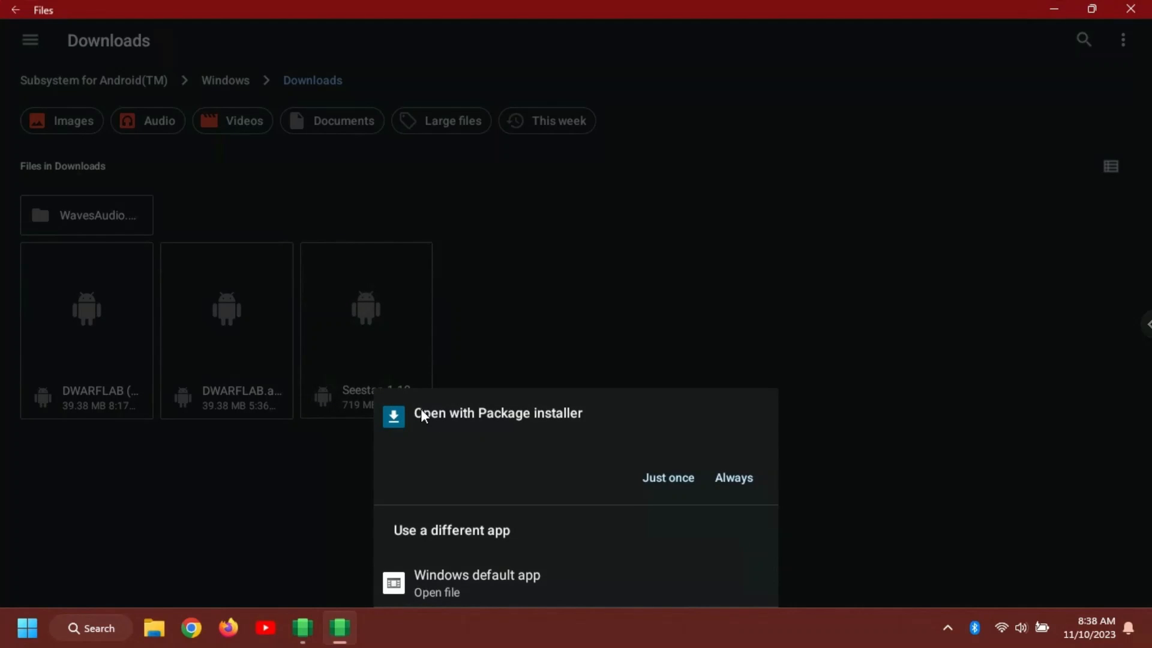
mouse_move(656, 452)
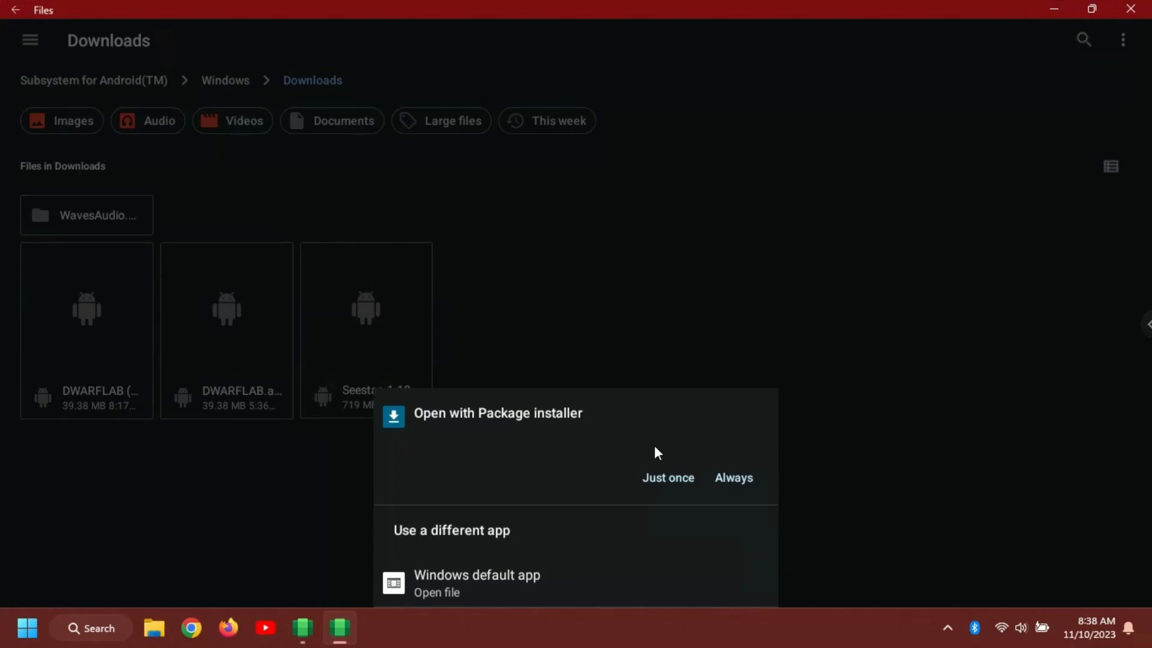
click(668, 478)
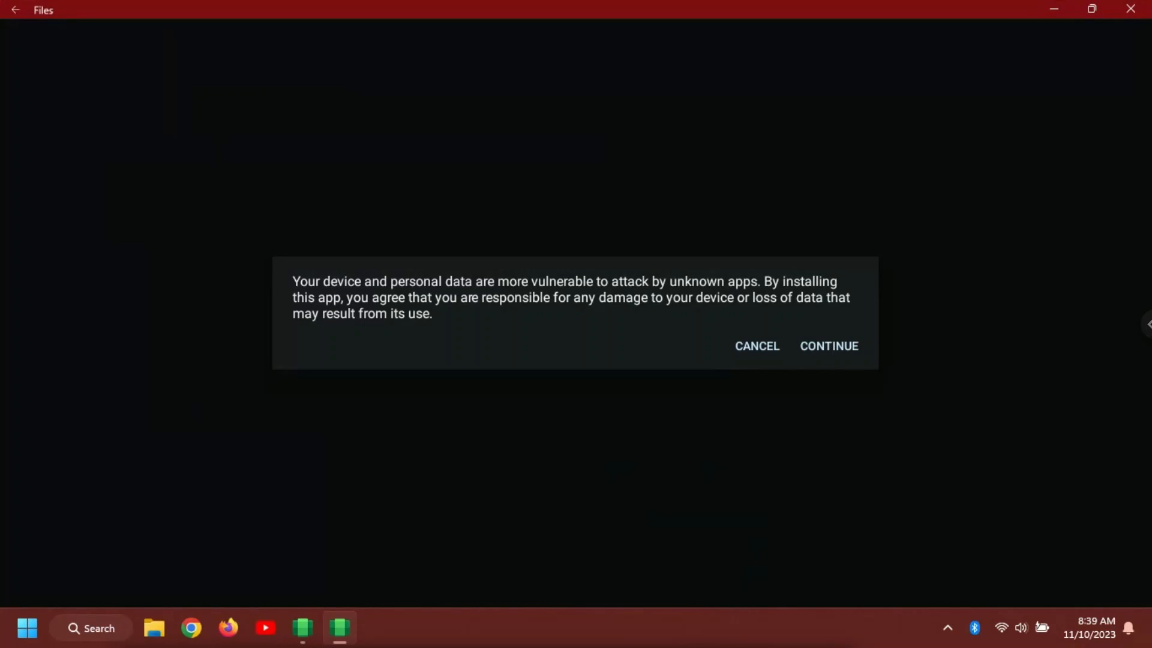
mouse_move(830, 347)
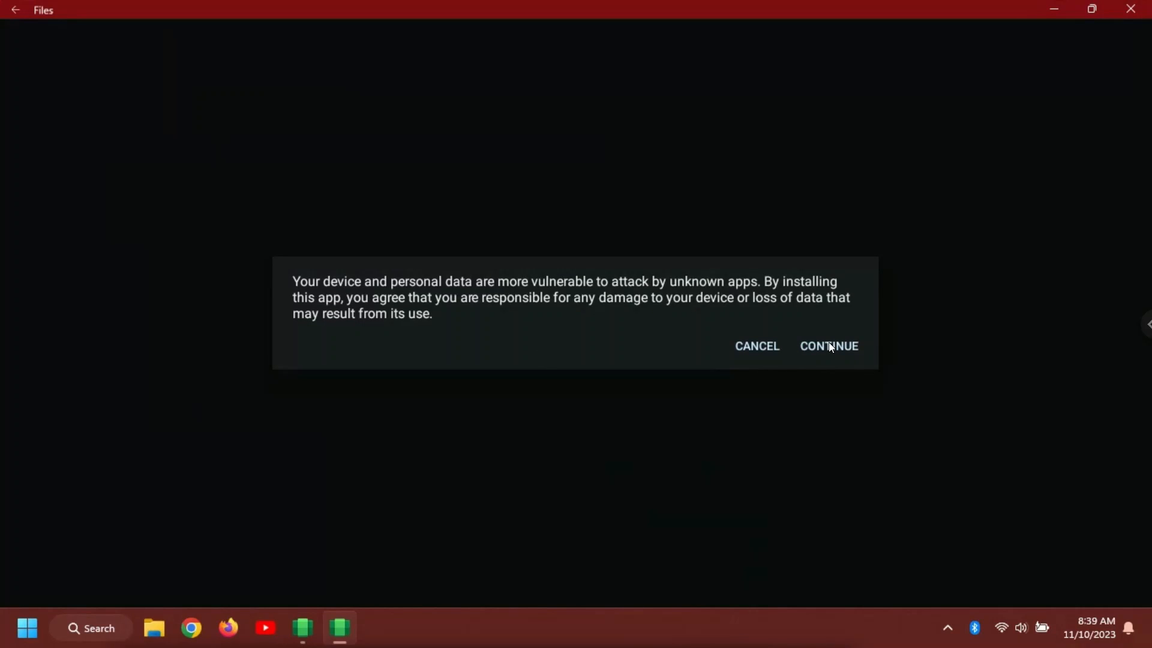
click(829, 346)
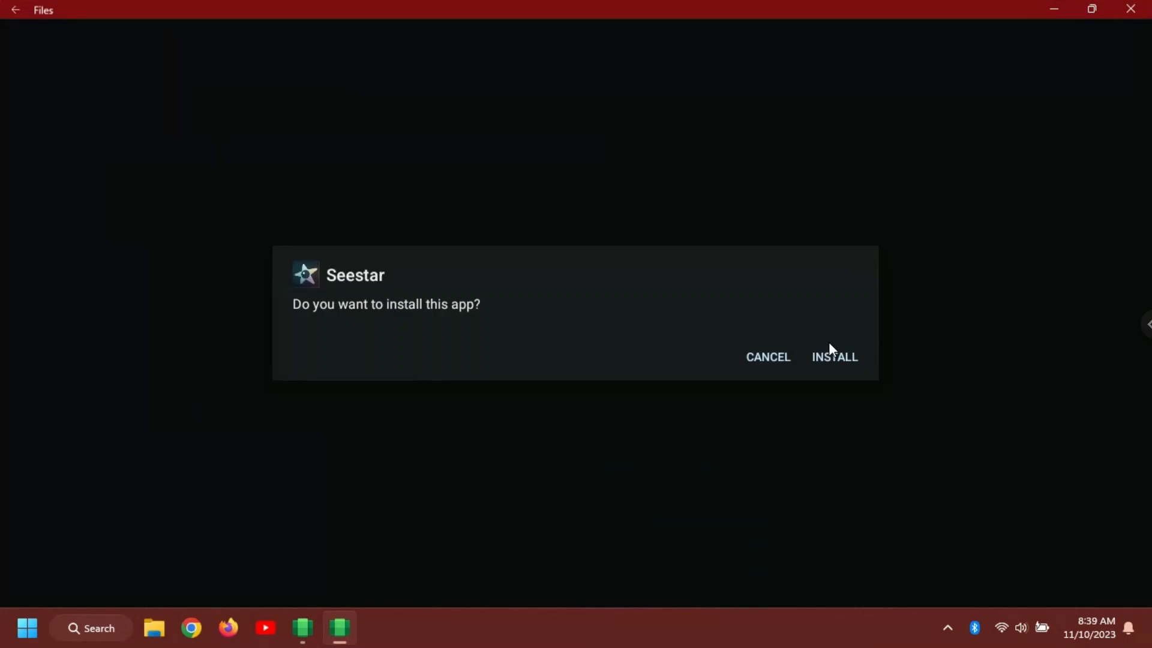
click(834, 357)
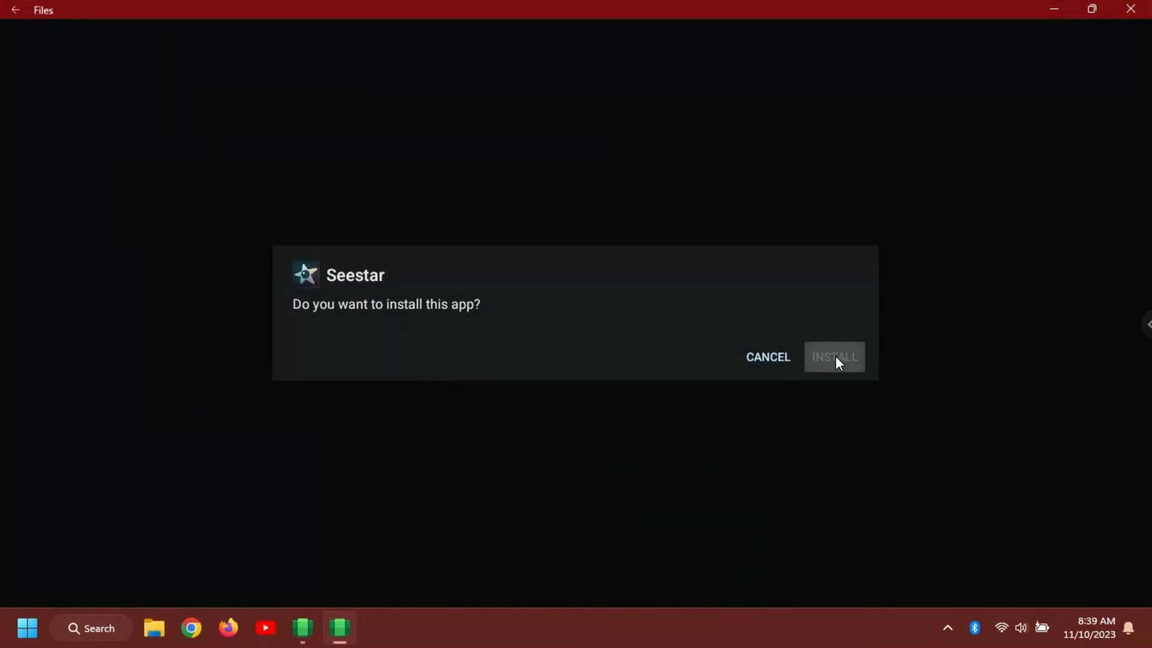
click(834, 357)
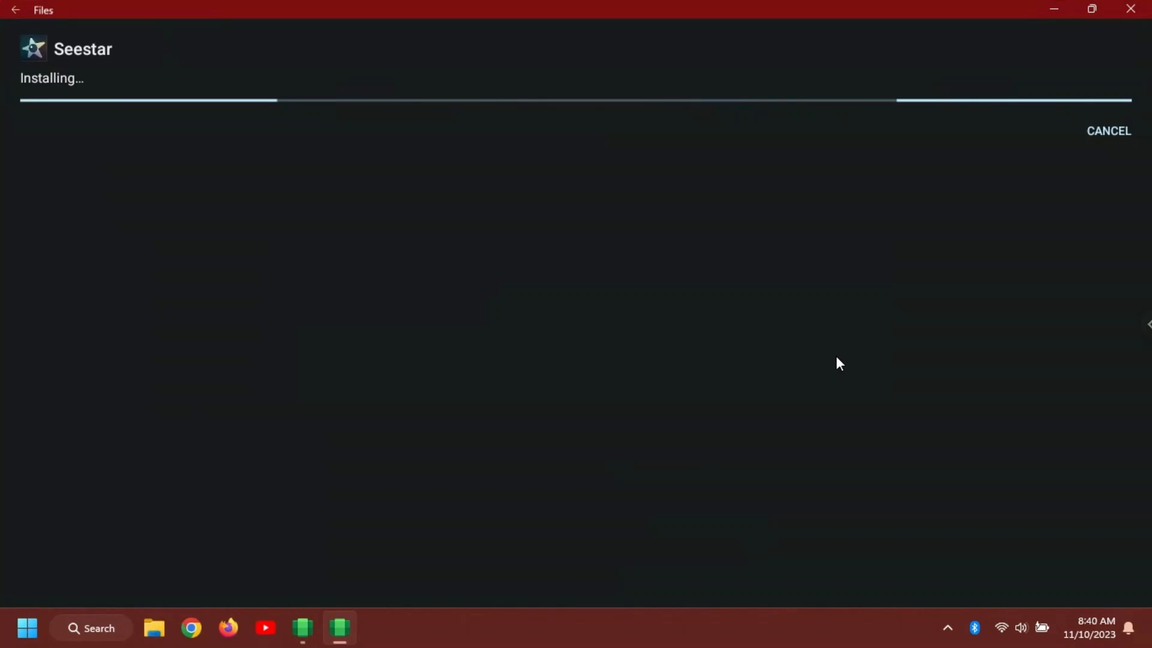
mouse_move(794, 423)
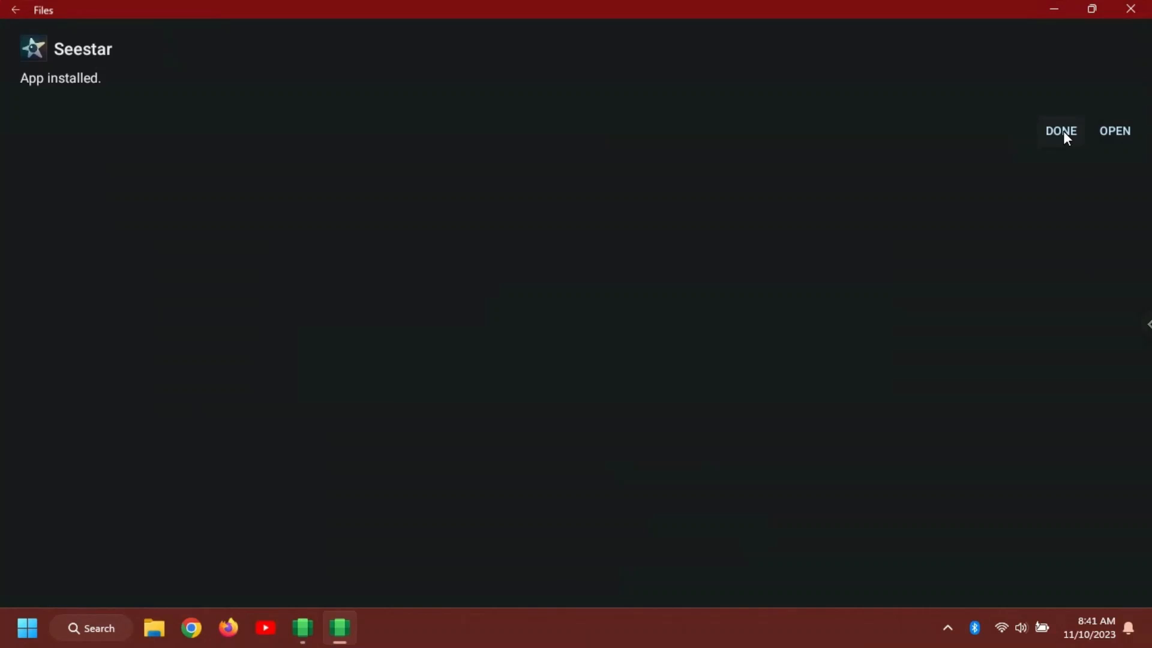
click(1061, 131)
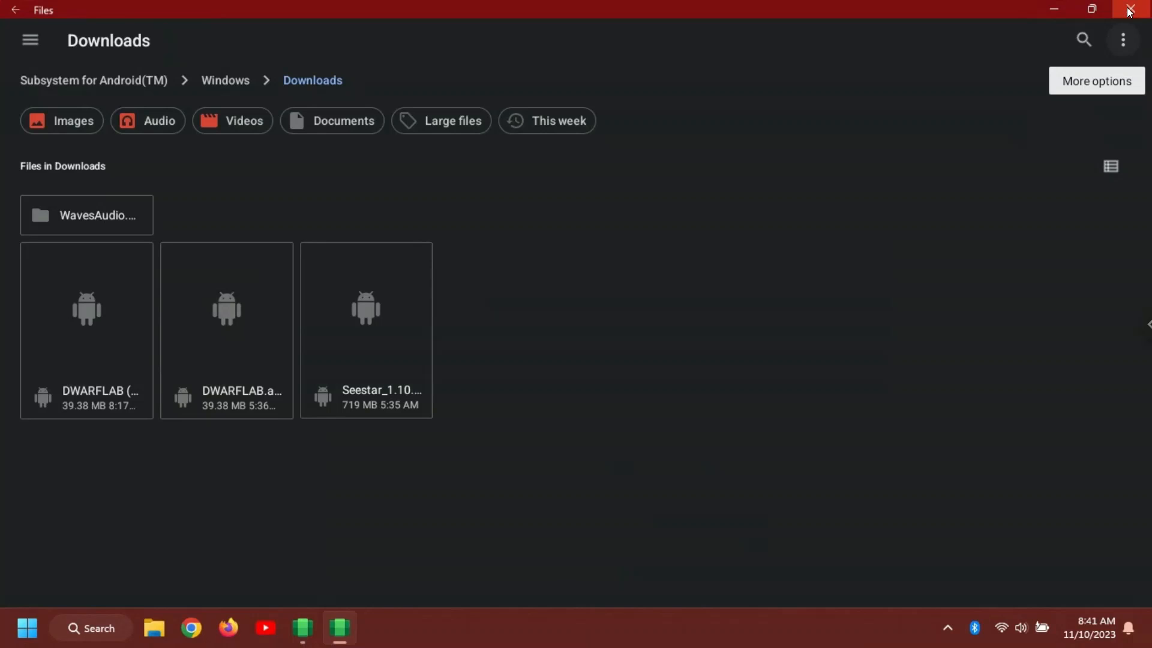
- Close the subsystem settings and scroll Start's All apps list to Seestar under S
click(1132, 9)
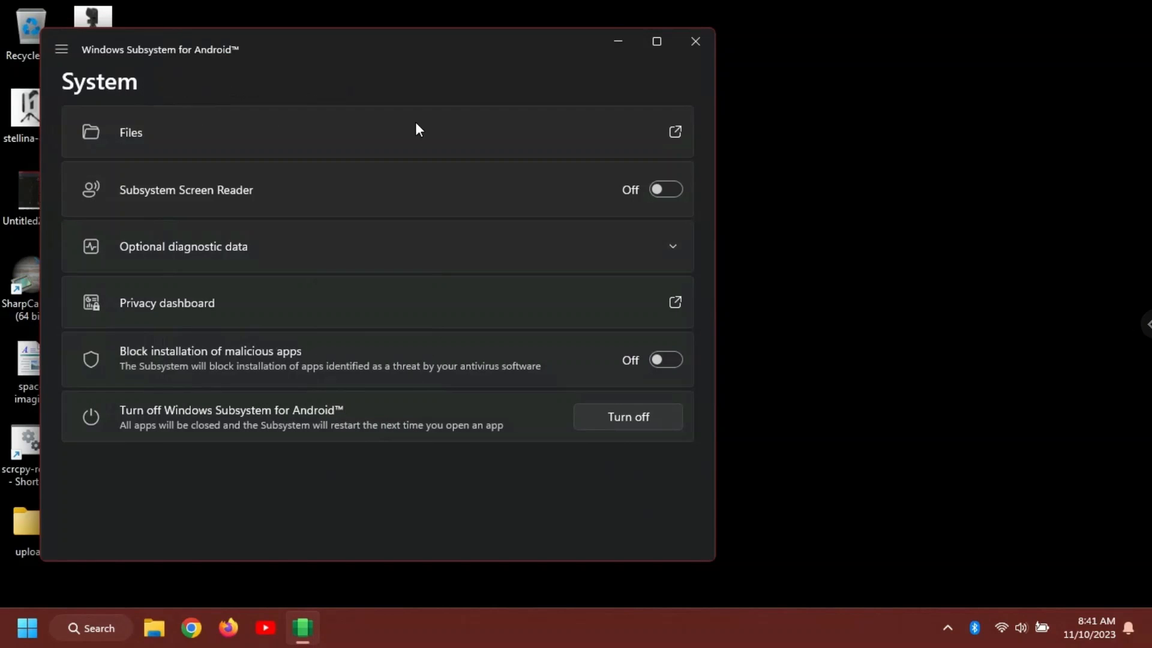
mouse_move(696, 42)
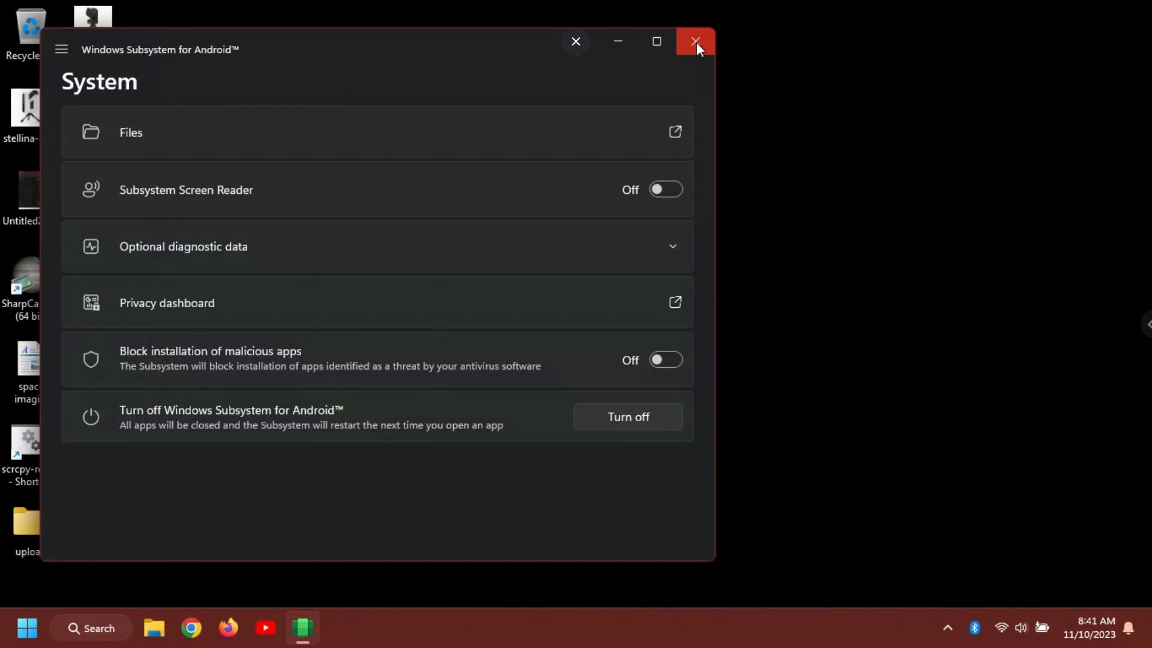
click(696, 41)
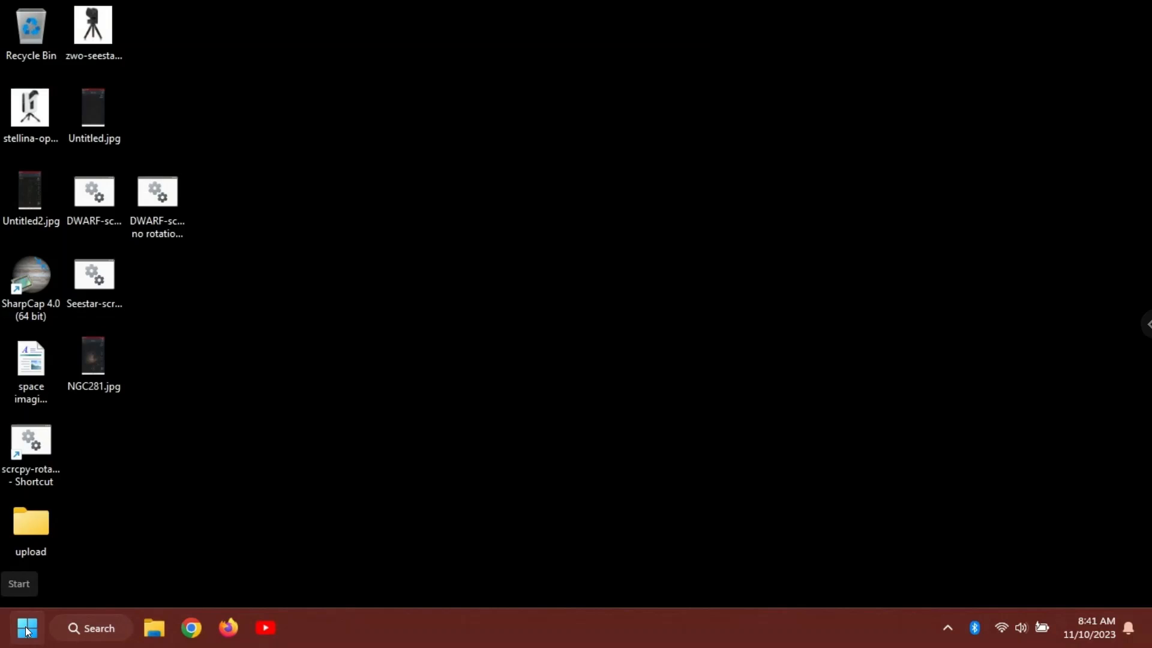
click(26, 628)
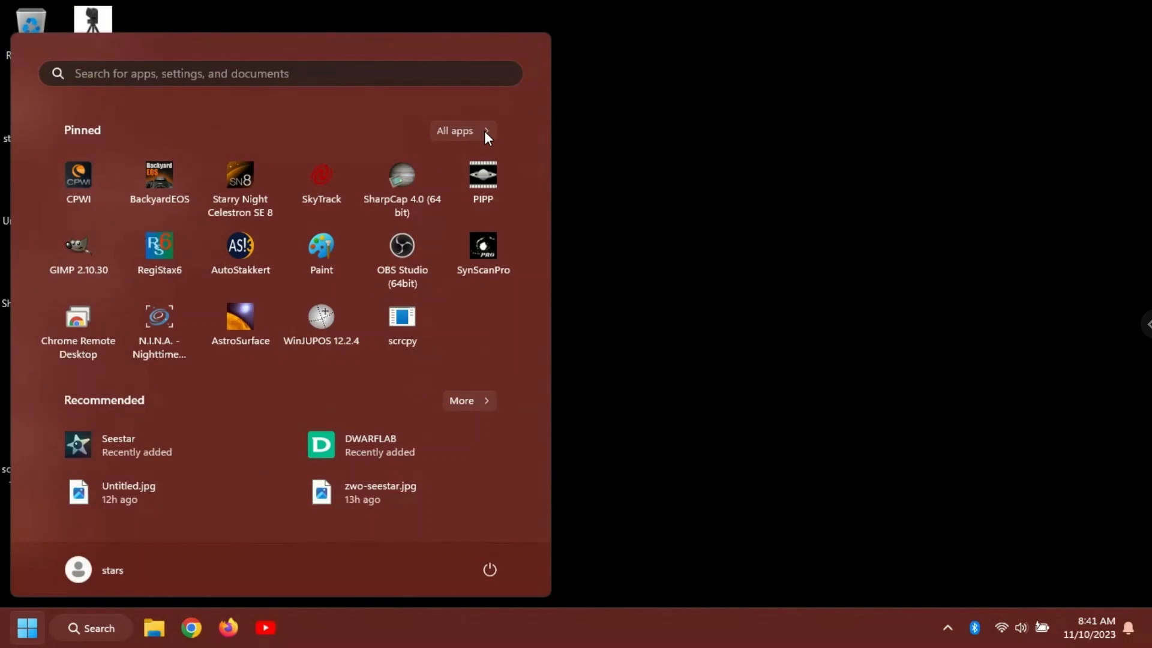
click(460, 131)
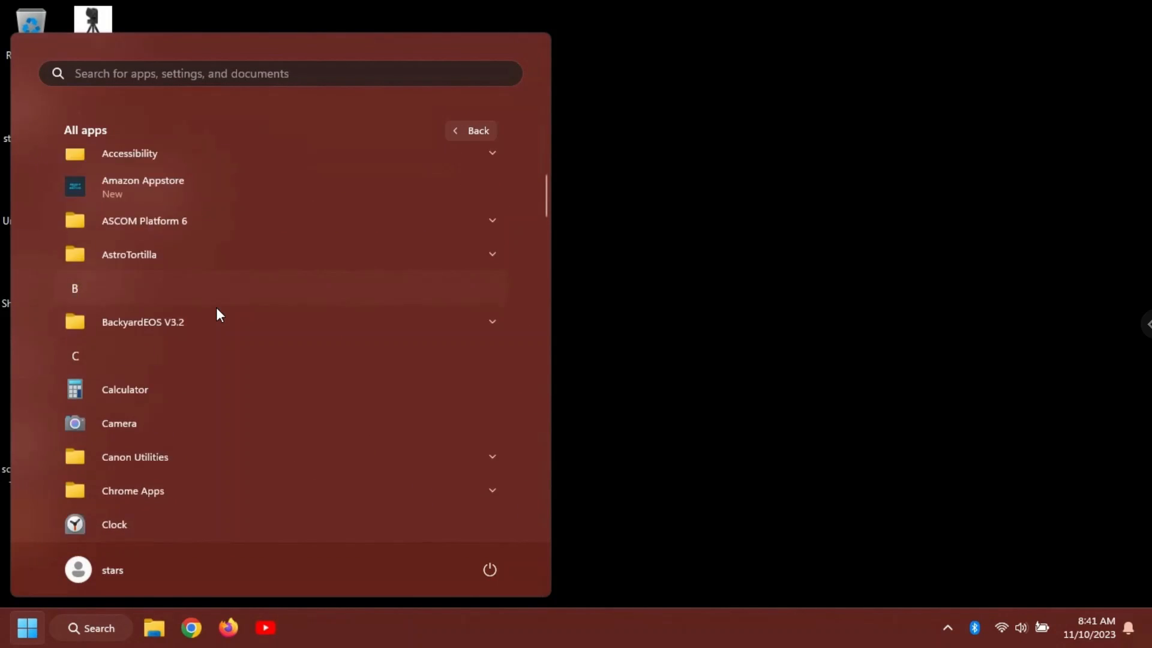
scroll(down, 3)
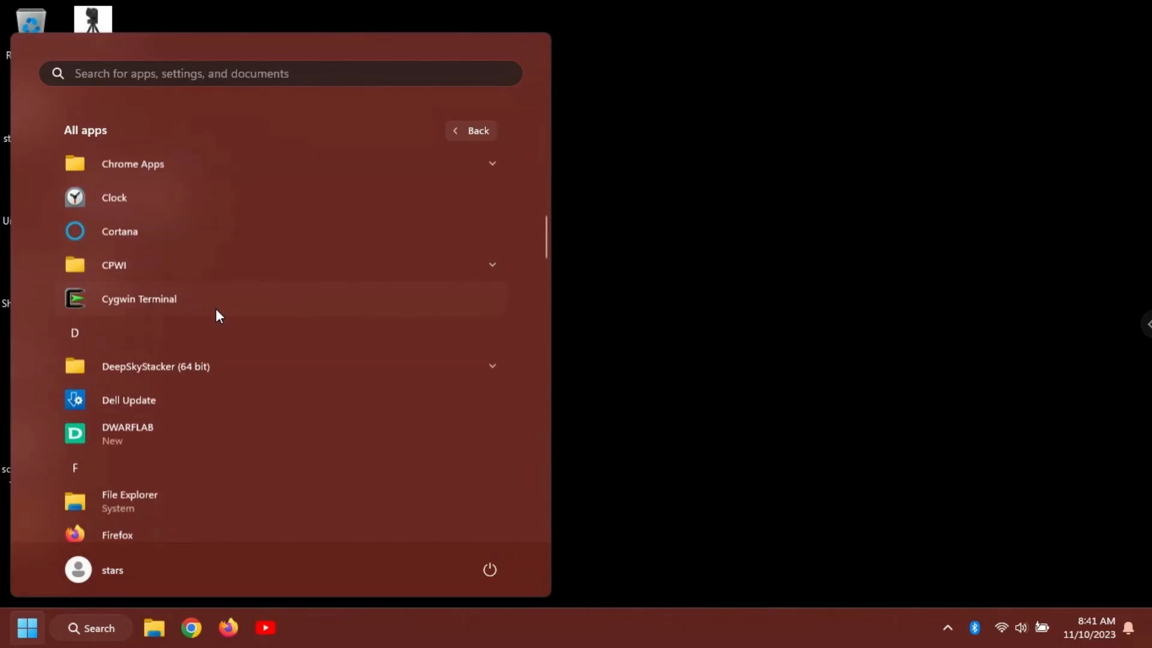
scroll(down, 3)
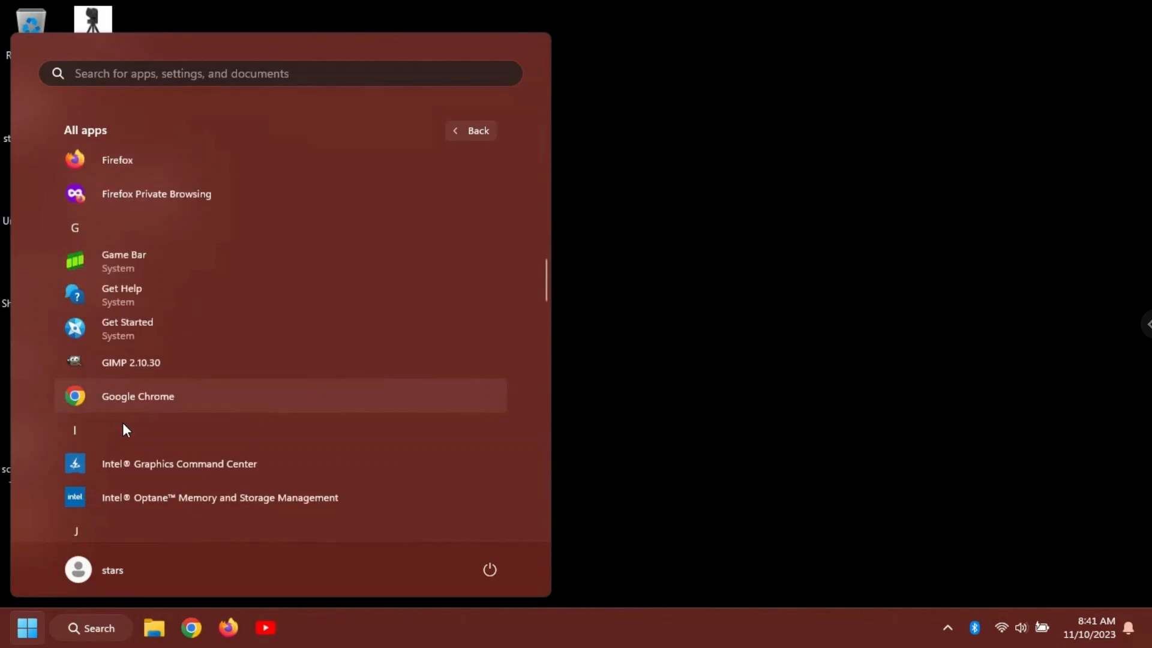
scroll(down, 3)
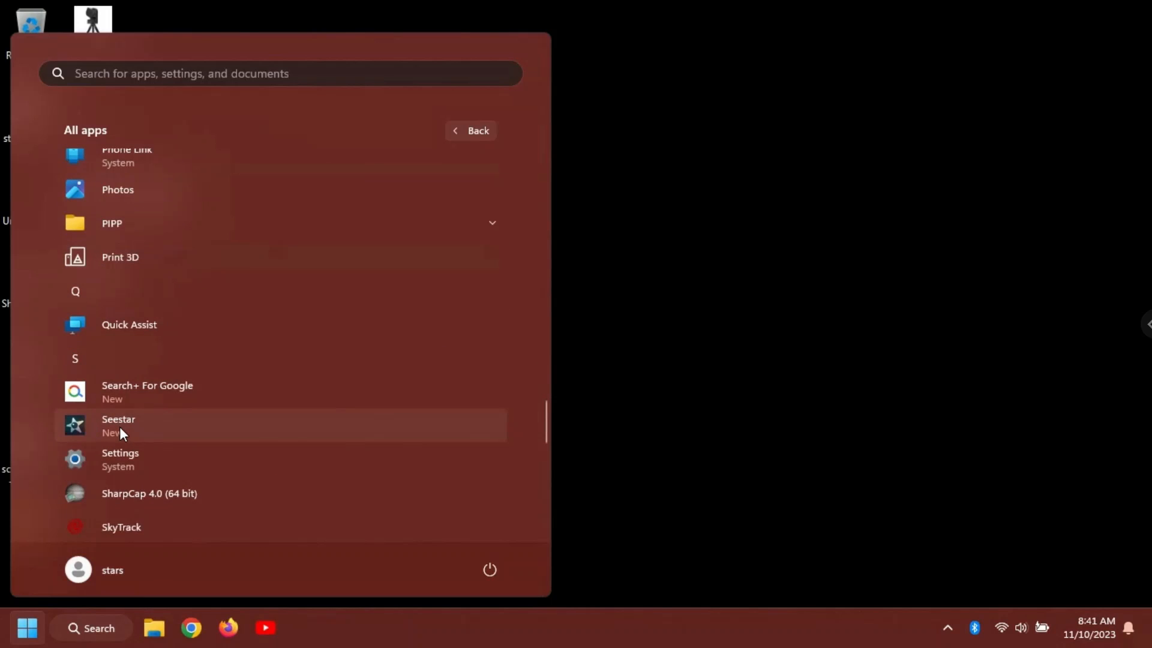
mouse_move(111, 431)
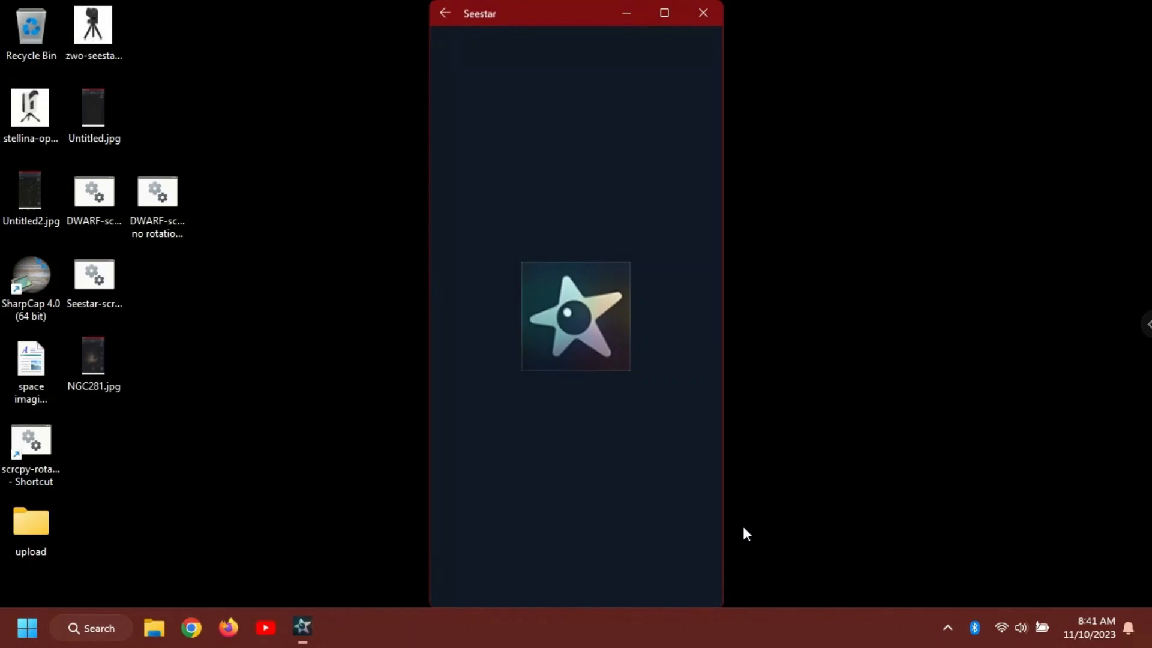
mouse_move(861, 524)
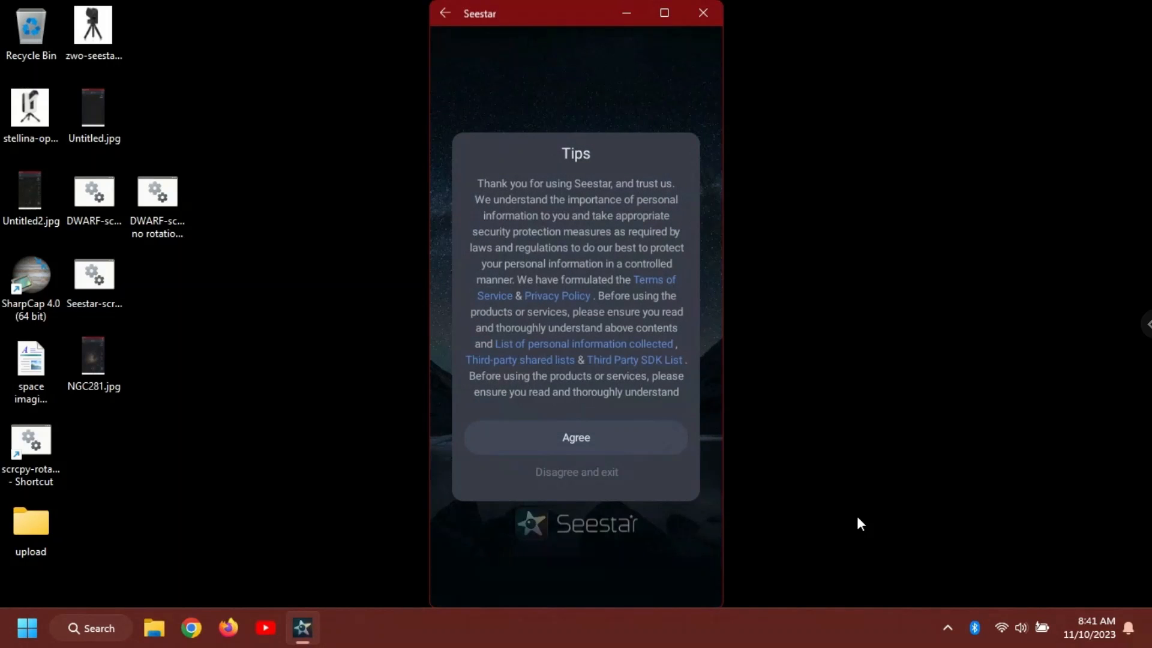
mouse_move(576, 448)
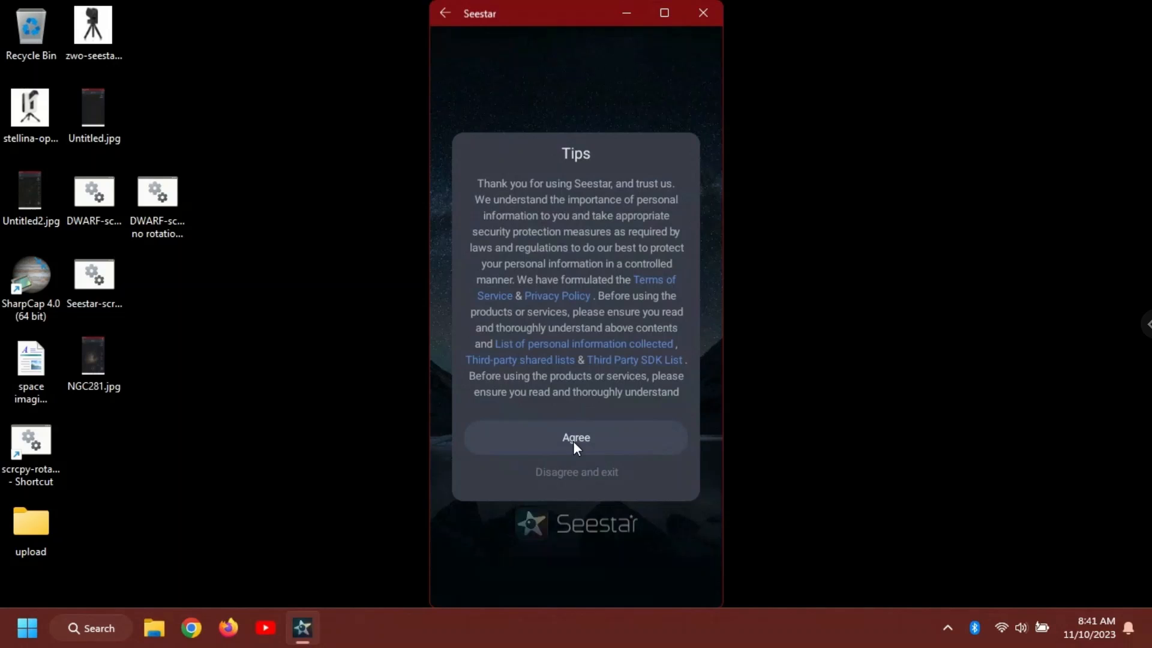
- Agree to Seestar's Tips privacy terms and allow location access While using the app
click(576, 438)
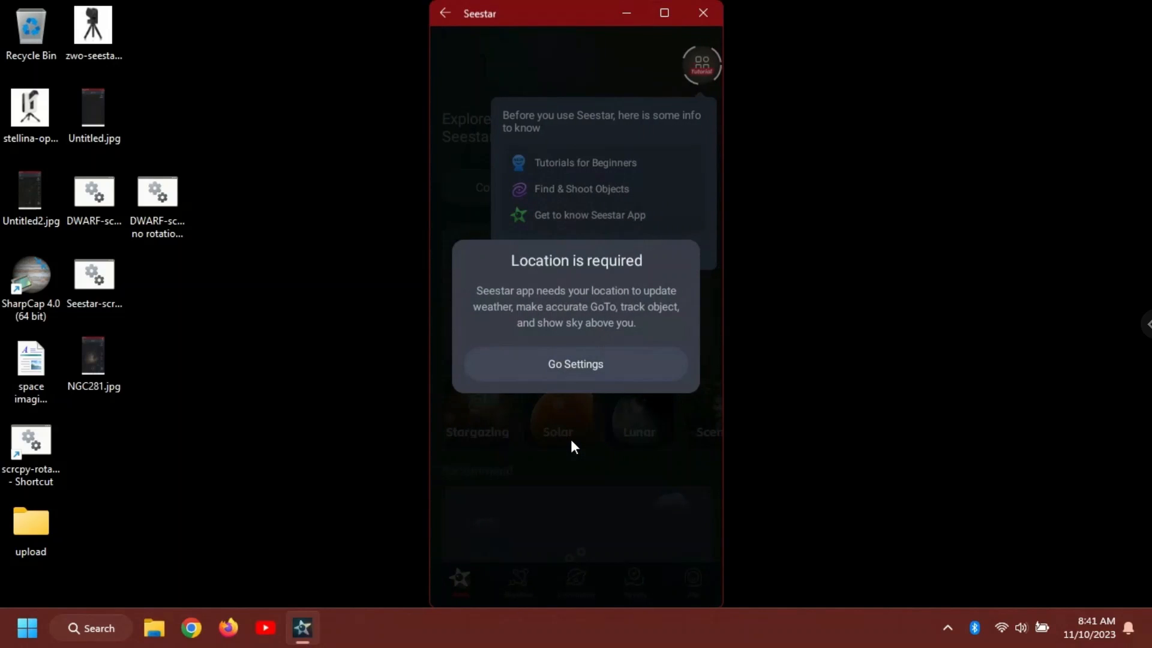
mouse_move(576, 371)
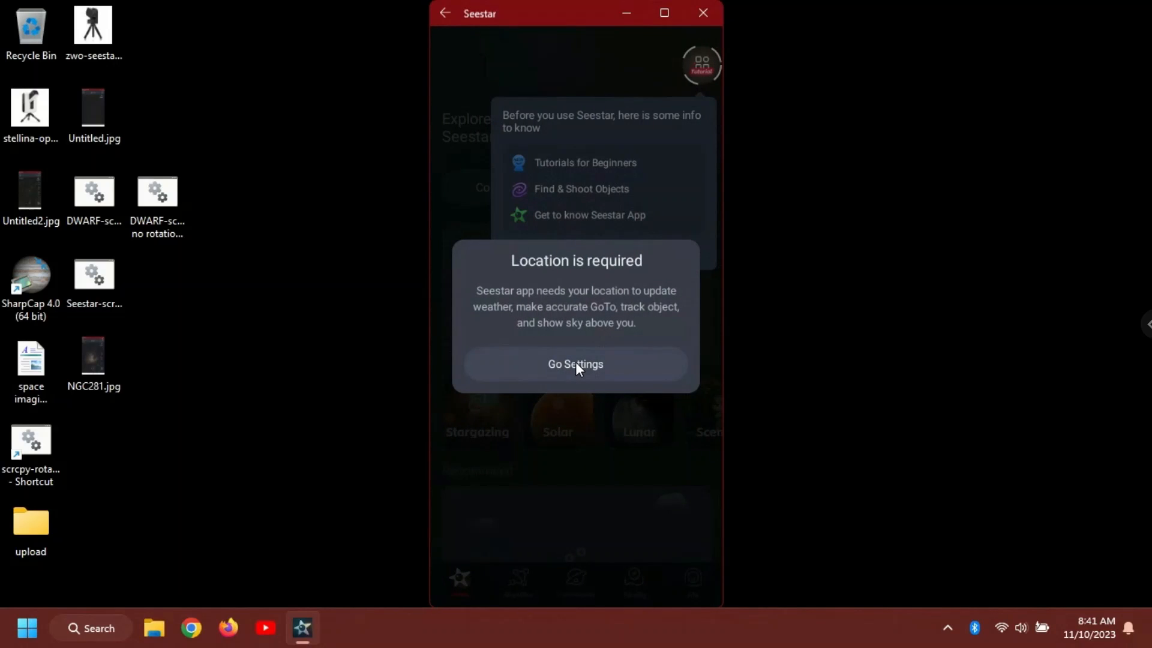
click(576, 364)
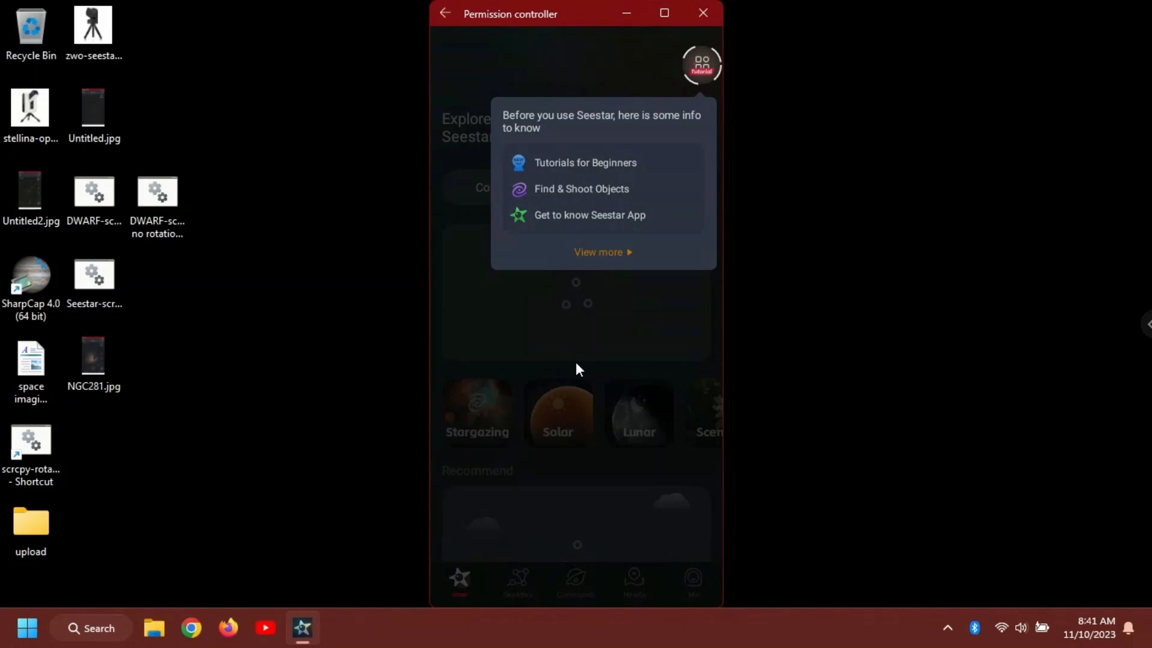
mouse_move(469, 303)
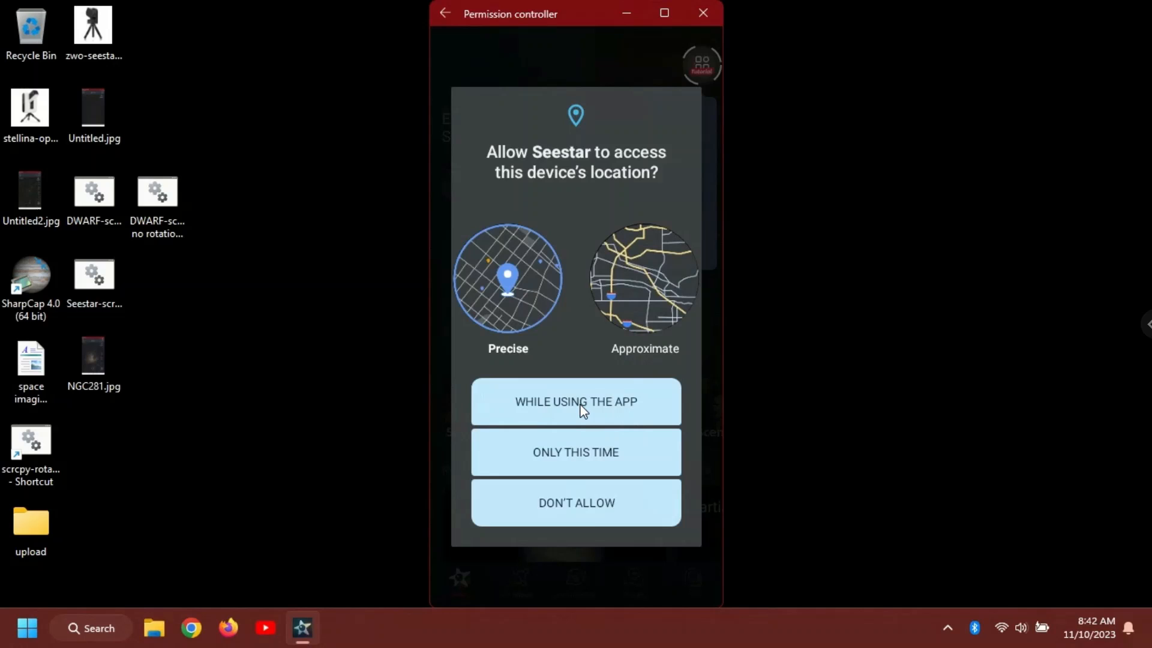
click(576, 401)
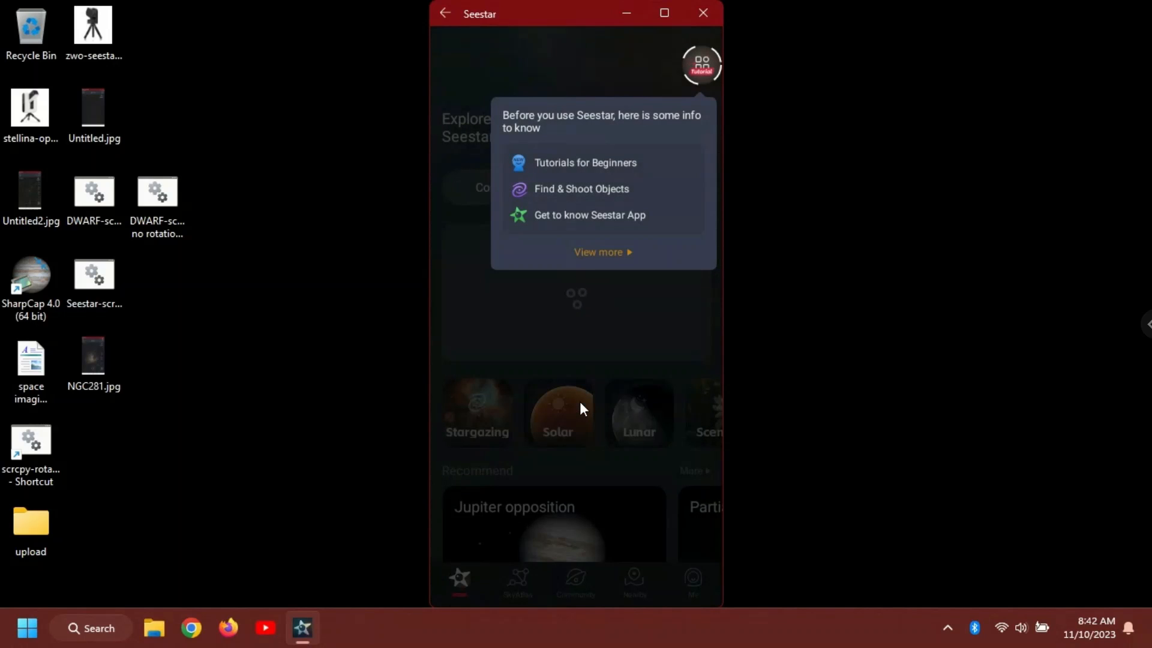
mouse_move(456, 283)
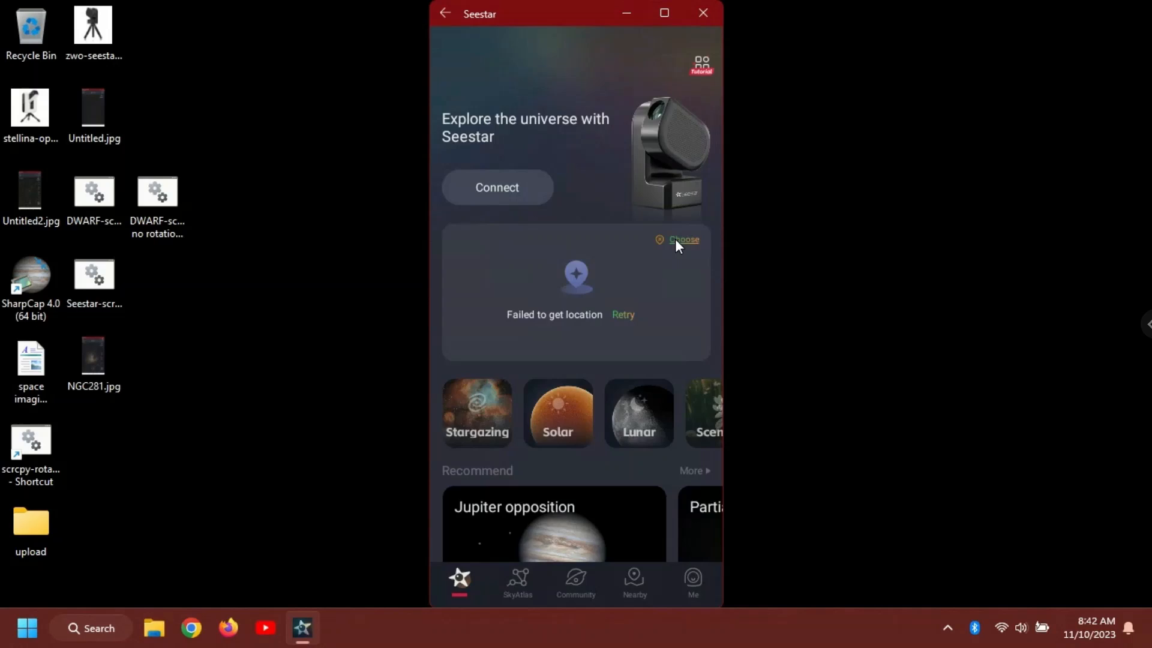
- Set Seestar's manual location to 42° 55' North, 76° 0' West, then close the app
click(684, 240)
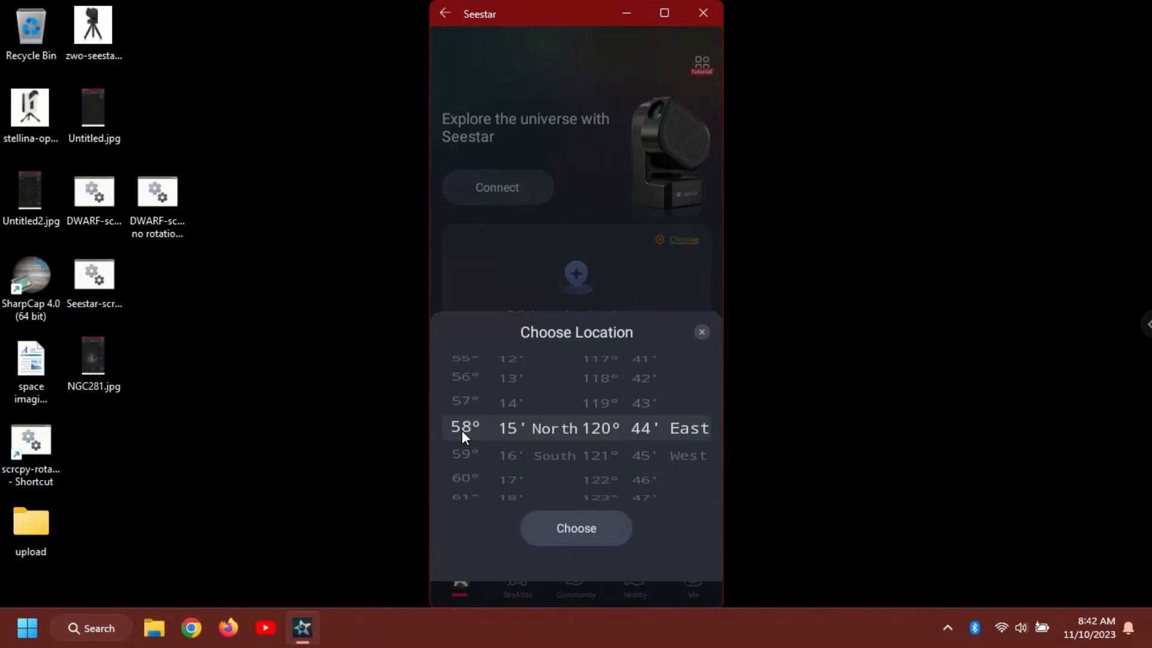
scroll(down, 3)
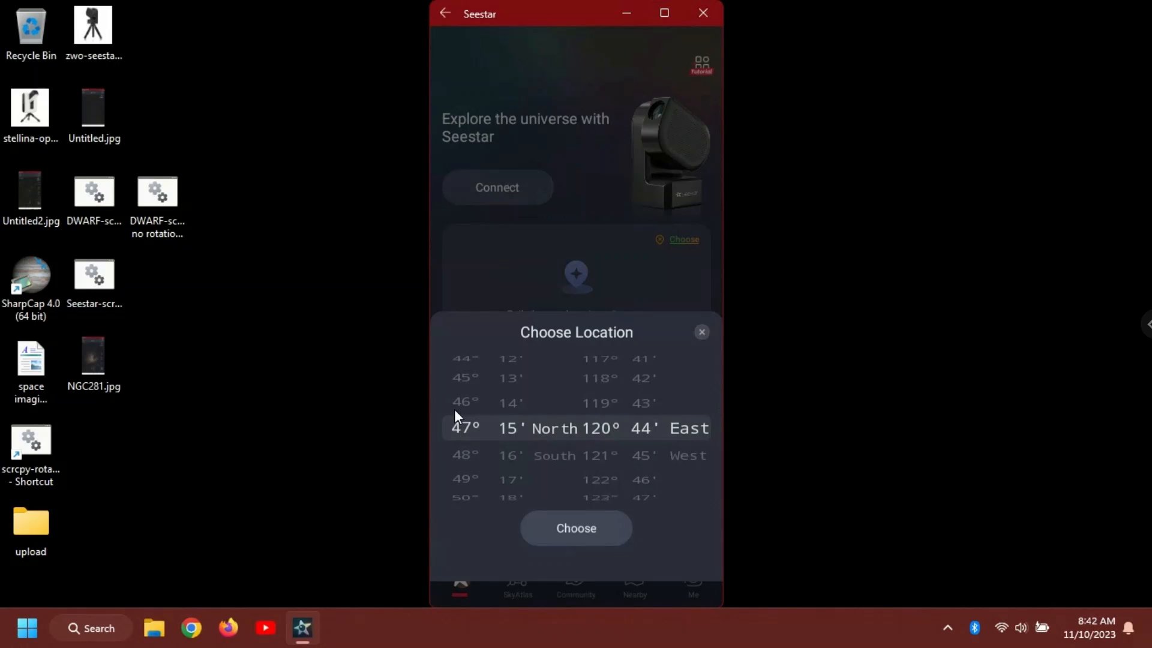
scroll(down, 3)
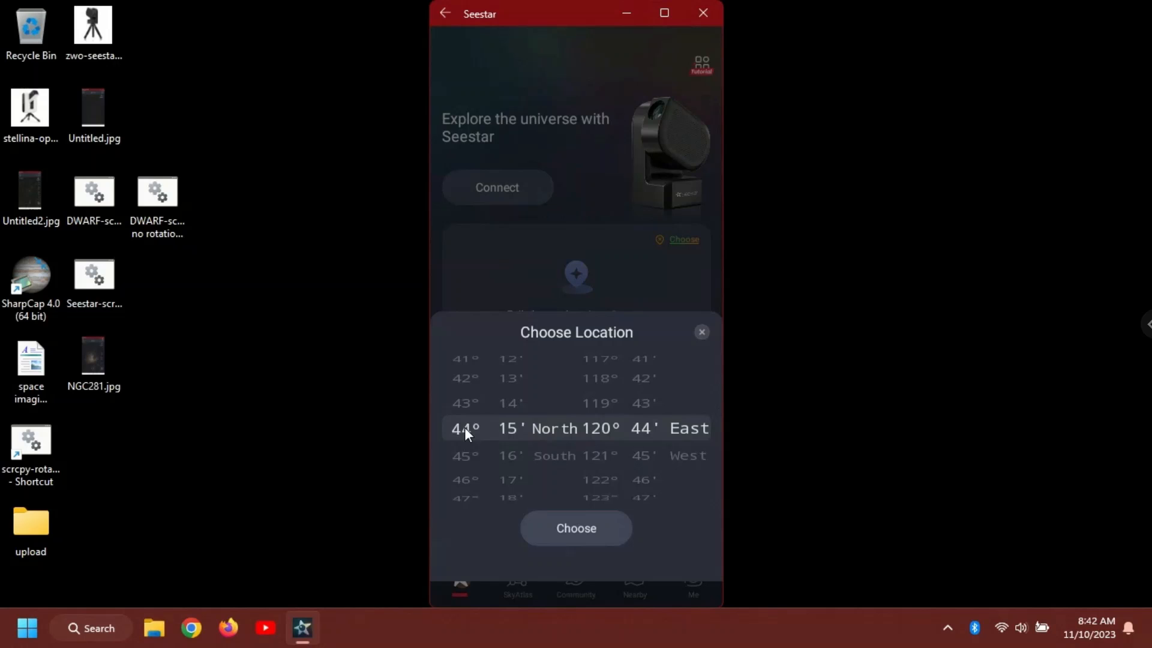
scroll(down, 3)
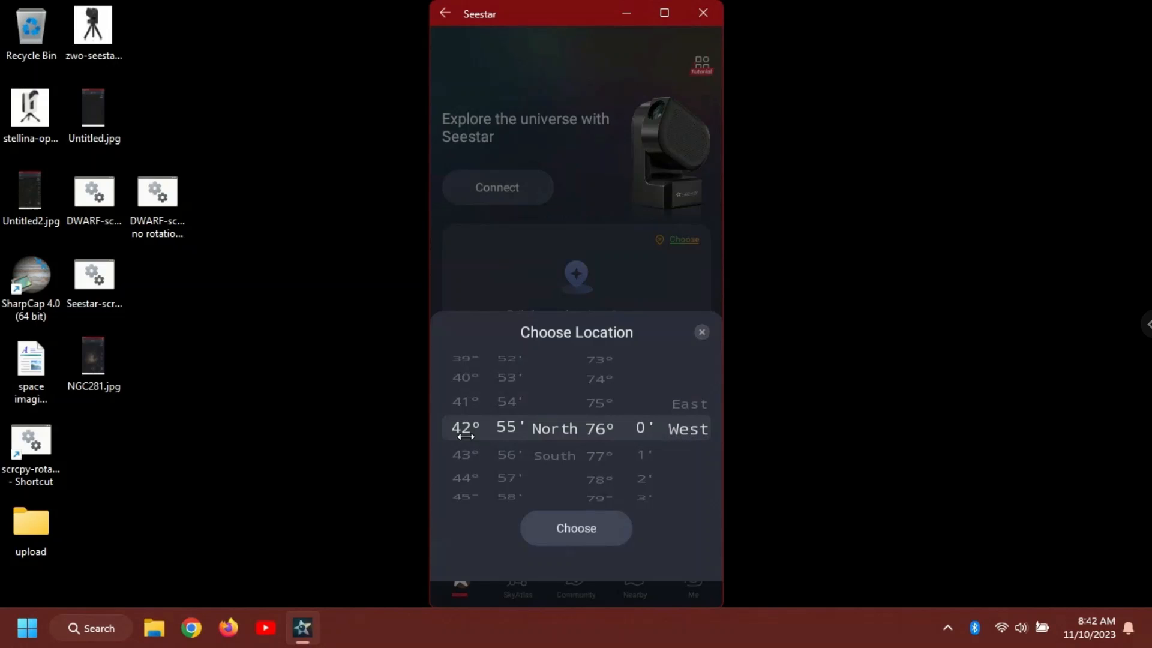
click(576, 529)
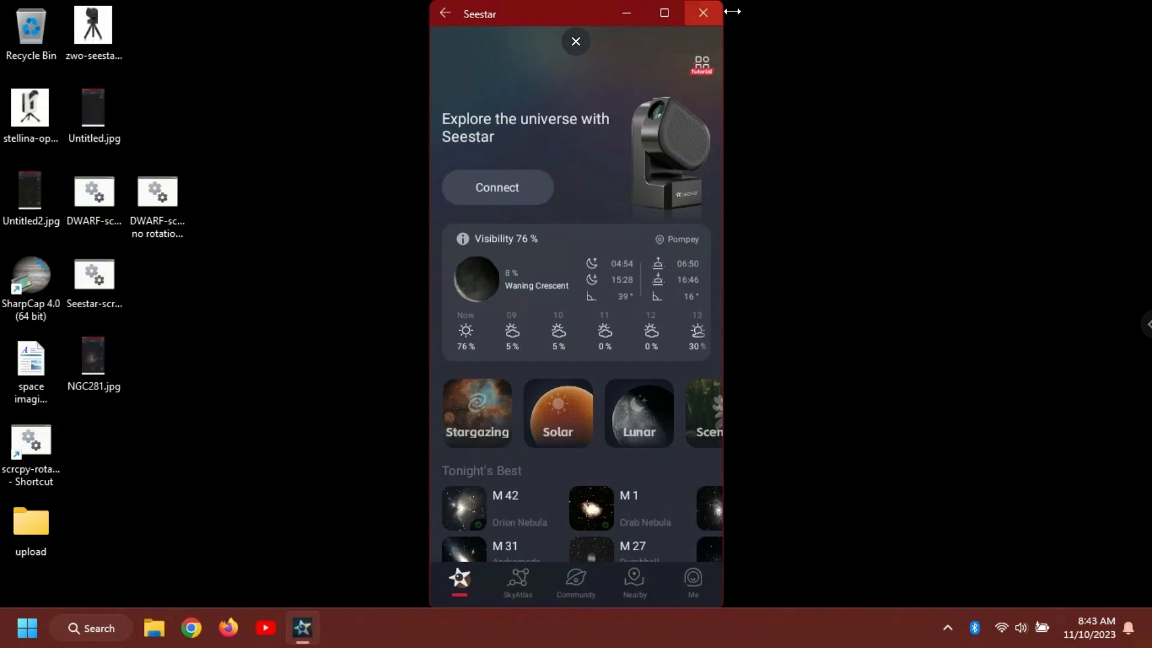
click(703, 12)
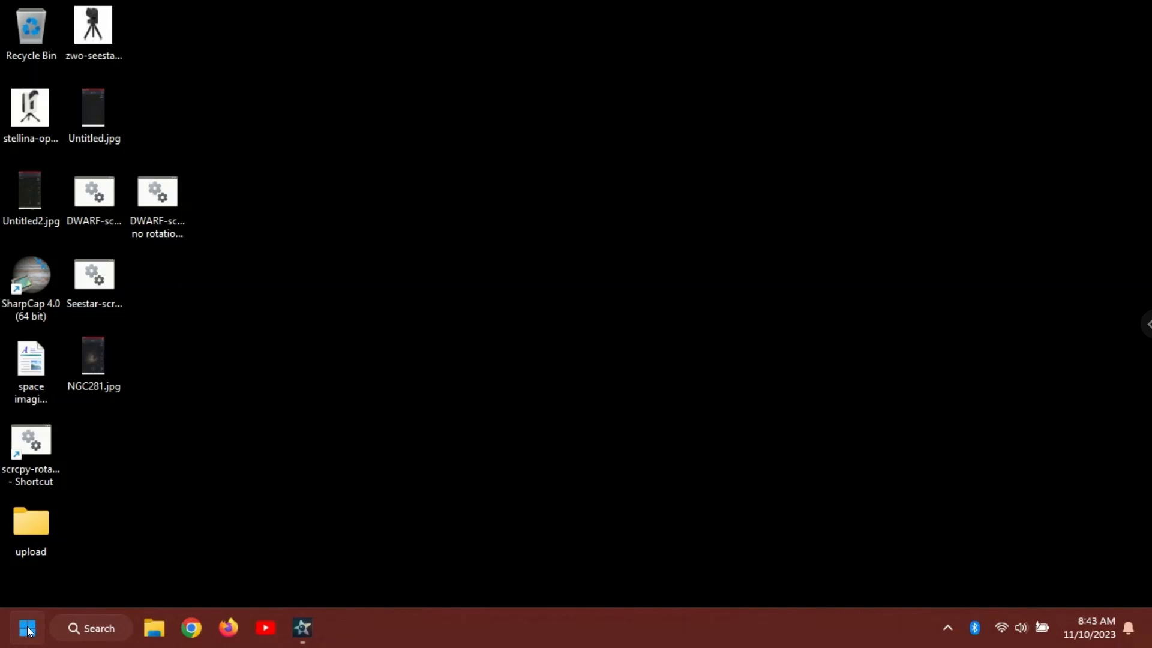
- Launch DWARFLAB from Start's Recommended list, agree to terms, and allow location while using
click(27, 628)
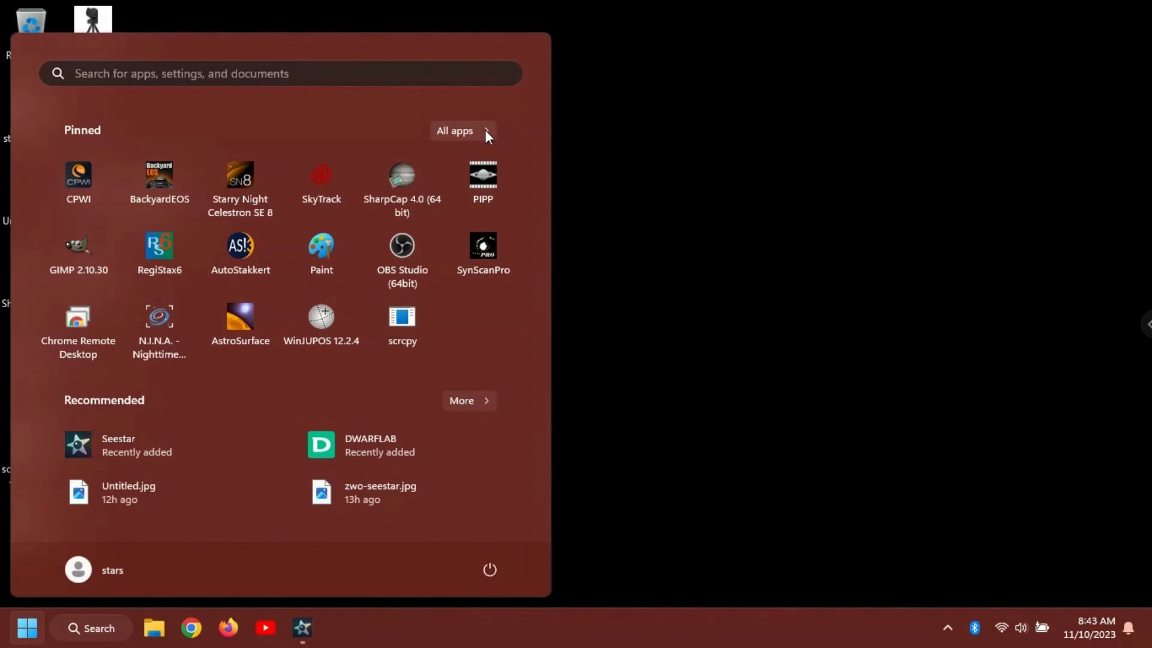
click(371, 445)
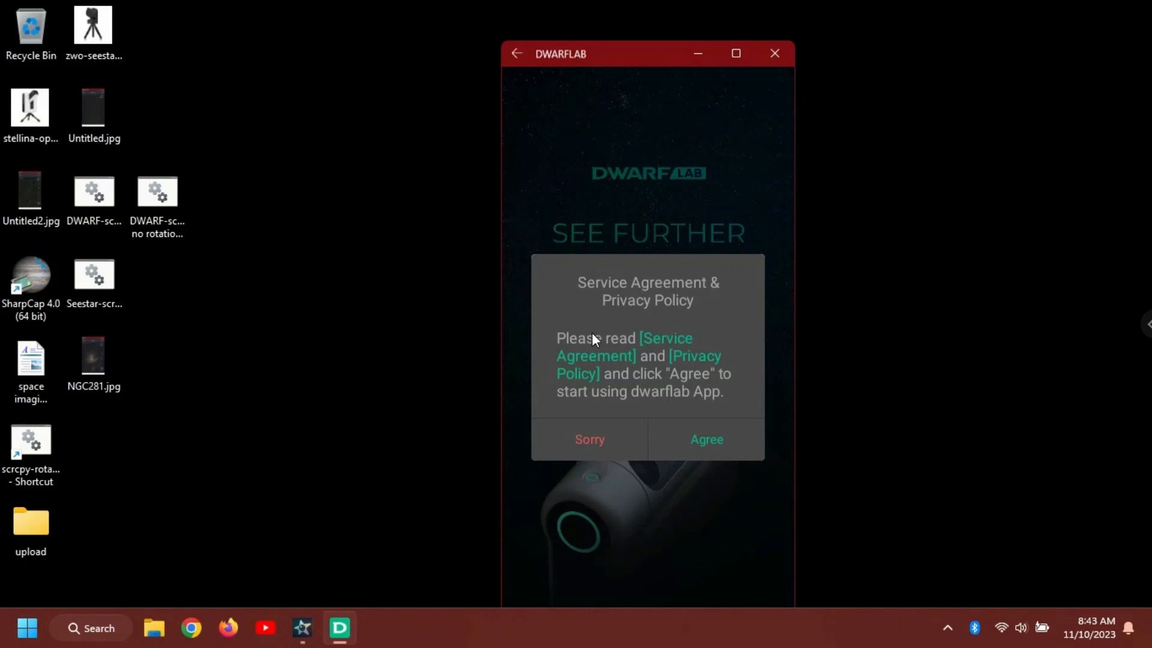
click(707, 439)
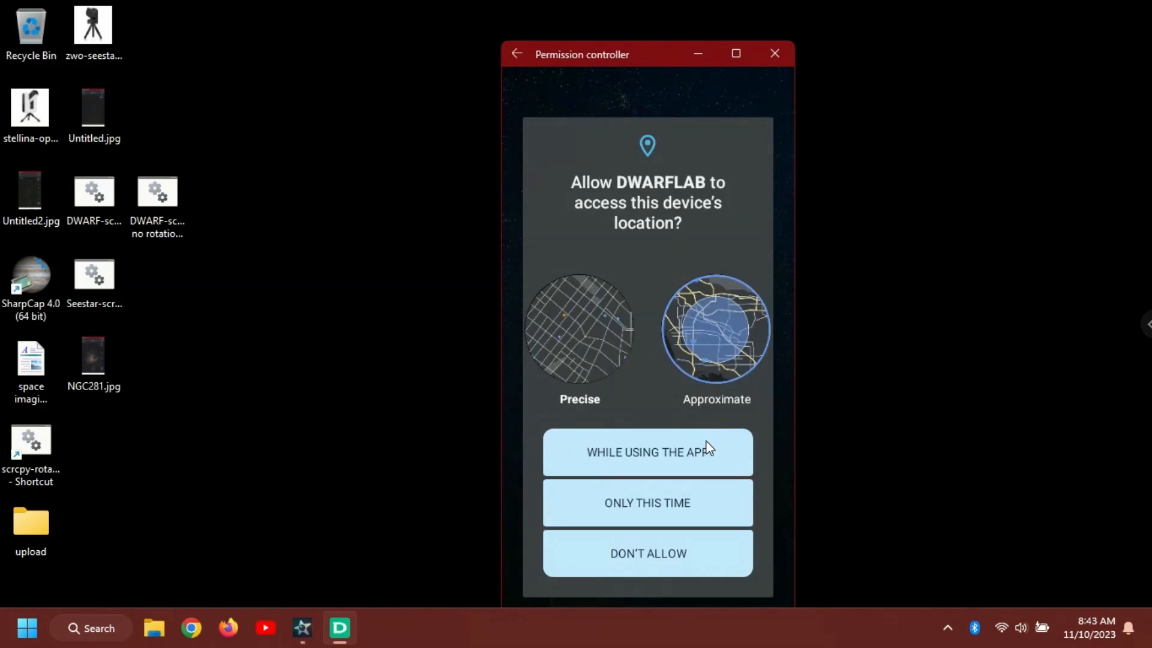
click(647, 452)
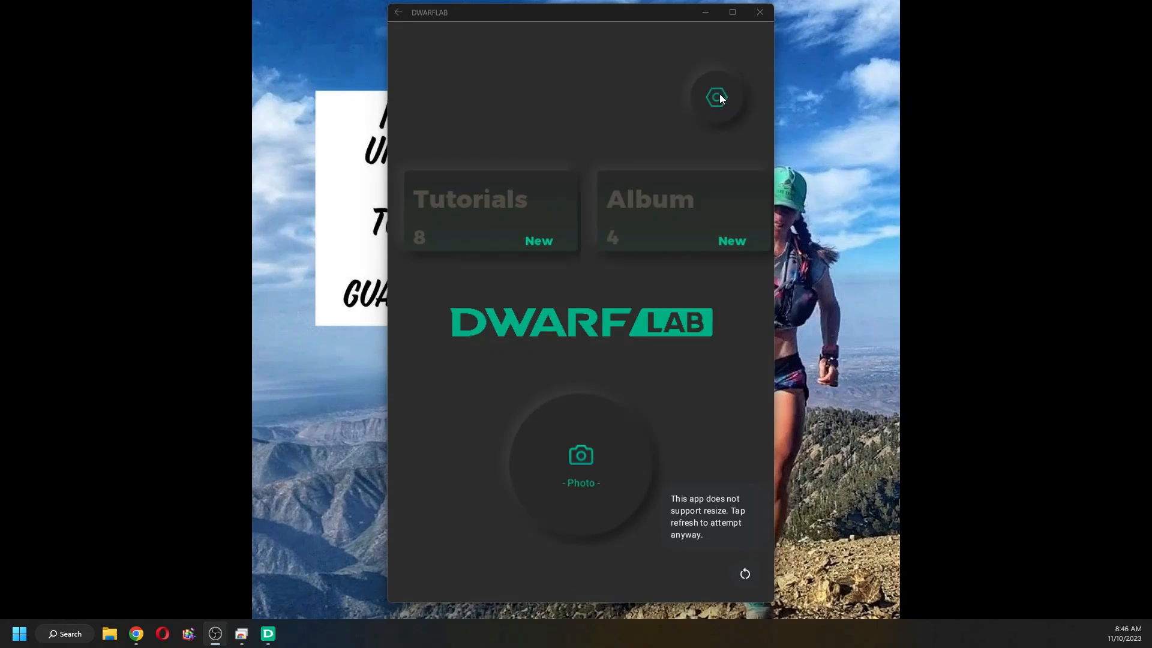
- Glance at DWARFLAB's settings, return home, and open the Photo camera view
click(716, 97)
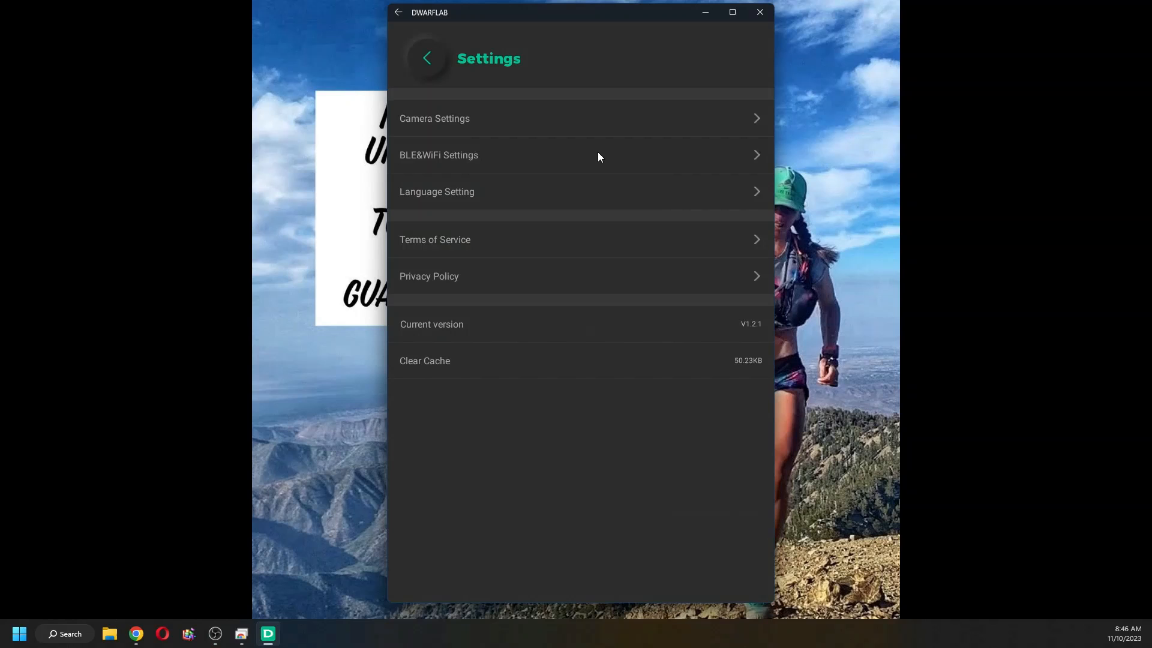
click(439, 155)
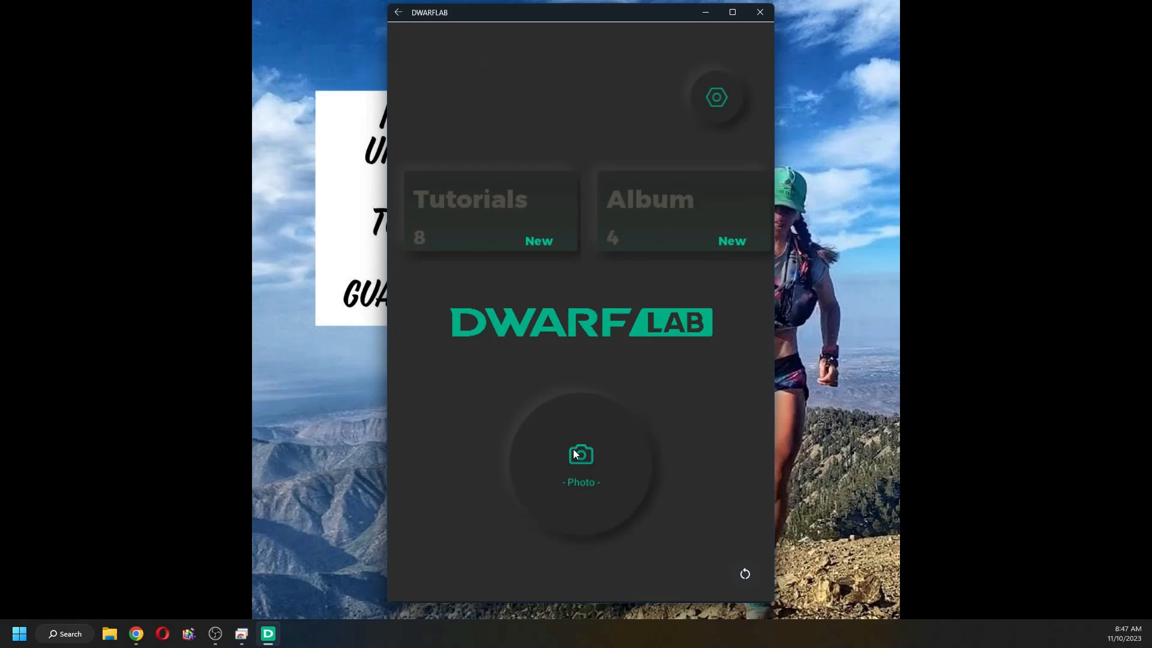
click(581, 465)
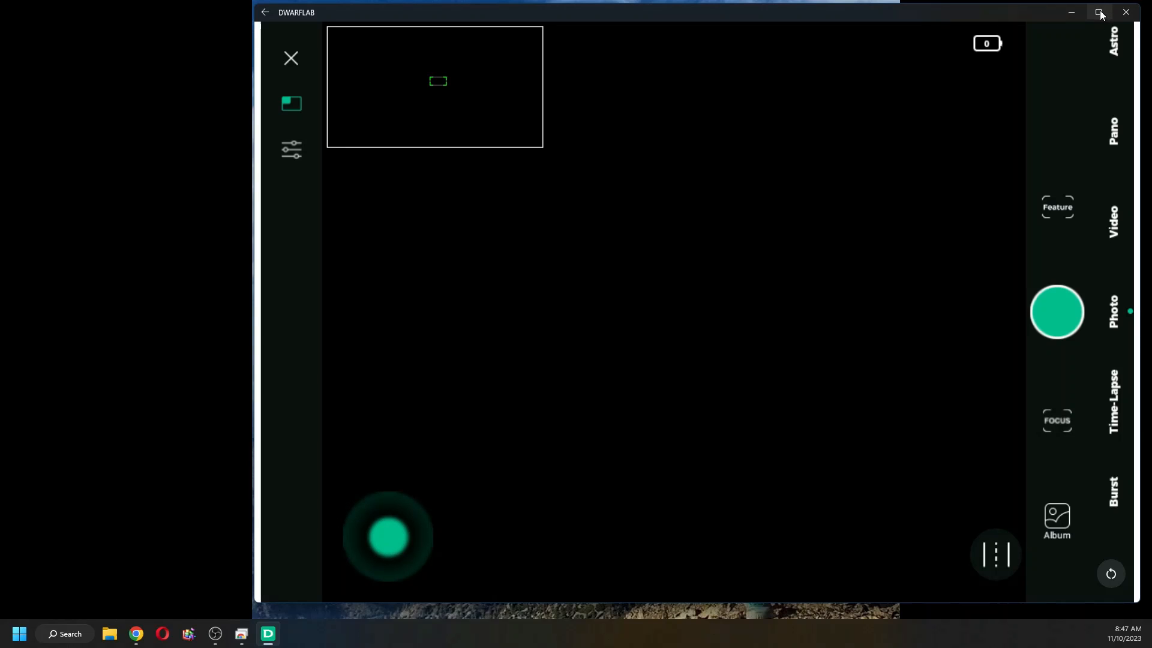
- Maximize the DWARFLAB window so the Photo camera view fills the screen
click(1099, 12)
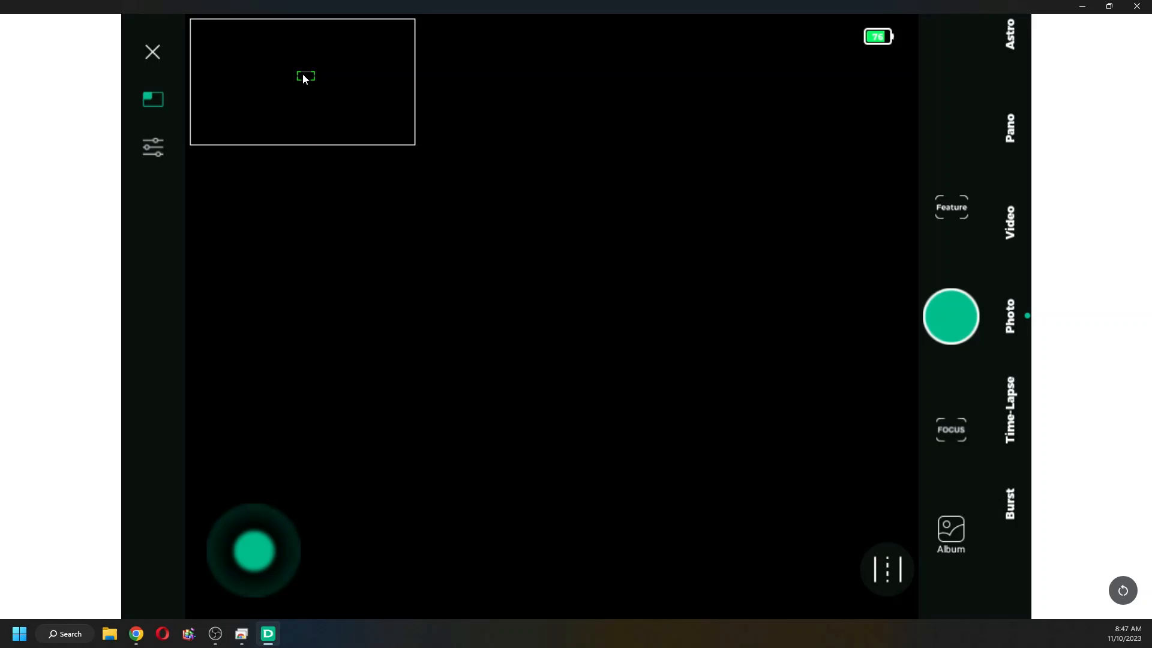